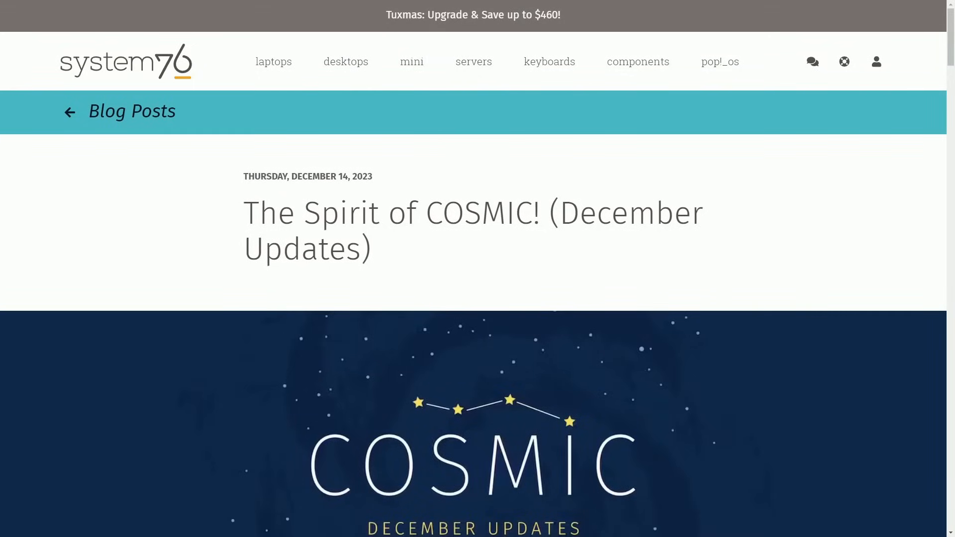
- Scroll down the COSMIC December updates post toward the Multi-window support section
{"action": "scroll", "scroll_direction": "down", "scroll_amount": 3}
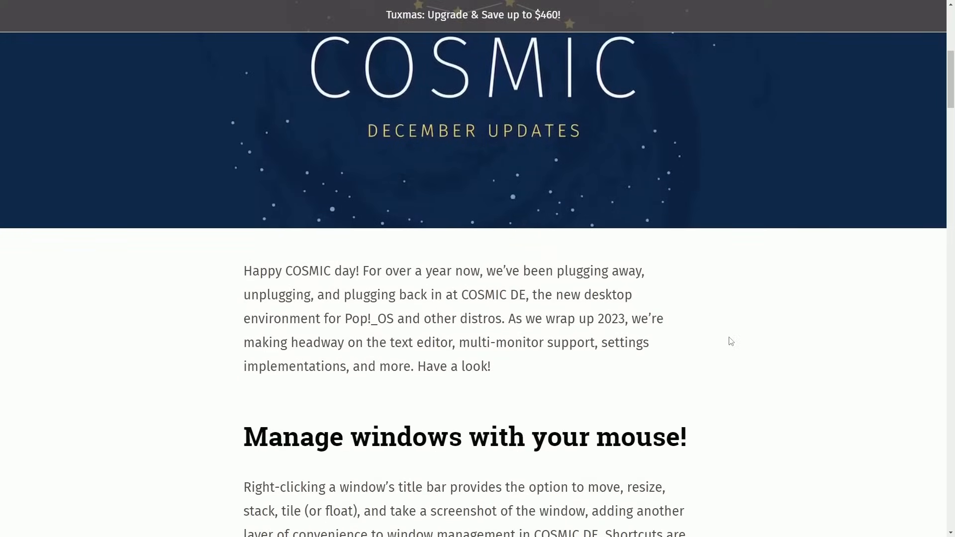
{"action": "scroll", "scroll_direction": "down", "scroll_amount": 3}
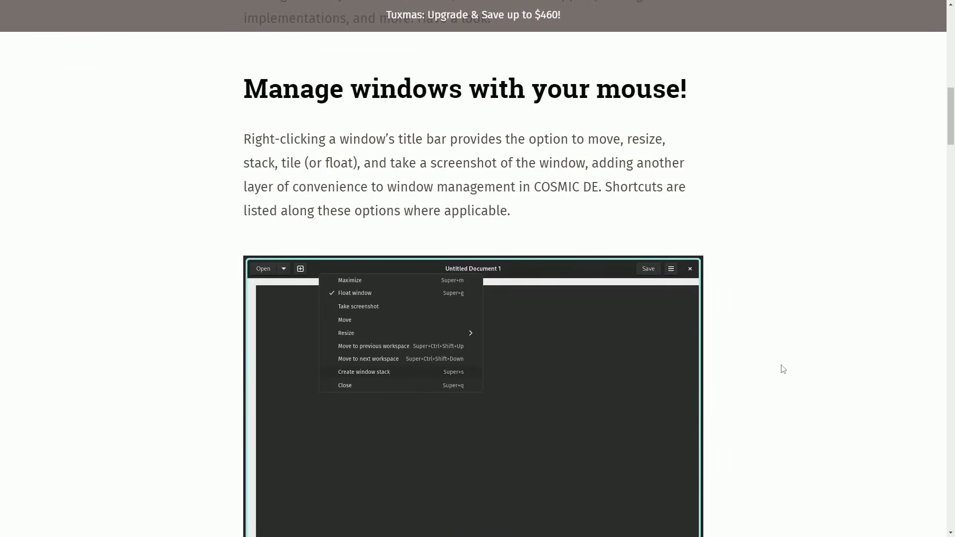
{"action": "scroll", "scroll_direction": "down", "scroll_amount": 3}
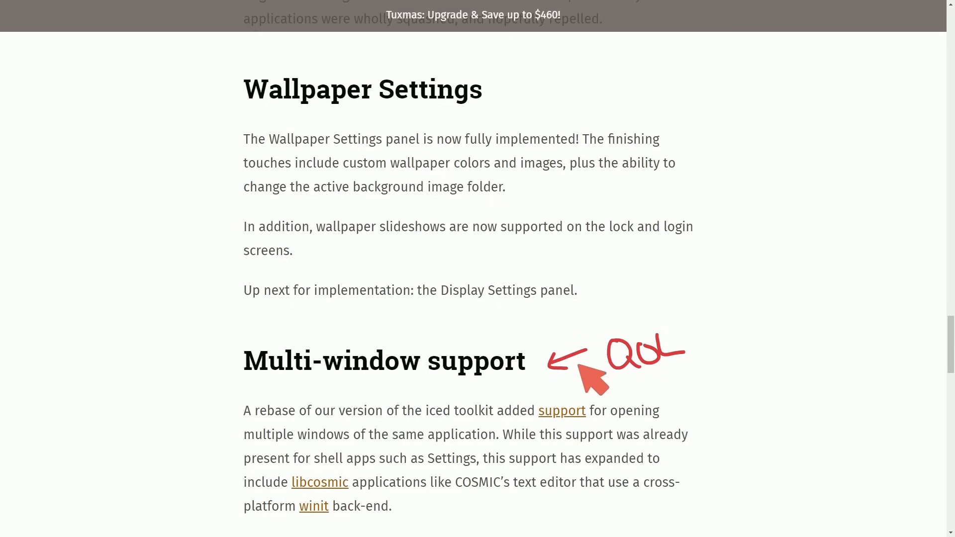
{"action": "mouse_move", "coordinate": [786, 298]}
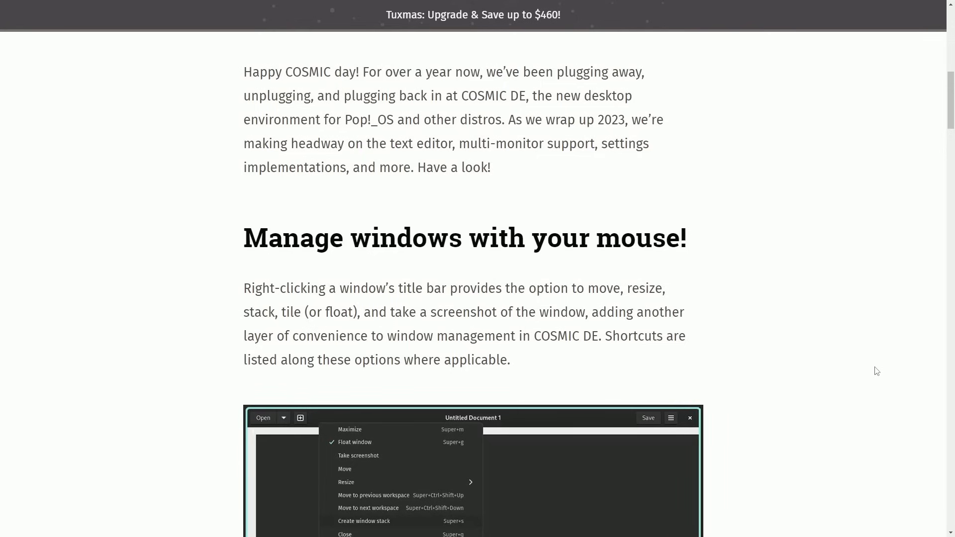
{"action": "mouse_move", "coordinate": [225, 81]}
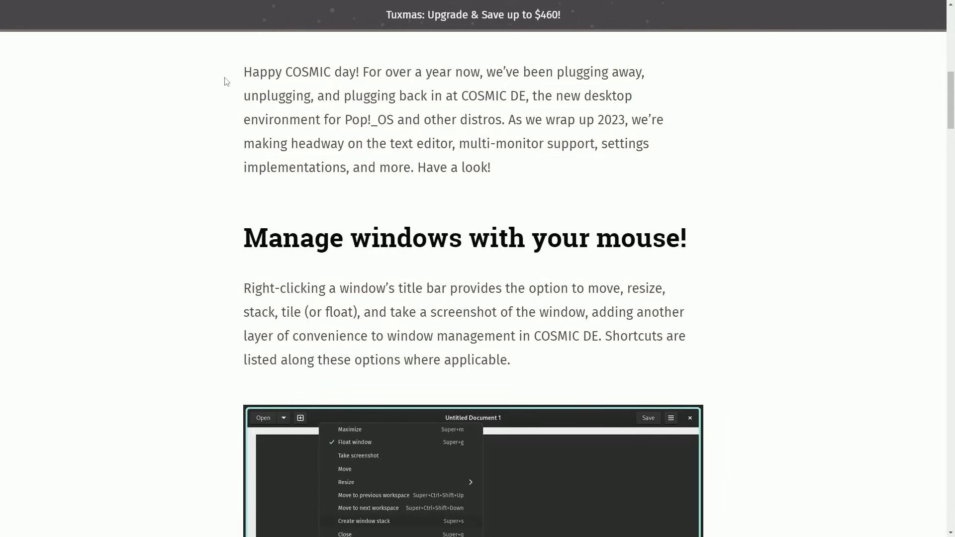
{"action": "left_click_drag", "start_coordinate": [244, 72], "coordinate": [583, 71]}
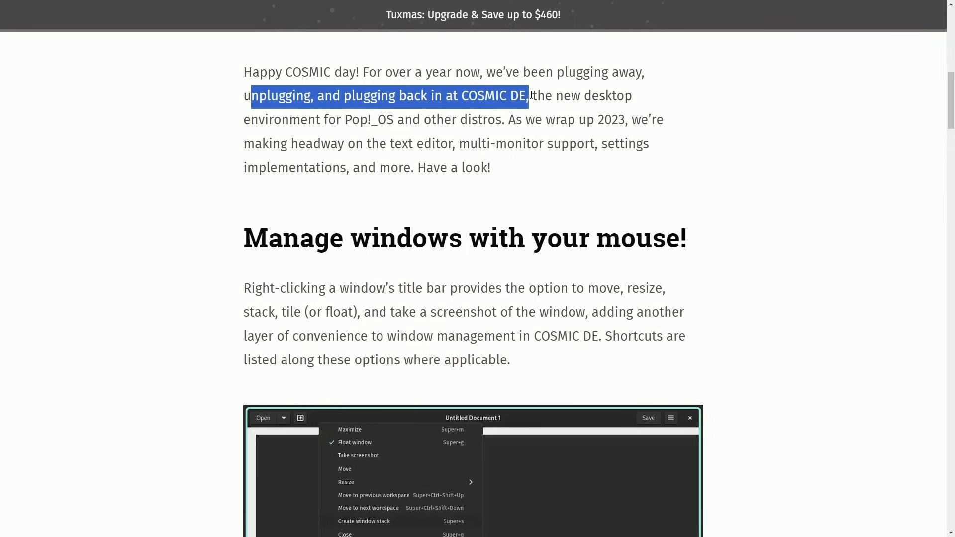
{"action": "left_click", "coordinate": [306, 120]}
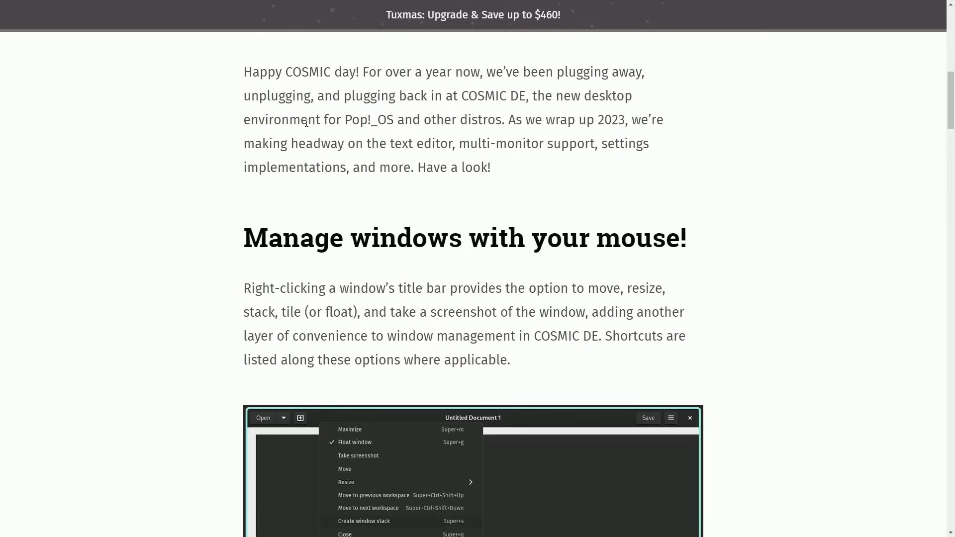
{"action": "mouse_move", "coordinate": [511, 120]}
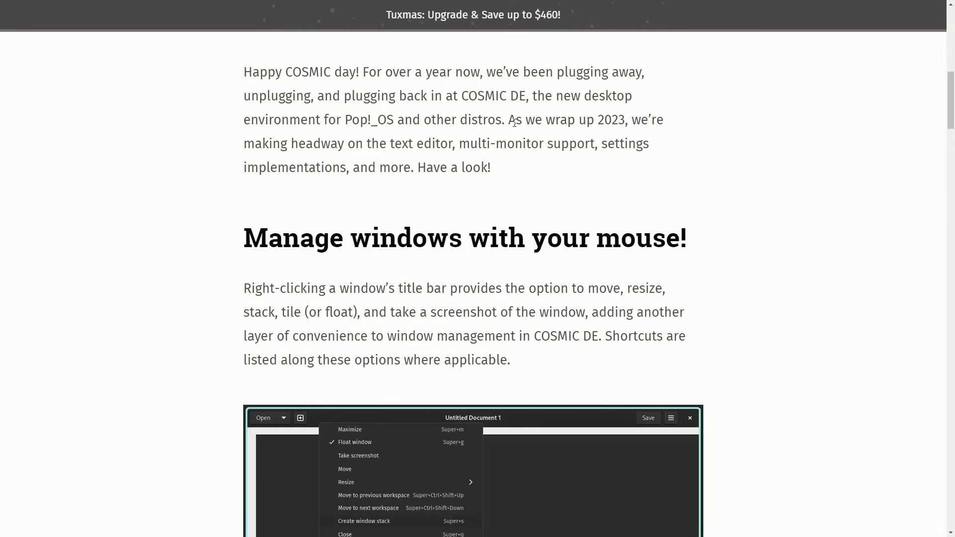
{"action": "mouse_move", "coordinate": [696, 151]}
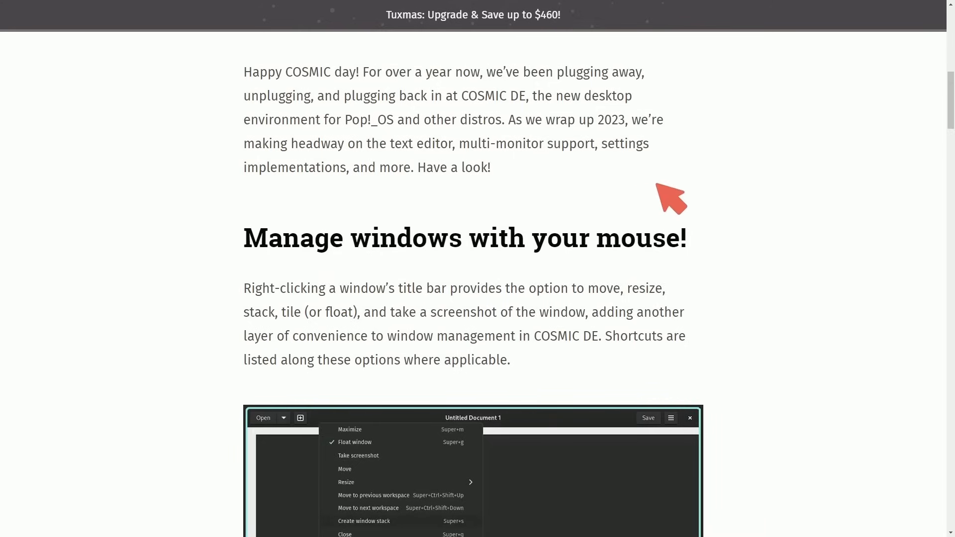
{"action": "mouse_move", "coordinate": [738, 141]}
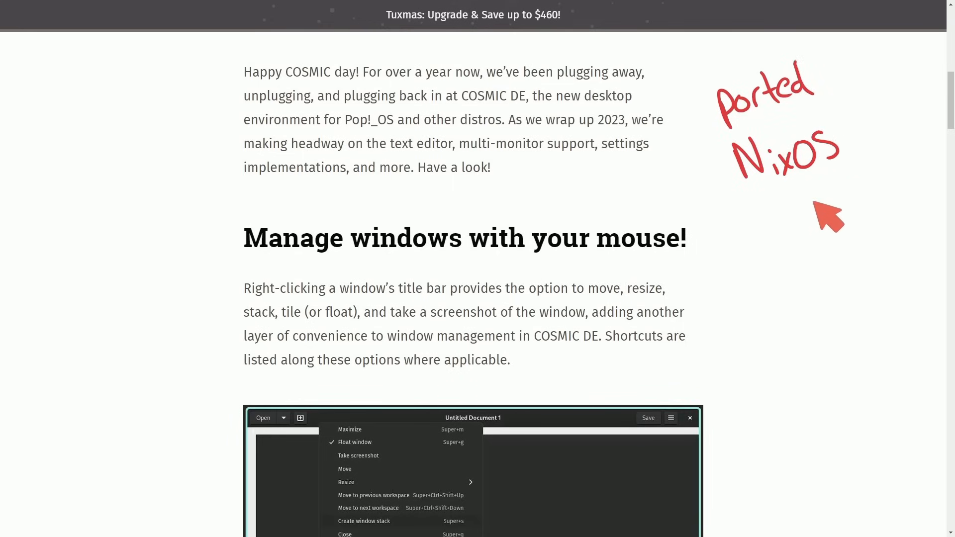
{"action": "mouse_move", "coordinate": [796, 238]}
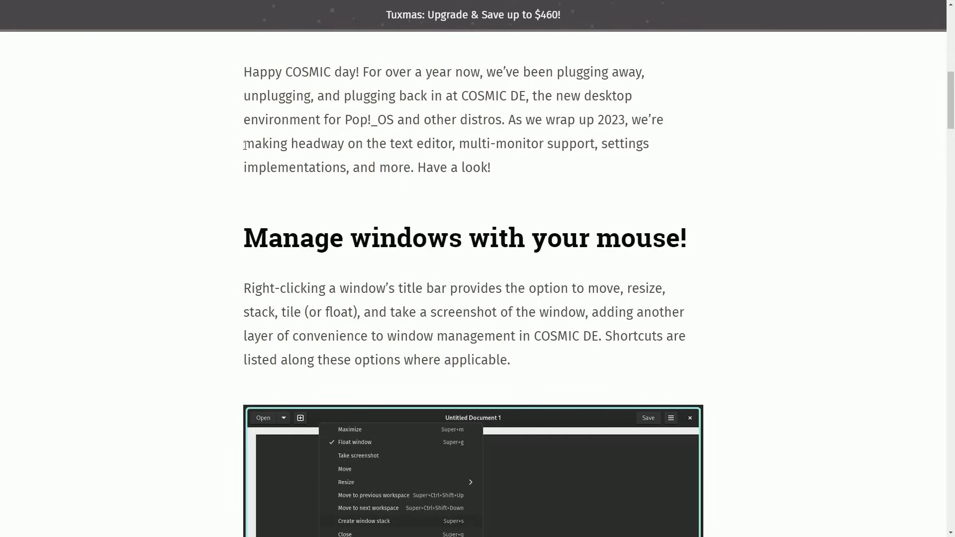
{"action": "left_click_drag", "start_coordinate": [244, 143], "coordinate": [478, 143]}
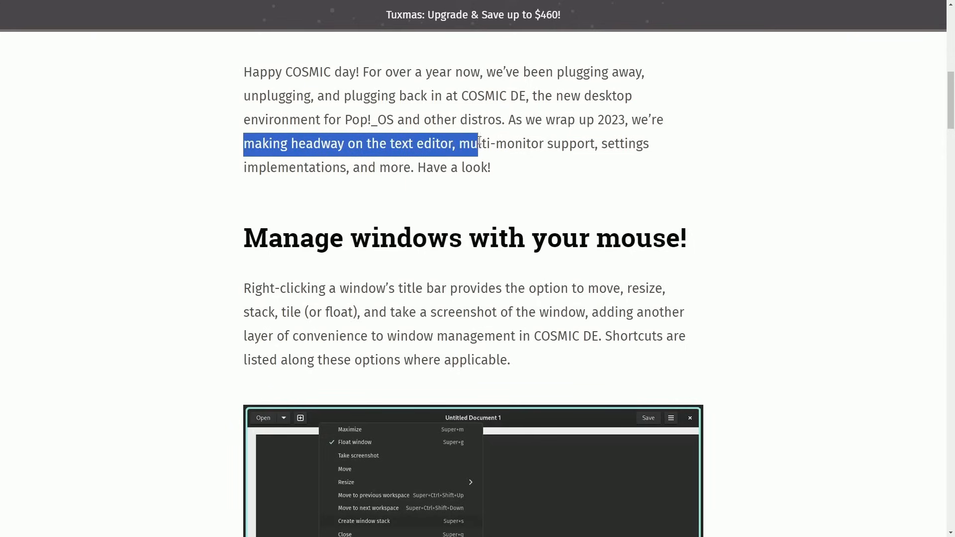
{"action": "left_click", "coordinate": [411, 186]}
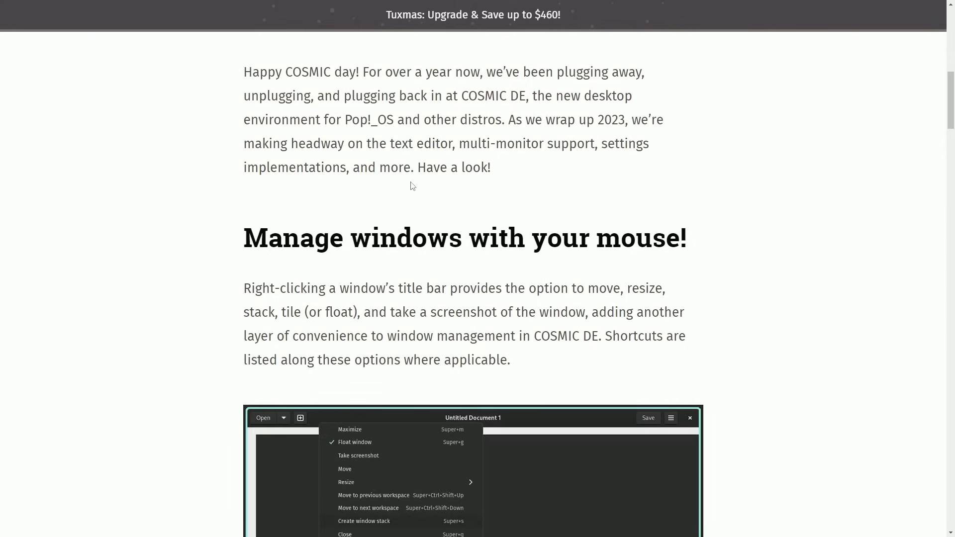
{"action": "mouse_move", "coordinate": [528, 177]}
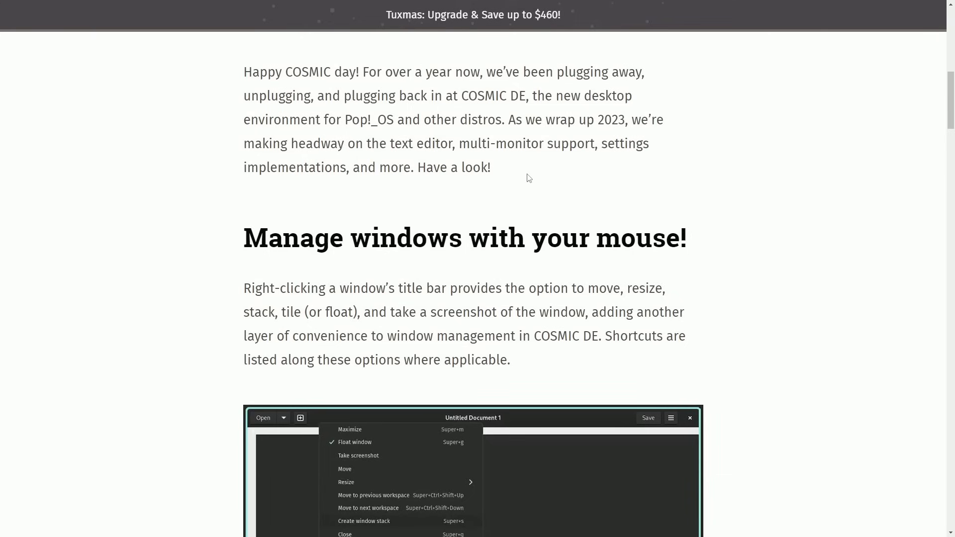
{"action": "scroll", "scroll_direction": "down", "scroll_amount": 3}
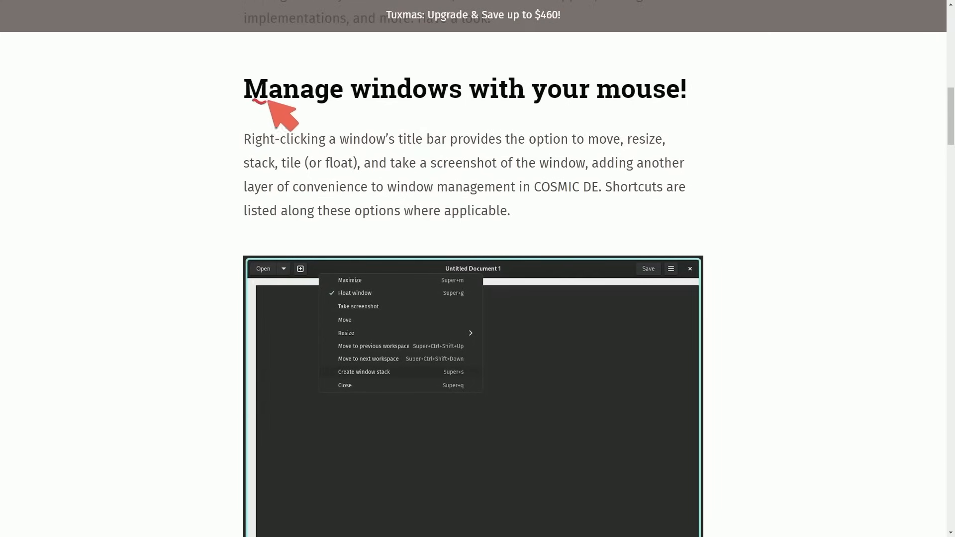
{"action": "mouse_move", "coordinate": [298, 170]}
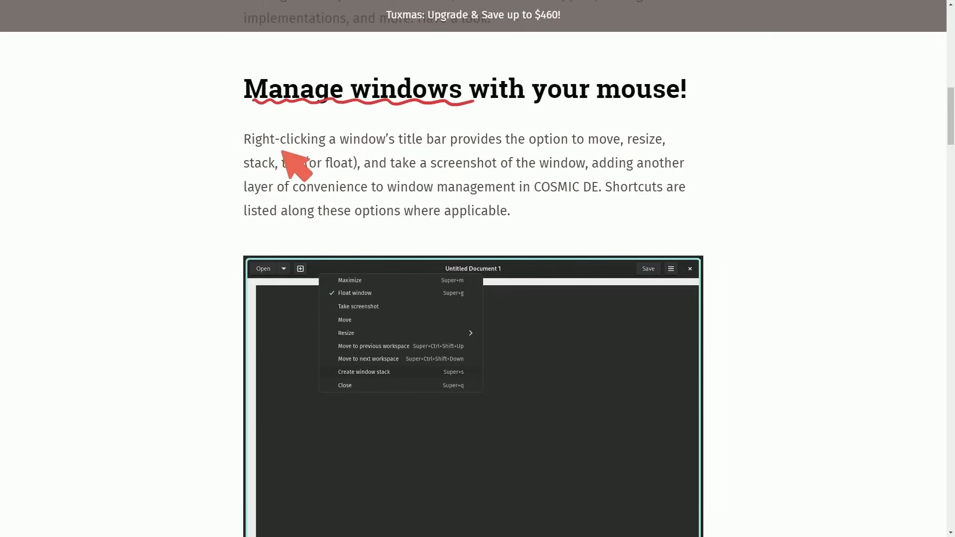
{"action": "mouse_move", "coordinate": [469, 158]}
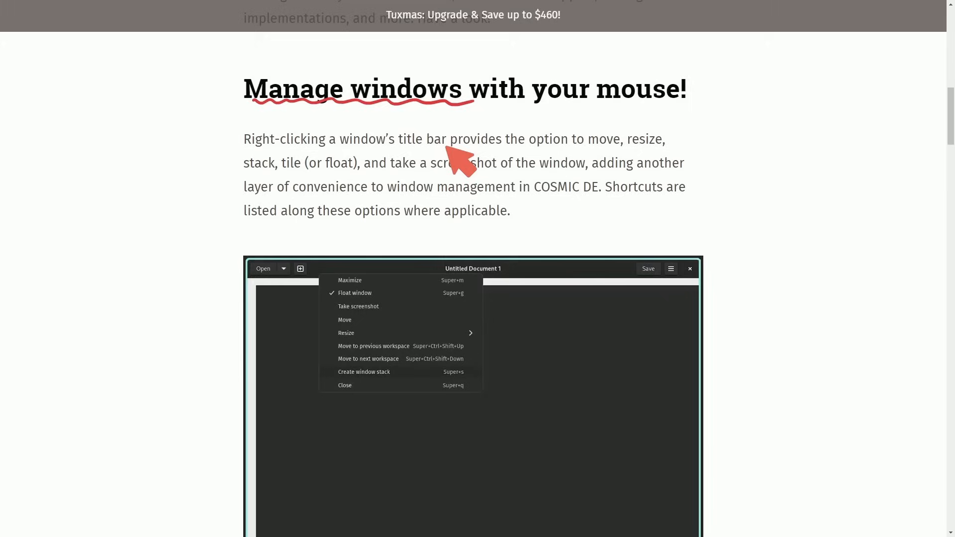
{"action": "mouse_move", "coordinate": [430, 206]}
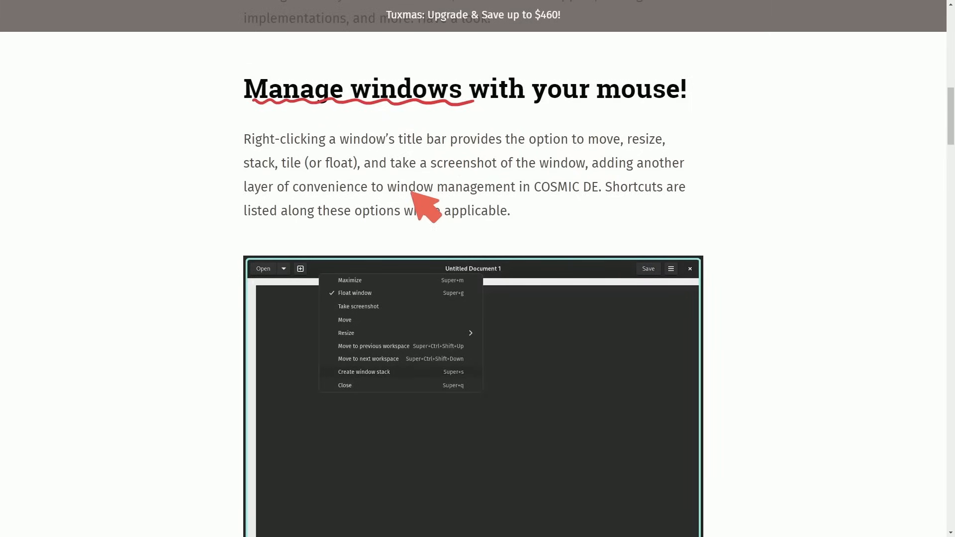
{"action": "mouse_move", "coordinate": [395, 183]}
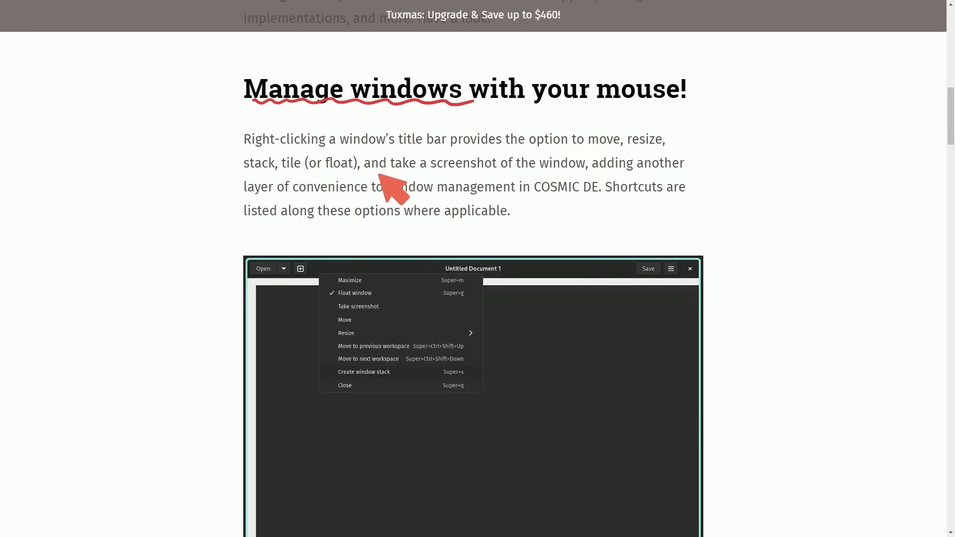
{"action": "mouse_move", "coordinate": [570, 190]}
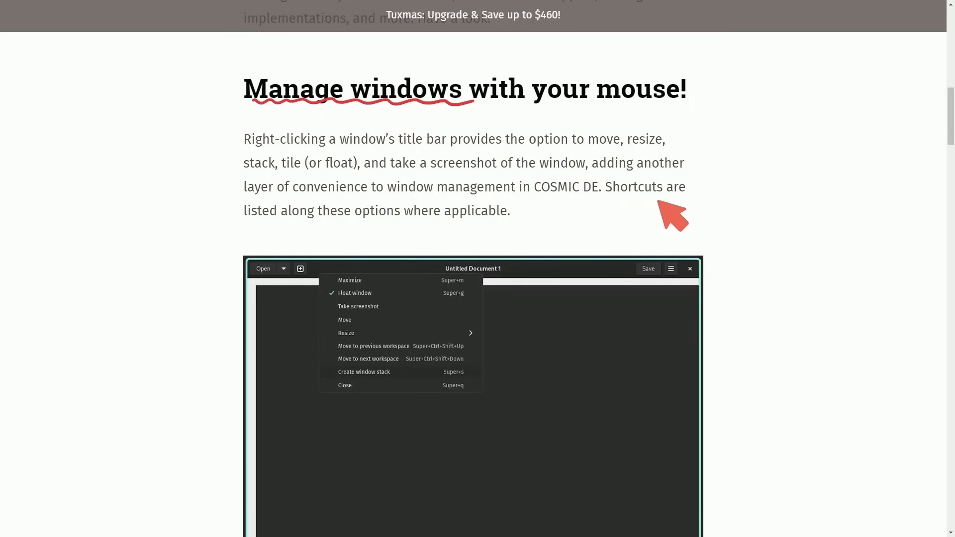
{"action": "mouse_move", "coordinate": [426, 237]}
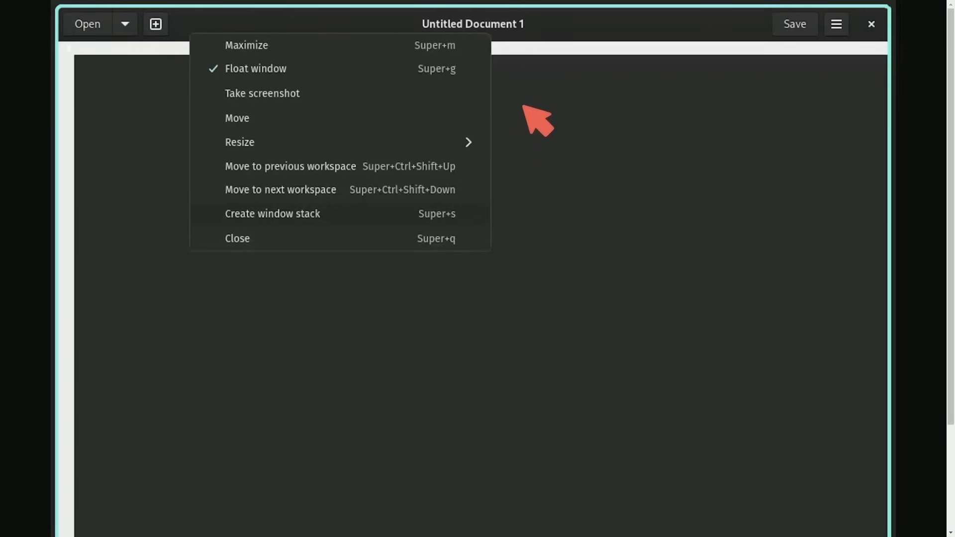
{"action": "mouse_move", "coordinate": [390, 112]}
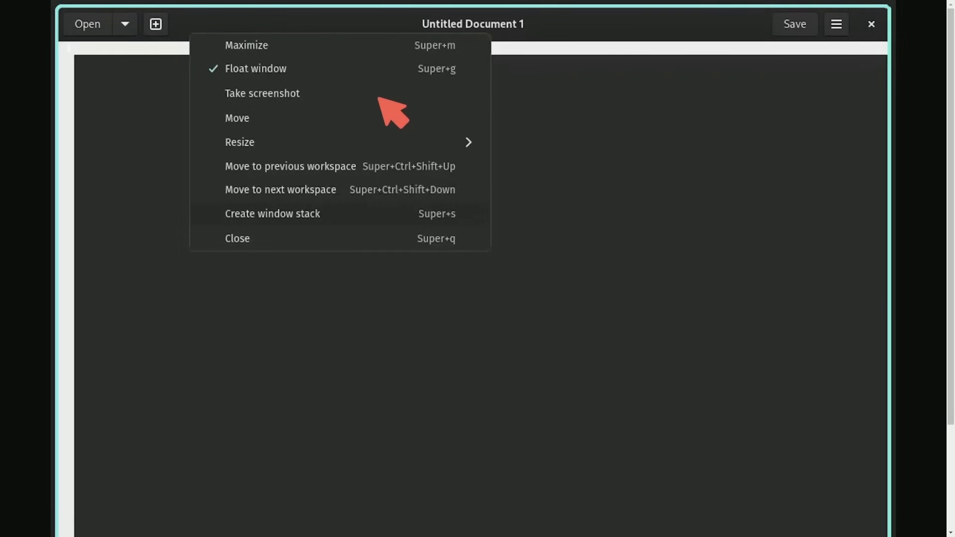
{"action": "mouse_move", "coordinate": [502, 80]}
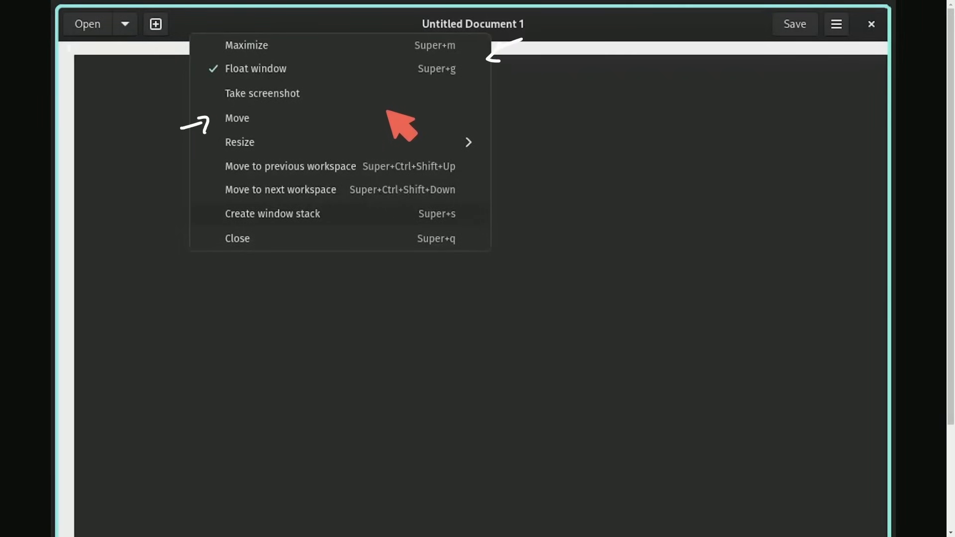
{"action": "mouse_move", "coordinate": [347, 119]}
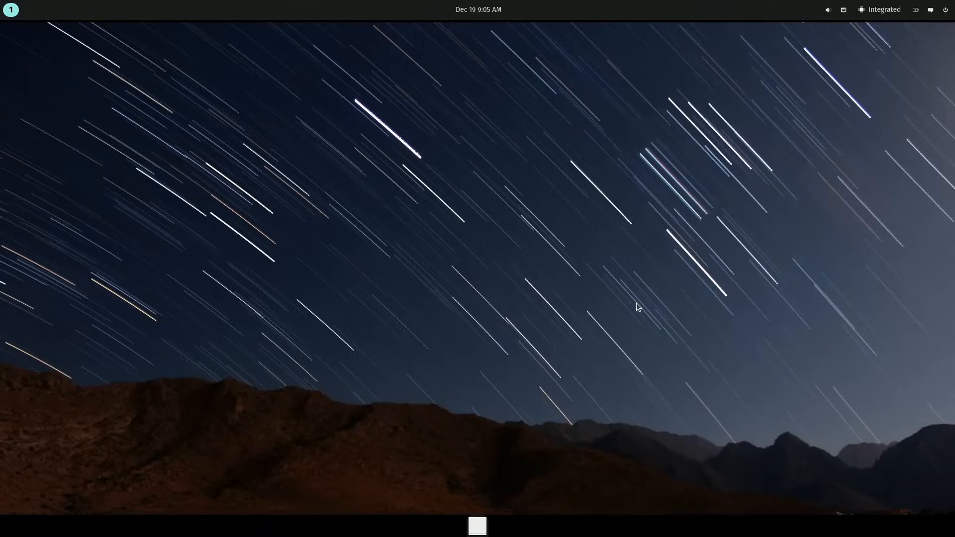
- Run cosmic-edit from a Terminal window to launch the COSMIC Text Editor
{"action": "left_click", "coordinate": [476, 525]}
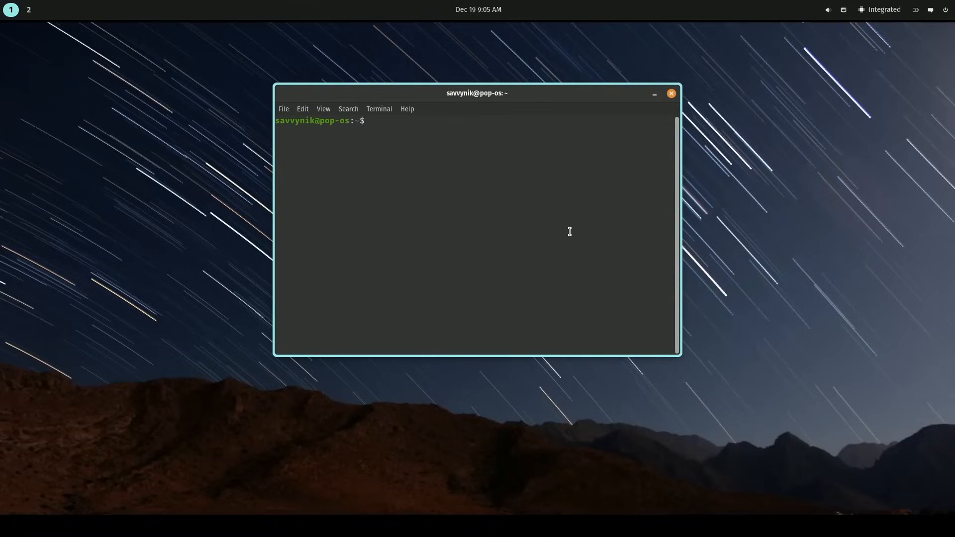
{"action": "mouse_move", "coordinate": [946, 266]}
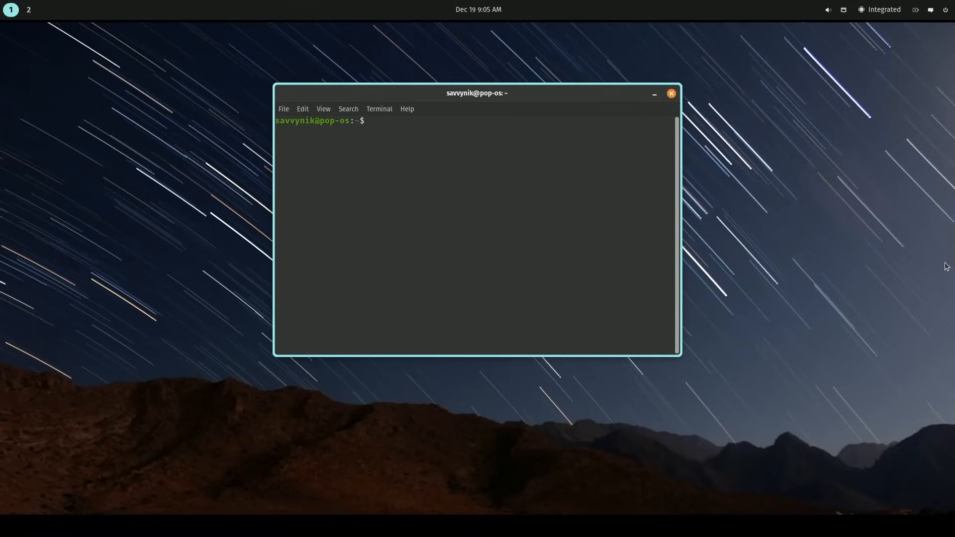
{"action": "mouse_move", "coordinate": [636, 249]}
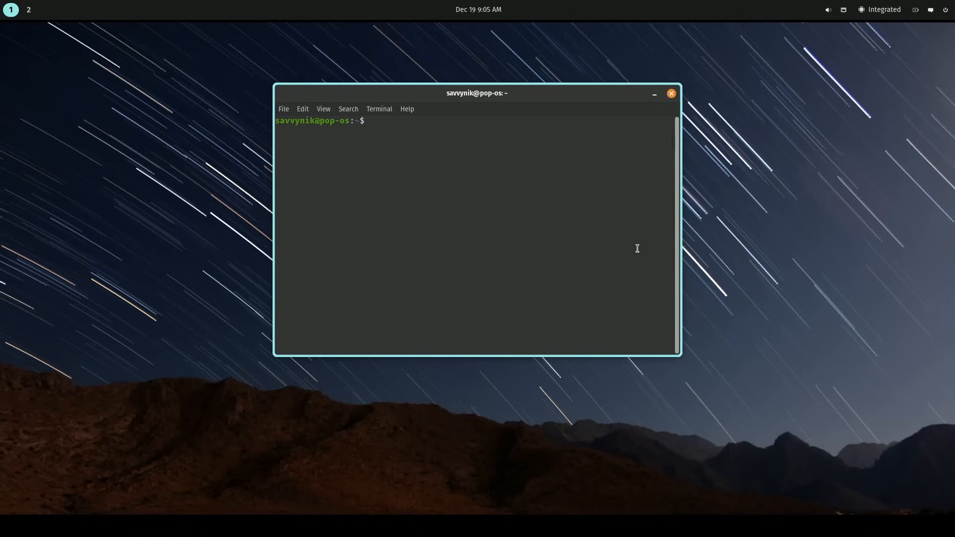
{"action": "mouse_move", "coordinate": [605, 251]}
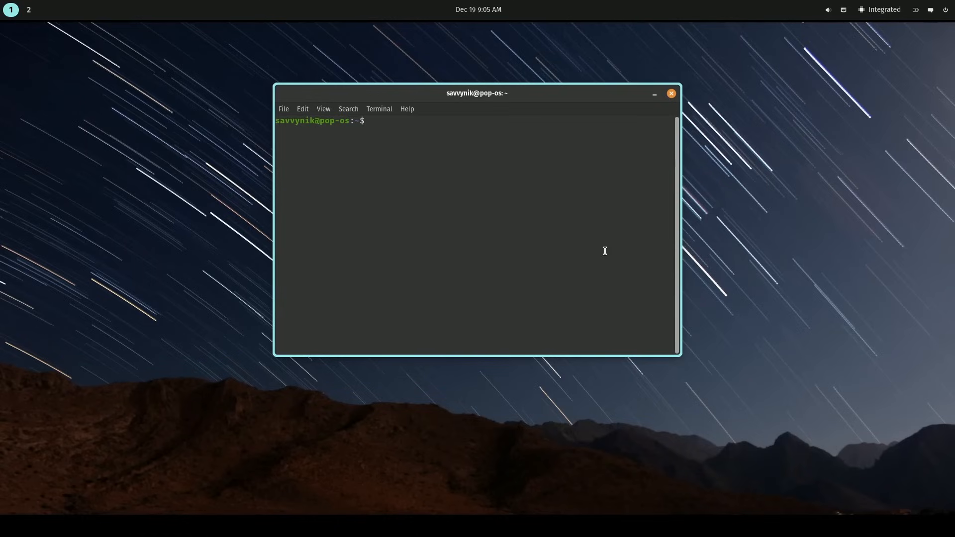
{"action": "type", "text": "cosmic-edit"}
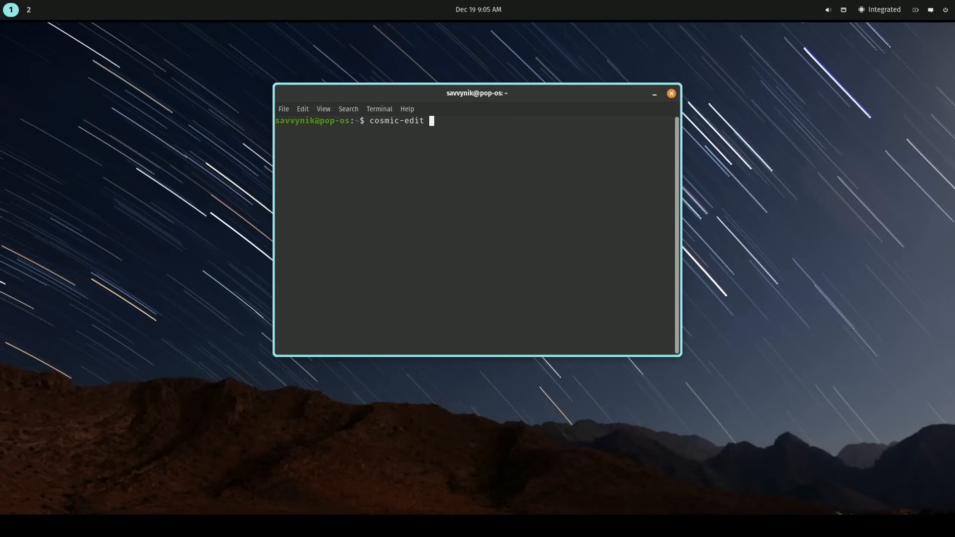
{"action": "key", "text": "Return"}
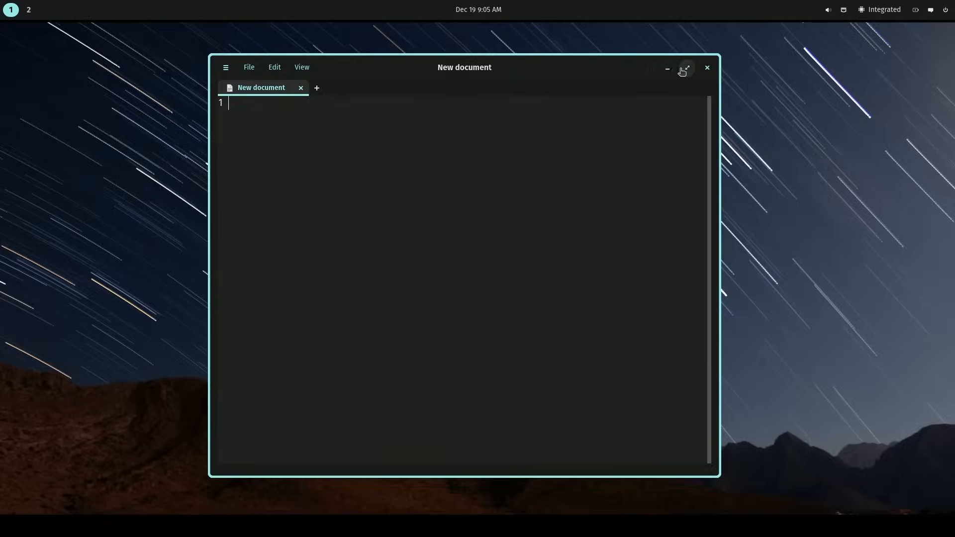
- Open the SimpleList folder as the project and show its Git status with Makefile unstaged
{"action": "left_click", "coordinate": [683, 69]}
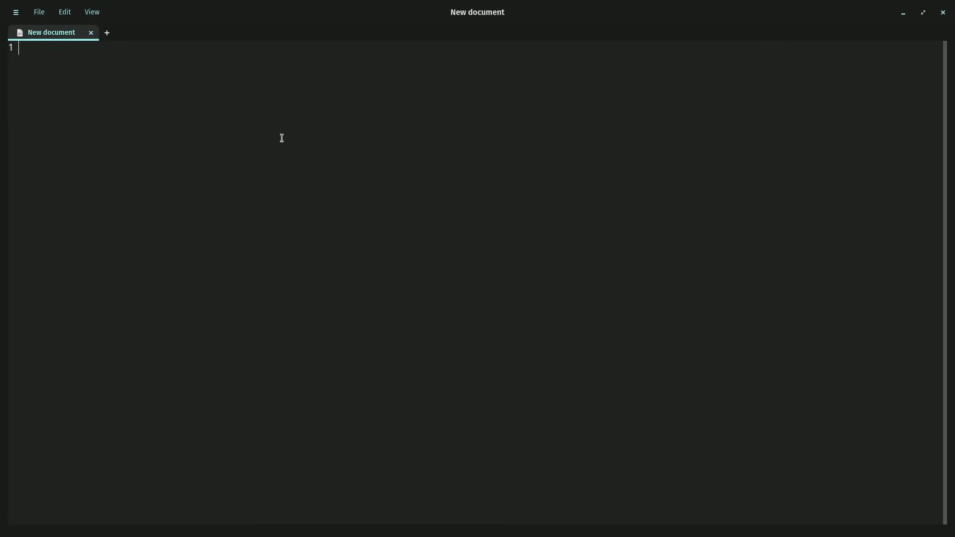
{"action": "mouse_move", "coordinate": [106, 70]}
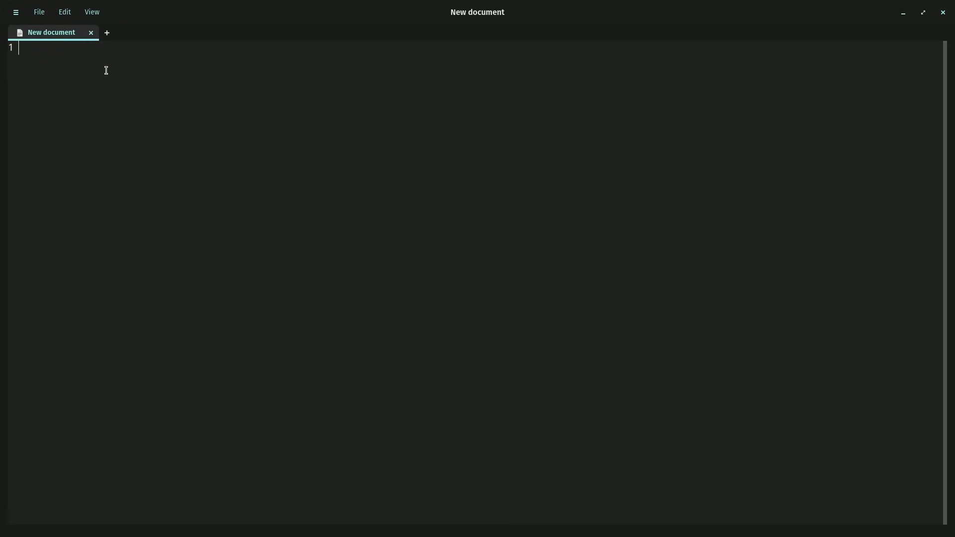
{"action": "left_click", "coordinate": [16, 12]}
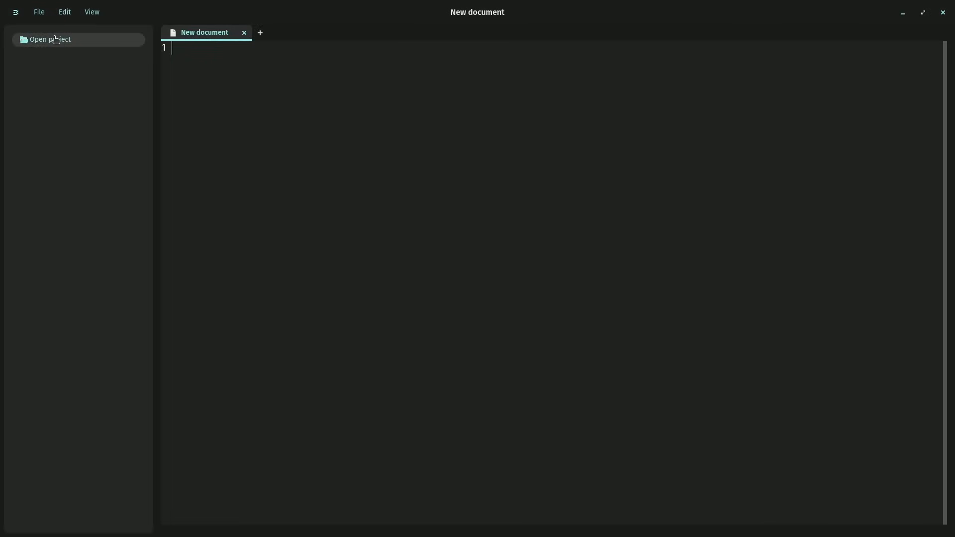
{"action": "left_click", "coordinate": [50, 38]}
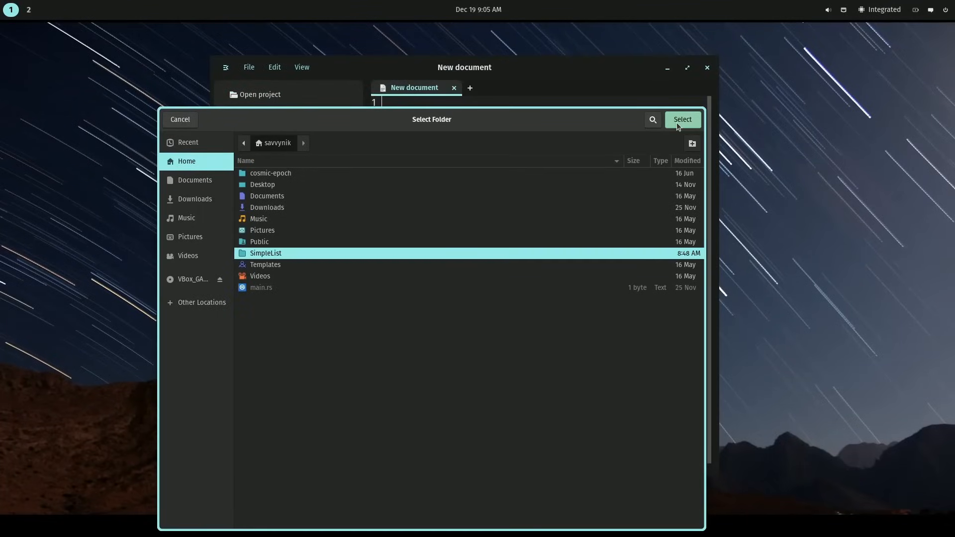
{"action": "left_click", "coordinate": [681, 119]}
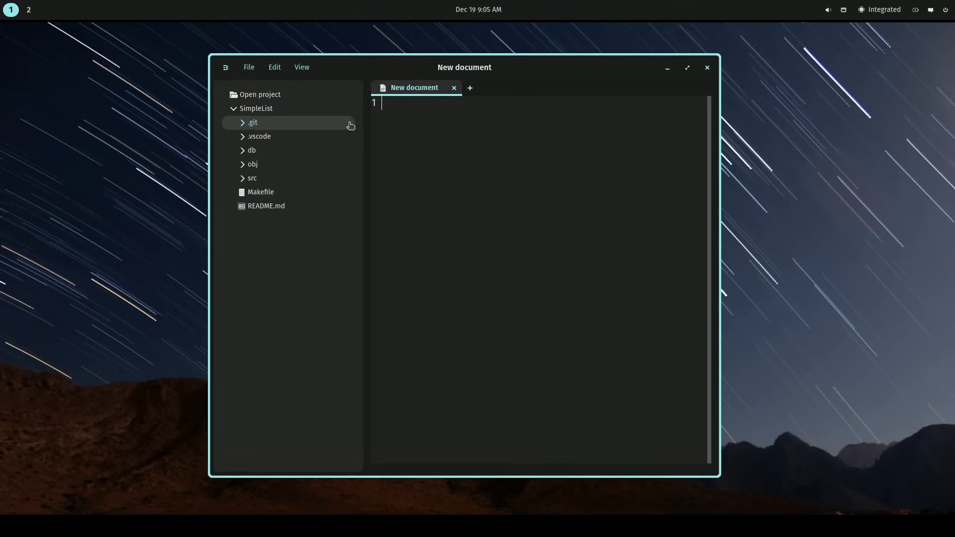
{"action": "left_click", "coordinate": [687, 67]}
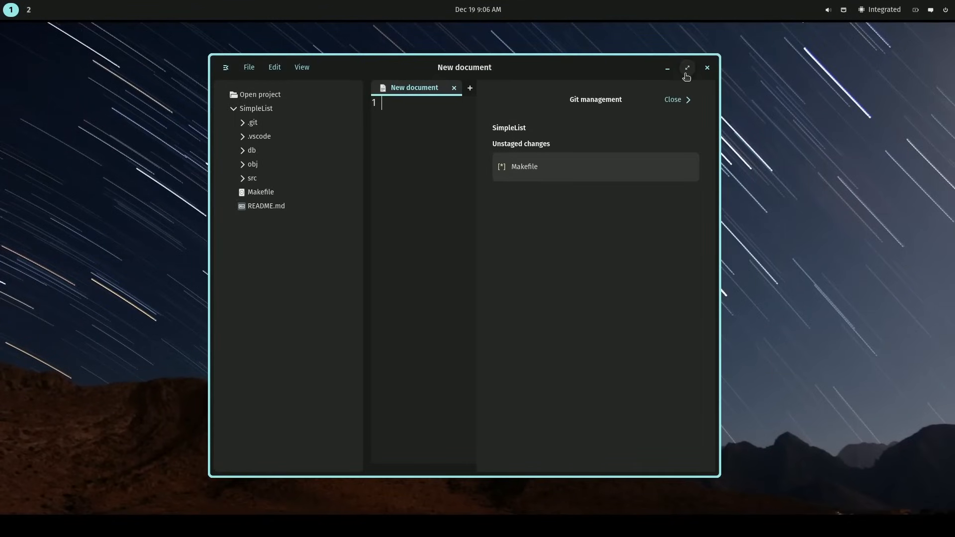
- Open Makefile from the project tree in its own tab and switch to Project search
{"action": "left_click", "coordinate": [686, 66]}
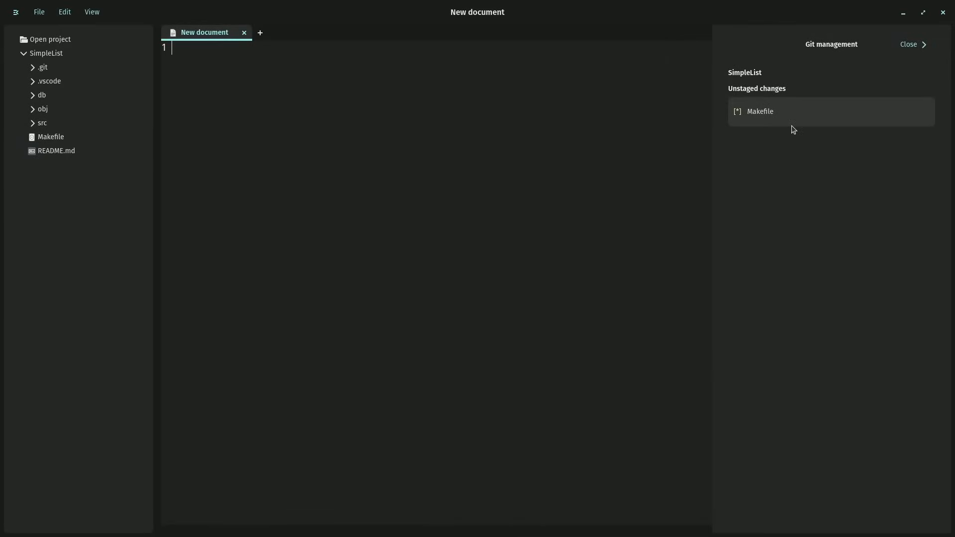
{"action": "mouse_move", "coordinate": [742, 94]}
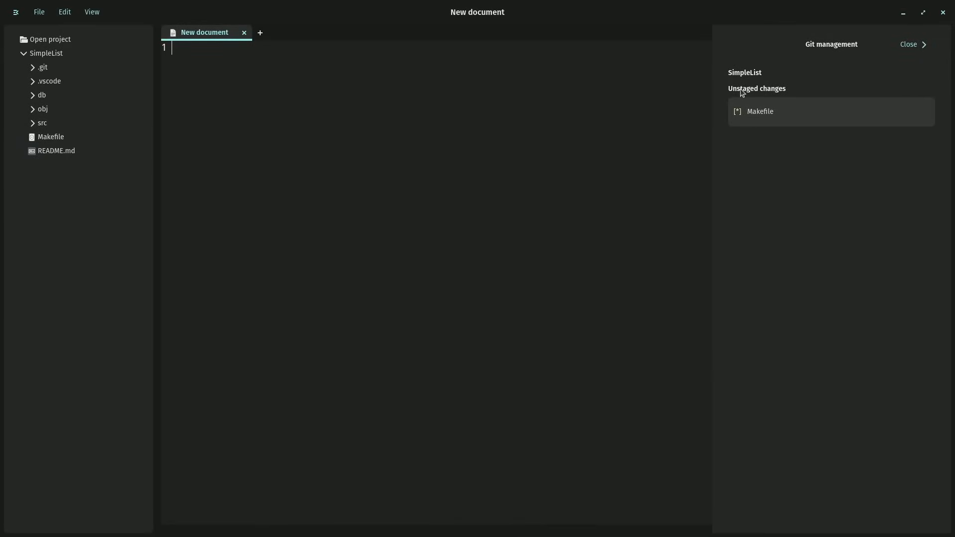
{"action": "mouse_move", "coordinate": [847, 153]}
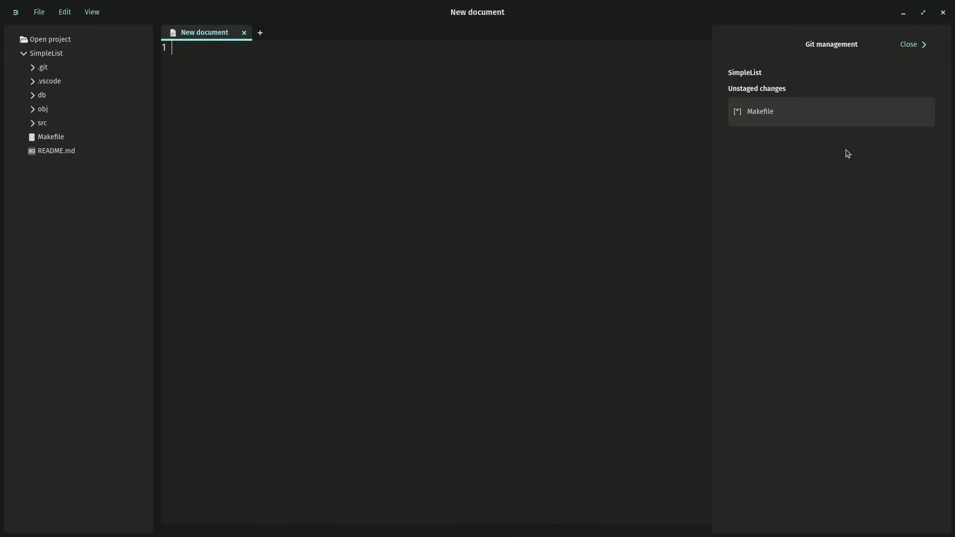
{"action": "mouse_move", "coordinate": [803, 186]}
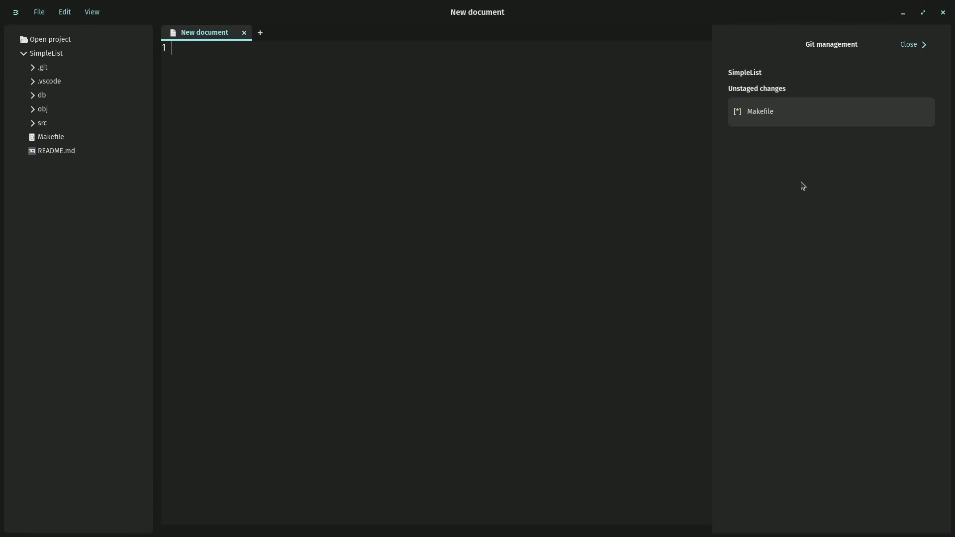
{"action": "double_click", "coordinate": [51, 136]}
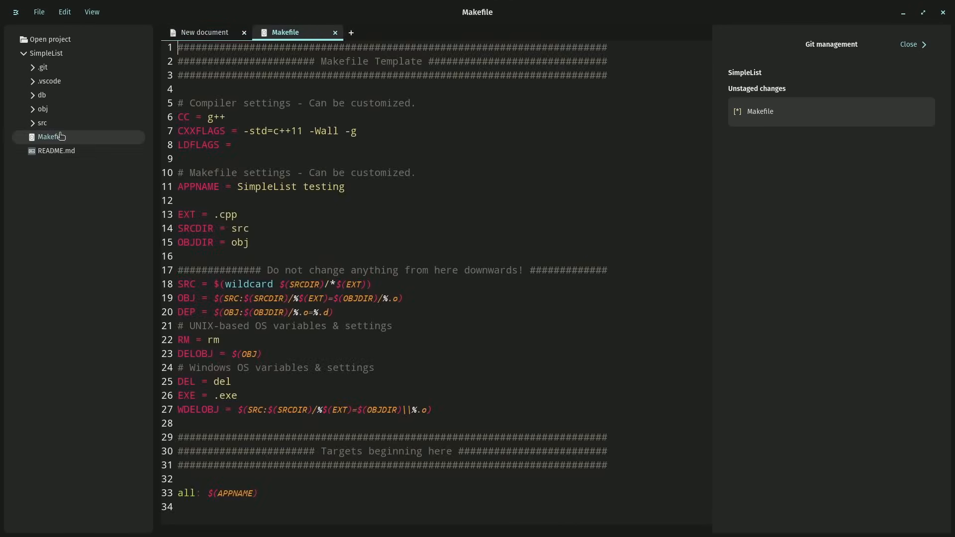
{"action": "scroll", "scroll_direction": "down", "scroll_amount": 3}
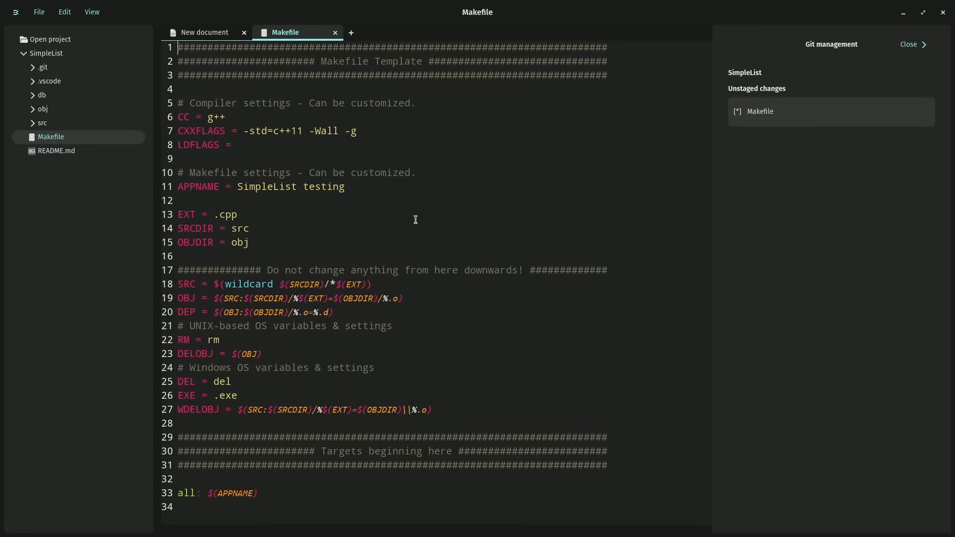
{"action": "mouse_move", "coordinate": [661, 210]}
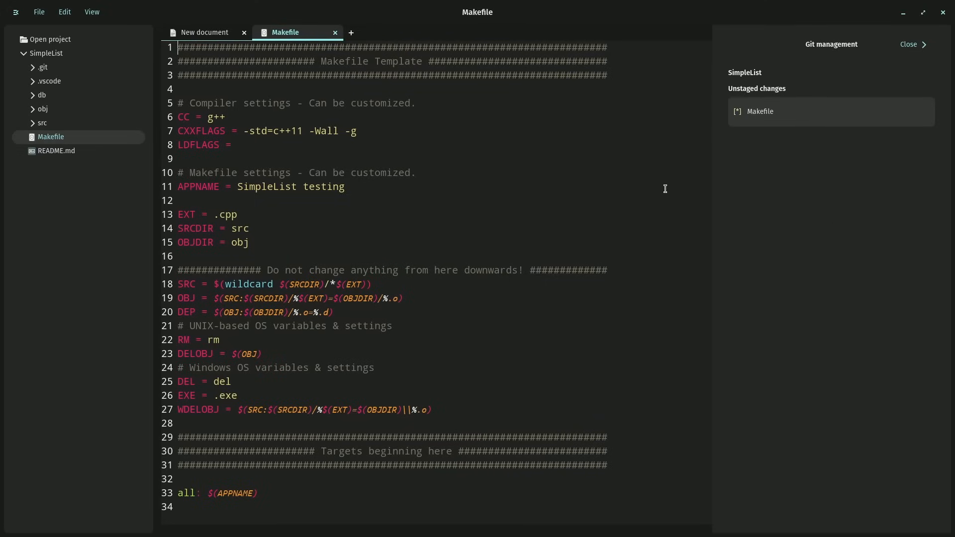
{"action": "mouse_move", "coordinate": [189, 119]}
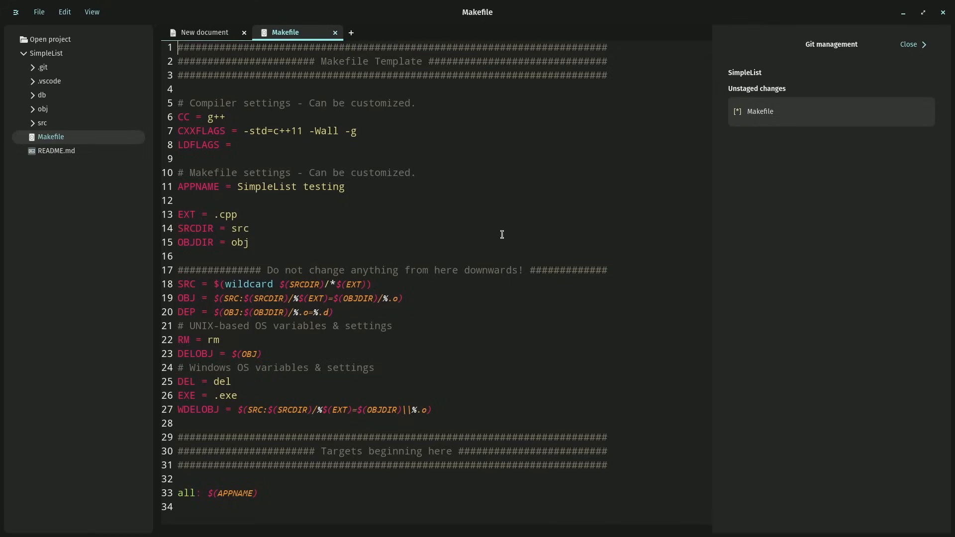
{"action": "mouse_move", "coordinate": [517, 235]}
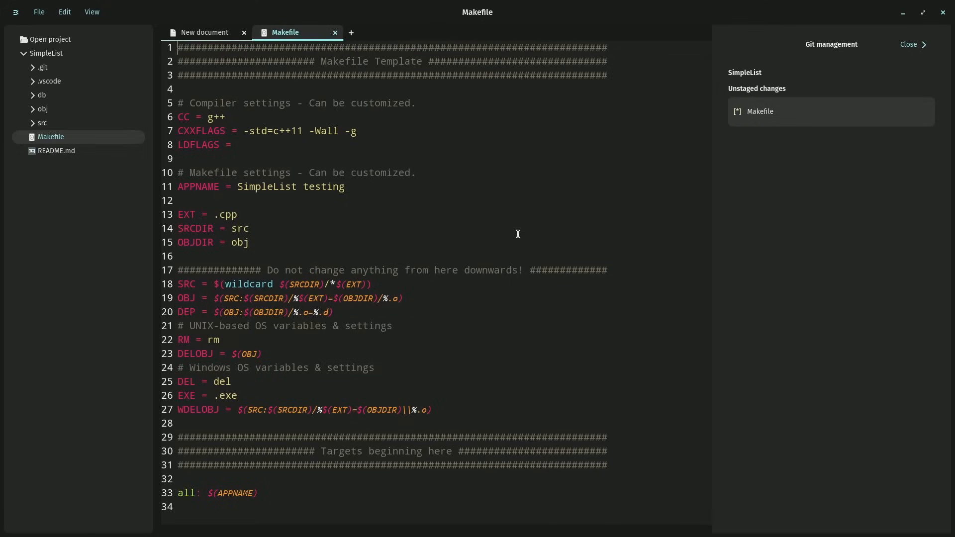
{"action": "left_click", "coordinate": [64, 11]}
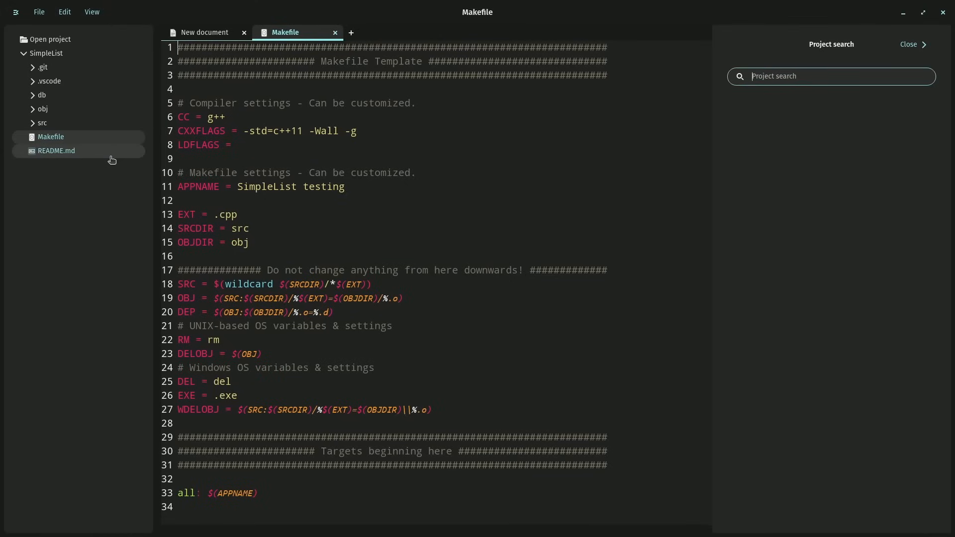
- Search the whole SimpleList project for 'g++'
{"action": "type", "text": "g"}
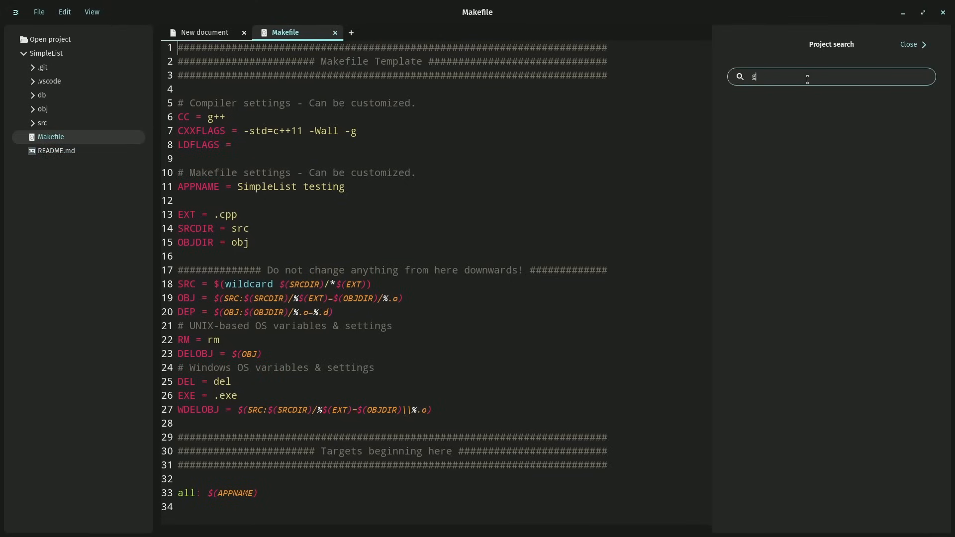
{"action": "type", "text": "++"}
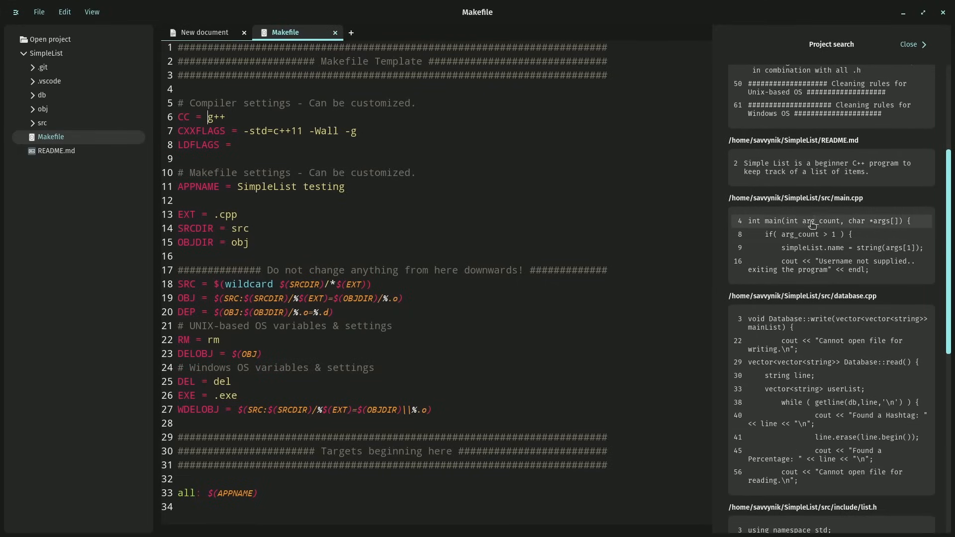
{"action": "mouse_move", "coordinate": [820, 206]}
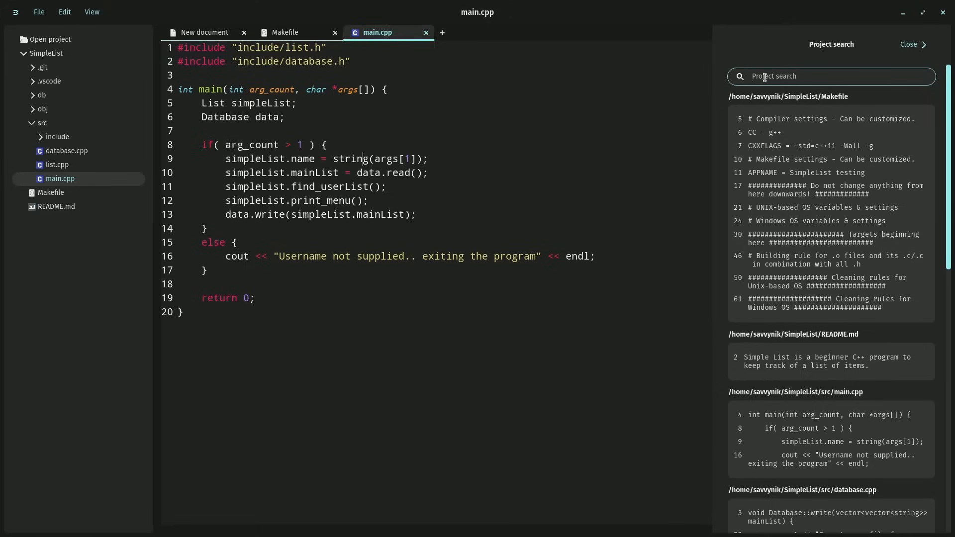
- Search the project for 'Username' and select the 'Username not supplied' match in main.cpp
{"action": "type", "text": "Username not supplied"}
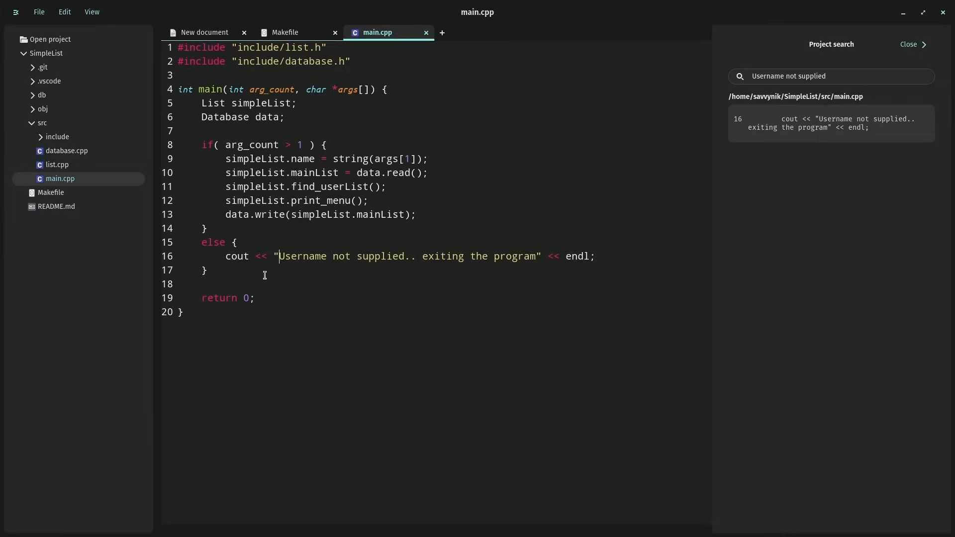
{"action": "left_click", "coordinate": [826, 123]}
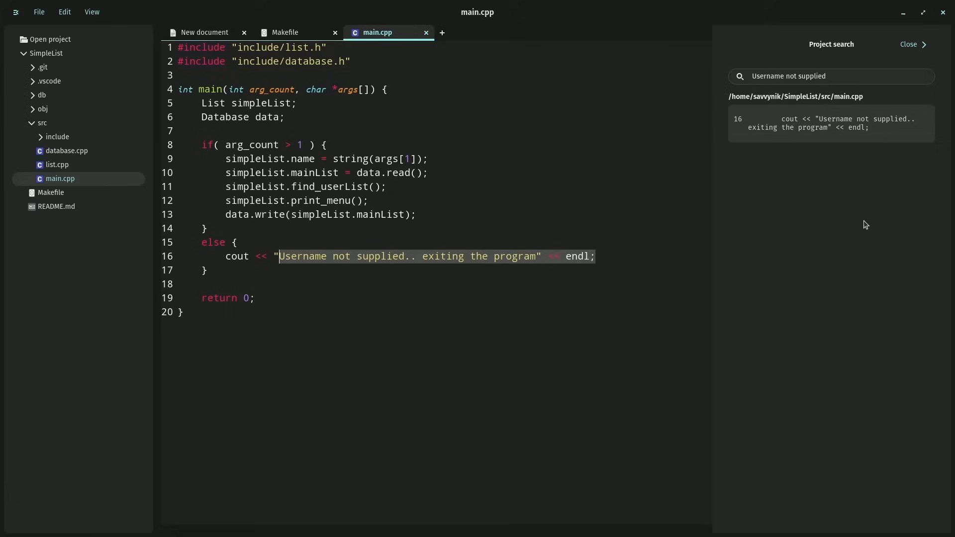
{"action": "mouse_move", "coordinate": [947, 221]}
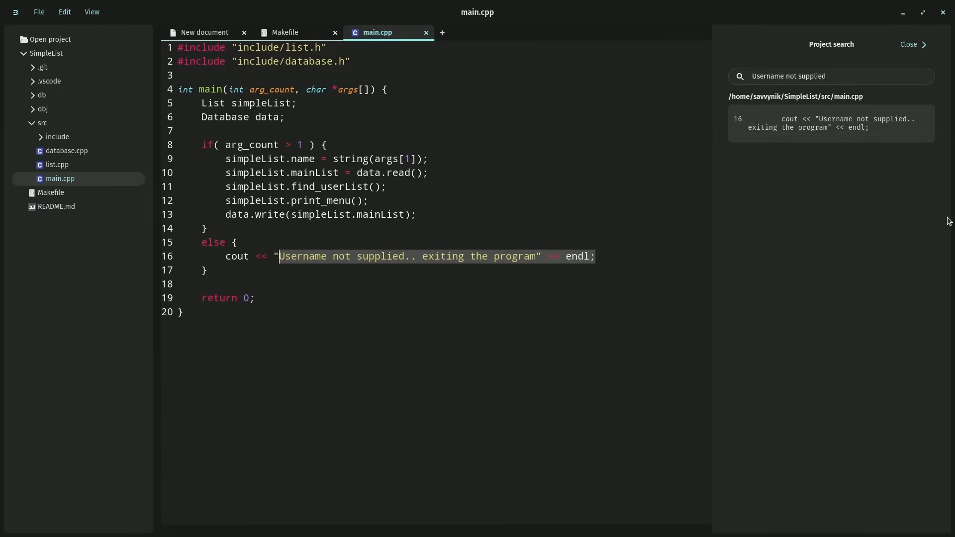
{"action": "mouse_move", "coordinate": [930, 213]}
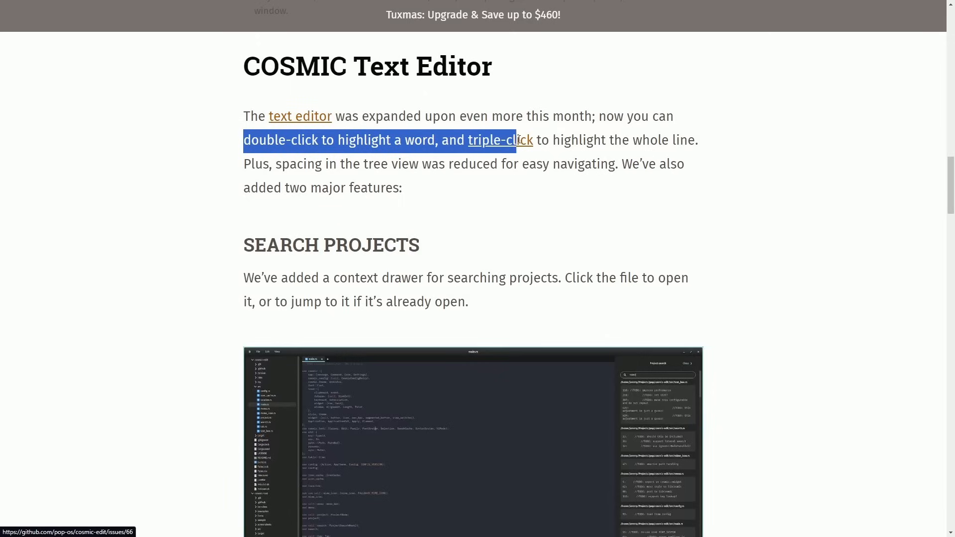
- Highlight the 'two major features' wording in the COSMIC Text Editor section and scroll on
{"action": "left_click", "coordinate": [251, 169]}
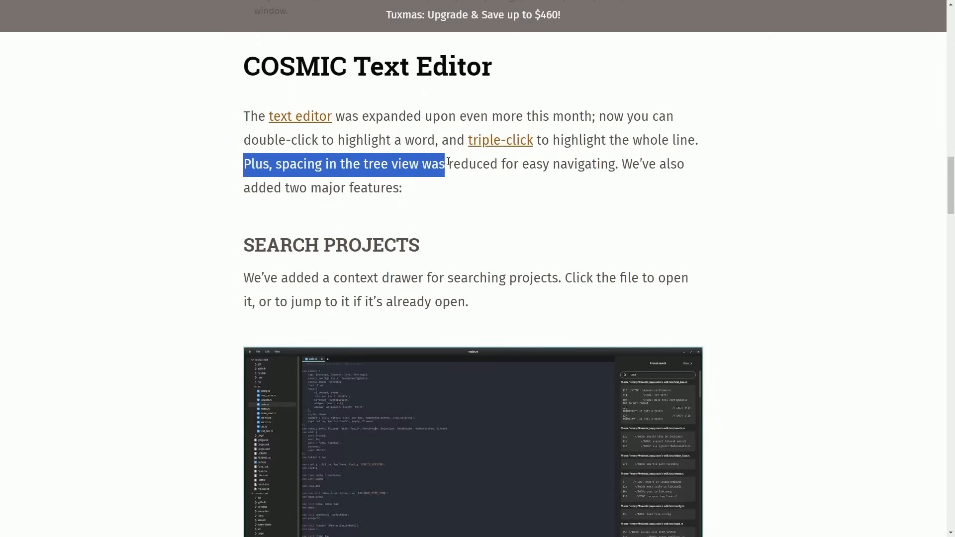
{"action": "left_click_drag", "start_coordinate": [444, 165], "coordinate": [684, 164]}
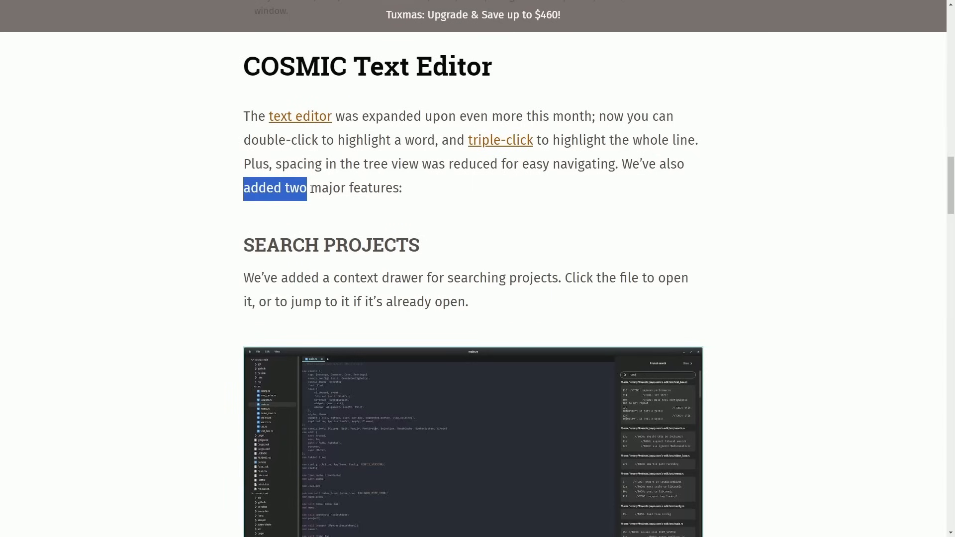
{"action": "scroll", "scroll_direction": "down", "scroll_amount": 3}
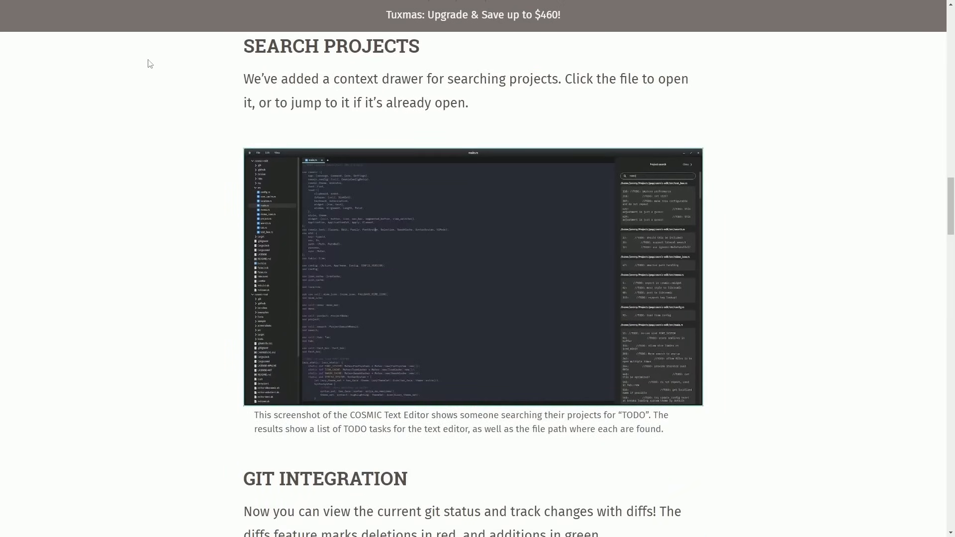
{"action": "mouse_move", "coordinate": [242, 87]}
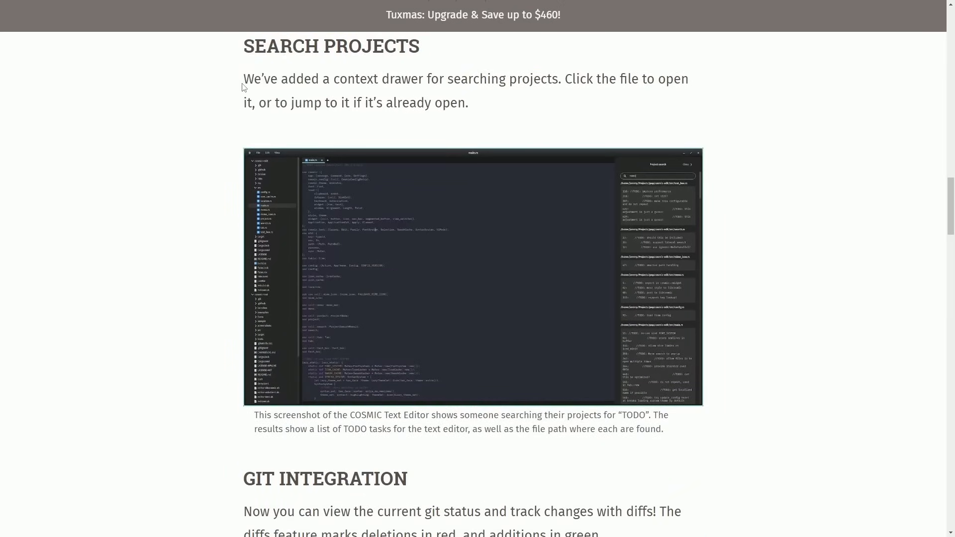
- Highlight the Search Projects paragraph about jumping to open files, then scroll to Git Integration
{"action": "left_click_drag", "start_coordinate": [243, 79], "coordinate": [429, 78]}
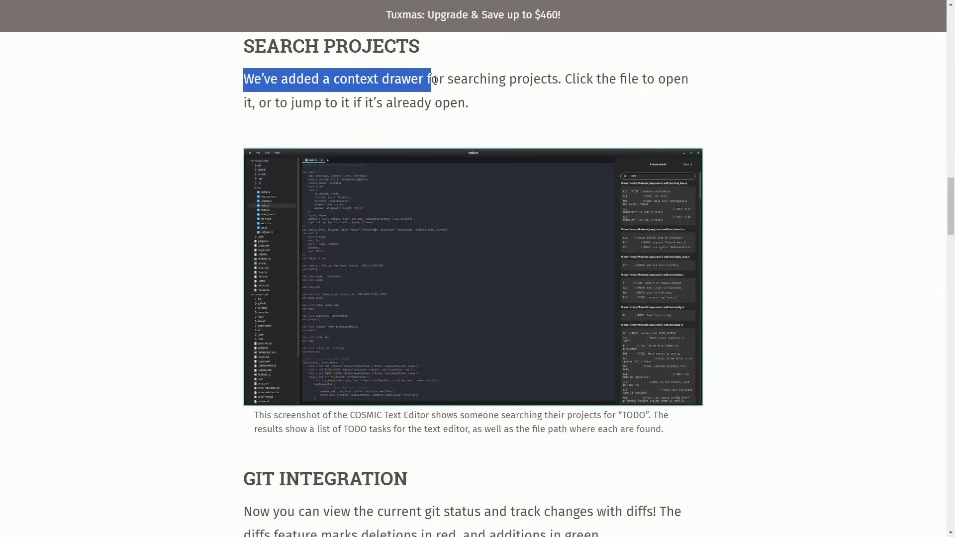
{"action": "left_click_drag", "start_coordinate": [429, 79], "coordinate": [682, 78]}
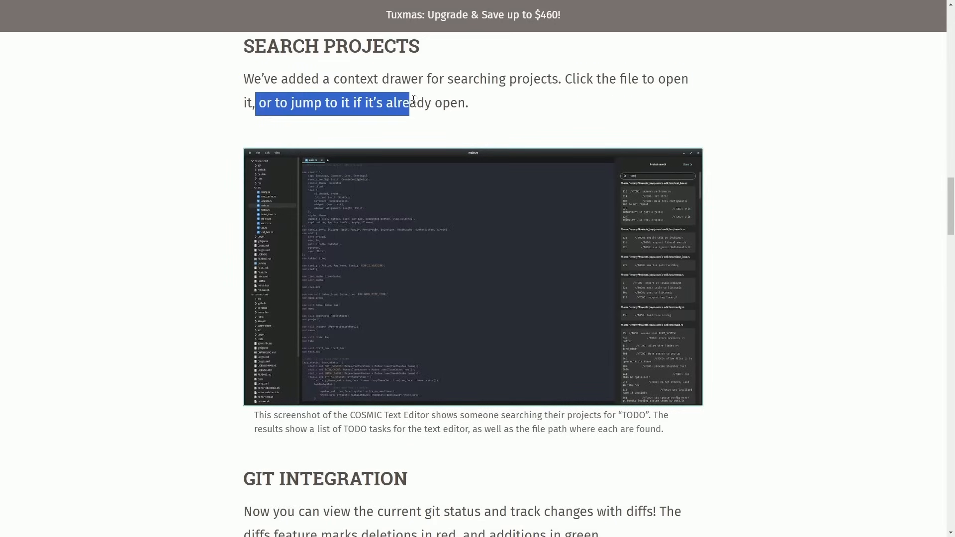
{"action": "left_click", "coordinate": [739, 254]}
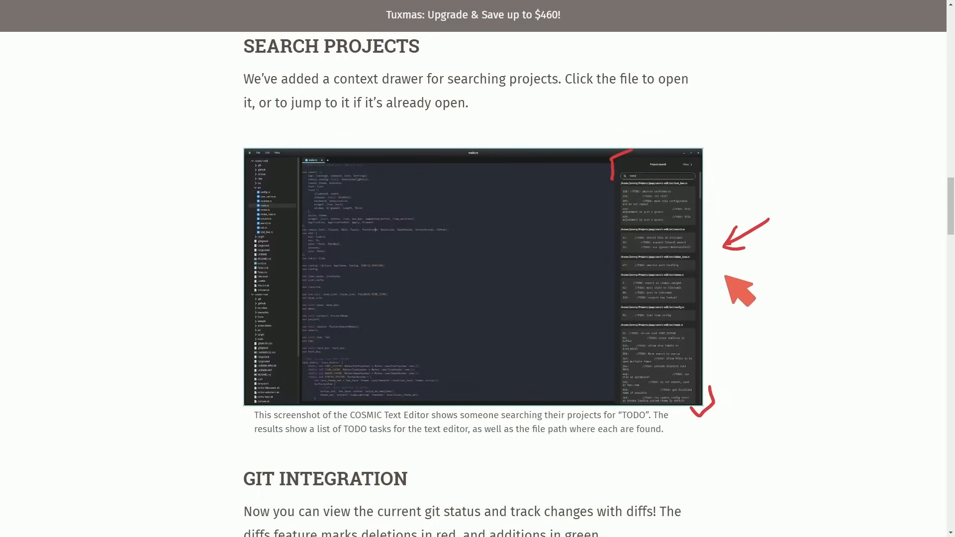
{"action": "mouse_move", "coordinate": [435, 371]}
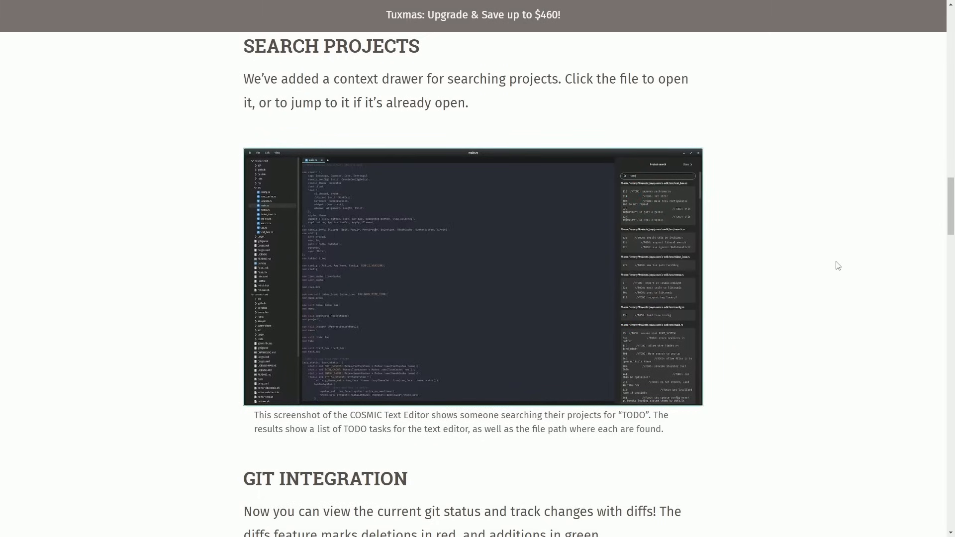
{"action": "scroll", "scroll_direction": "down", "scroll_amount": 3}
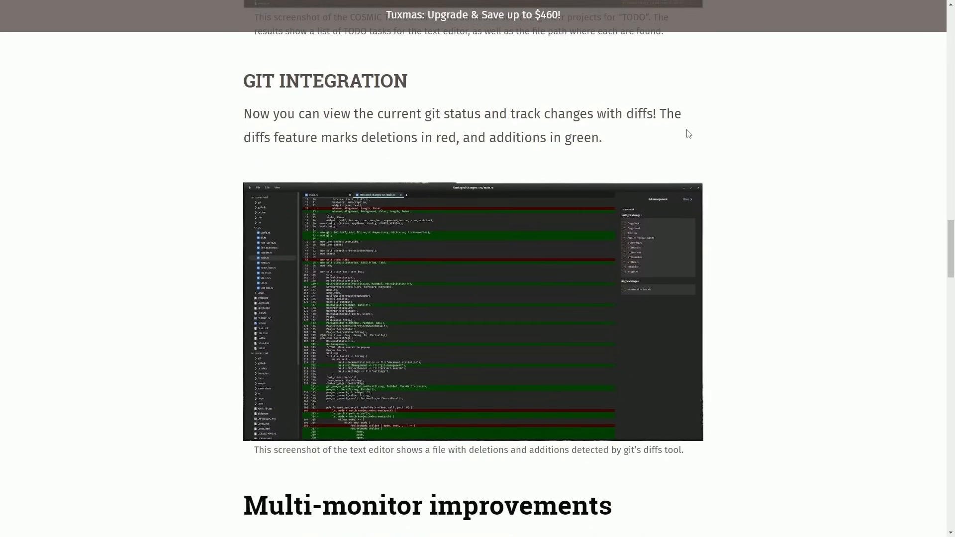
{"action": "mouse_move", "coordinate": [281, 108]}
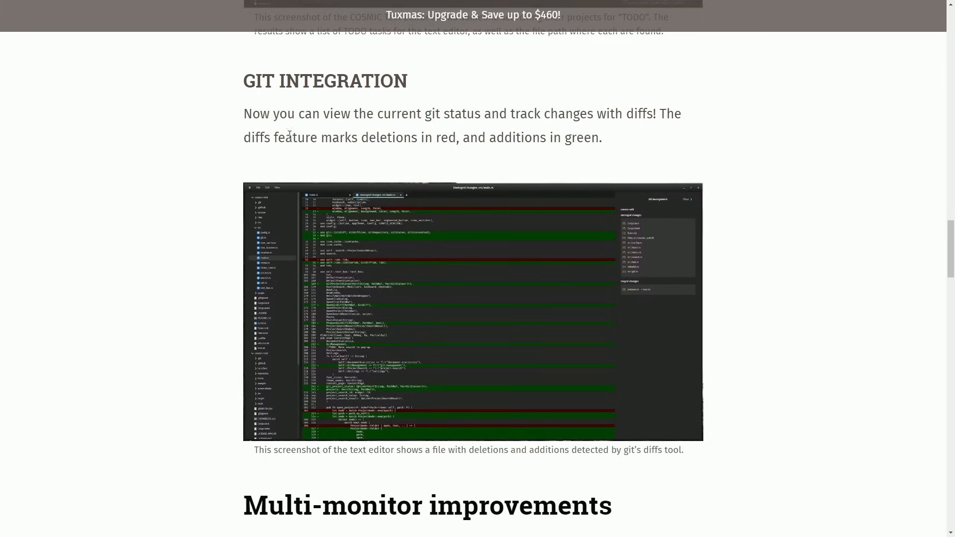
{"action": "mouse_move", "coordinate": [256, 111]}
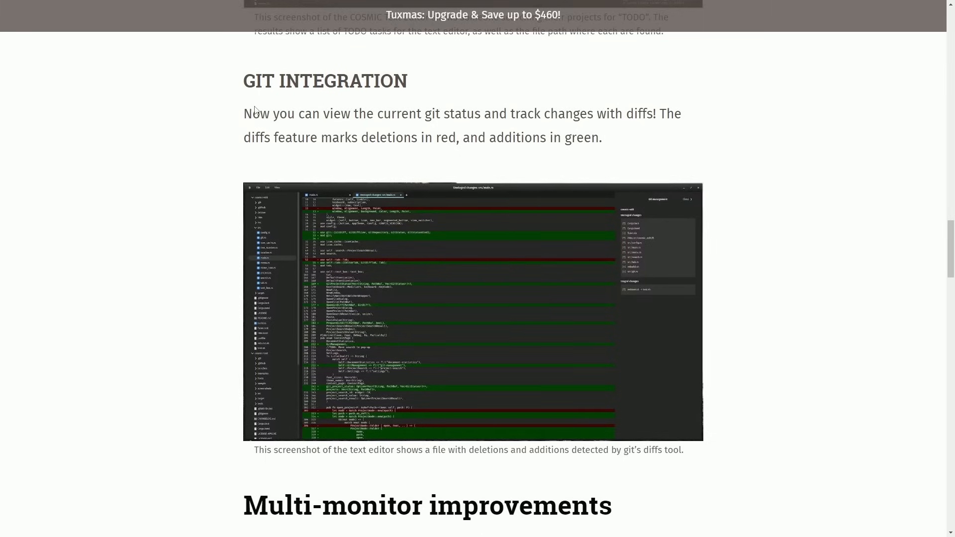
- Highlight the Git Integration description about diffs while reading
{"action": "left_click_drag", "start_coordinate": [244, 81], "coordinate": [361, 81]}
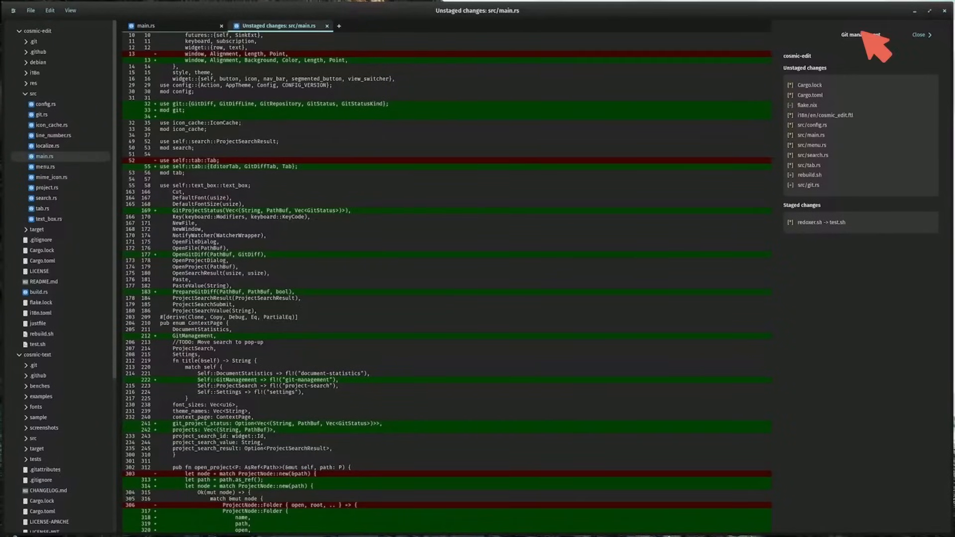
{"action": "mouse_move", "coordinate": [865, 240]}
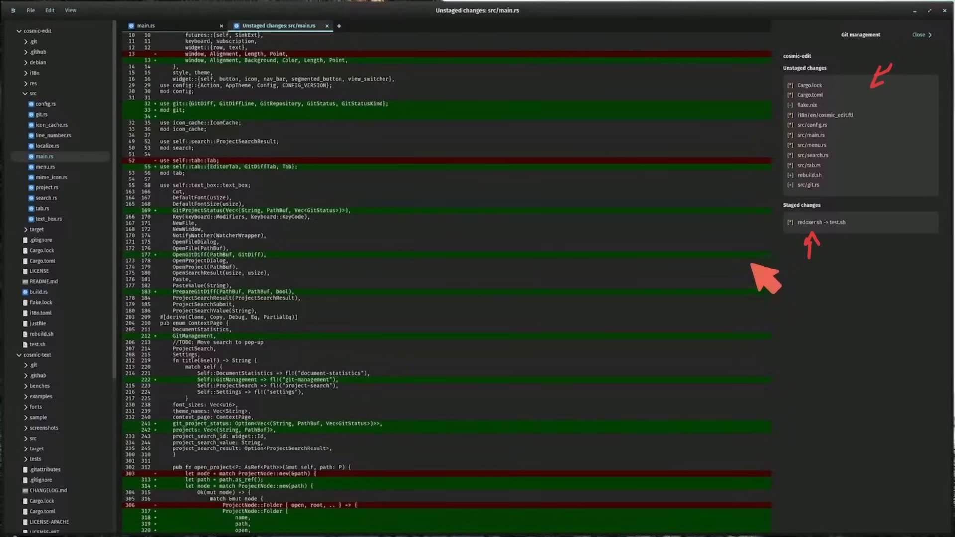
{"action": "mouse_move", "coordinate": [557, 66]}
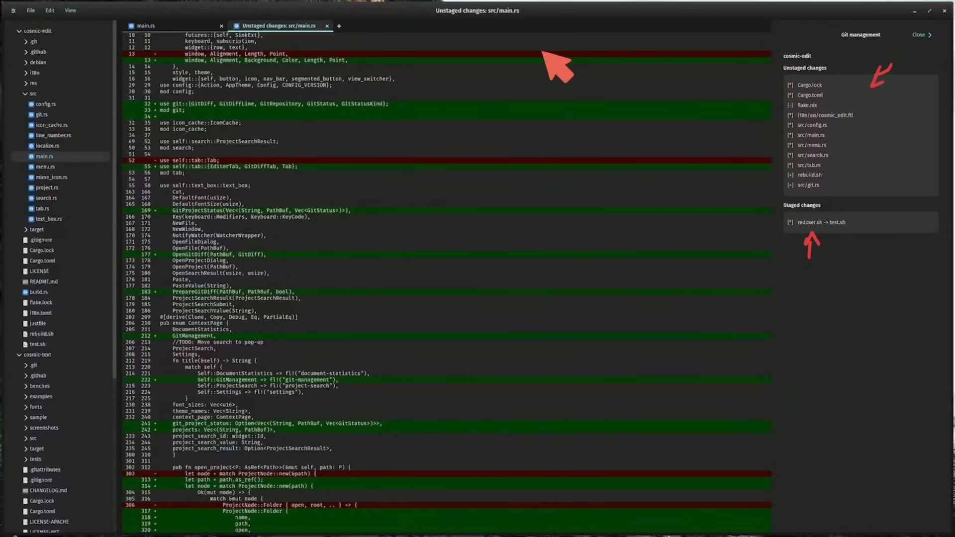
{"action": "mouse_move", "coordinate": [582, 100]}
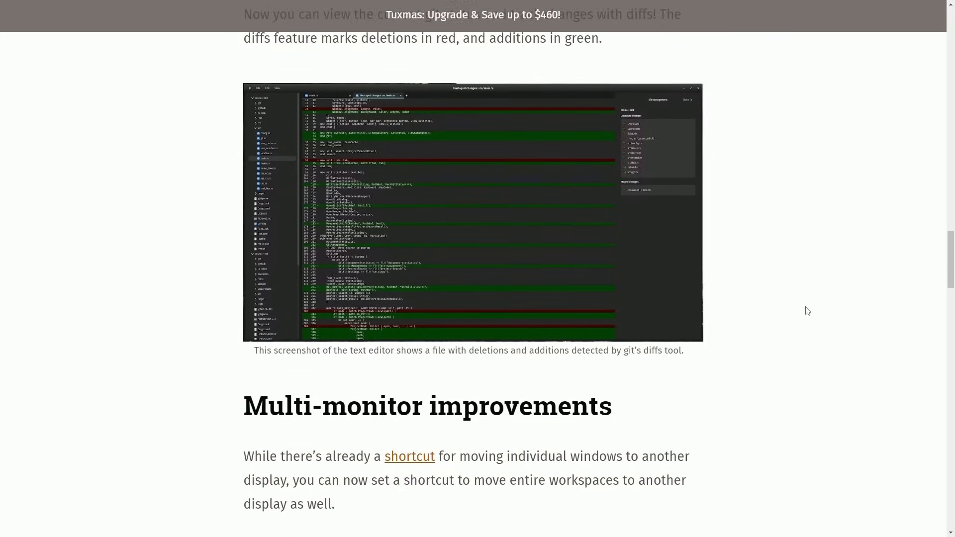
- Highlight the sentences on moving windows, entire workspaces and connected display positioning
{"action": "scroll", "scroll_direction": "down", "scroll_amount": 3}
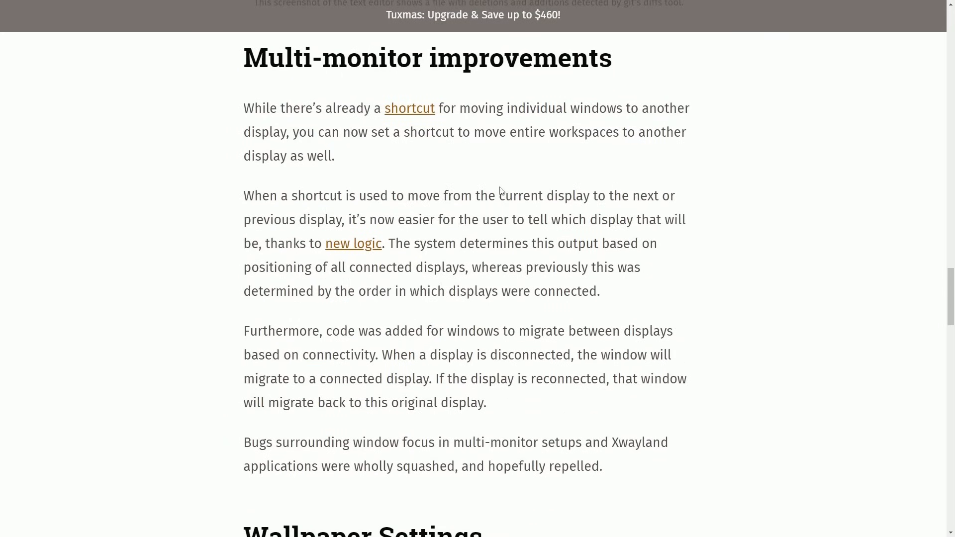
{"action": "left_click_drag", "start_coordinate": [244, 107], "coordinate": [487, 107]}
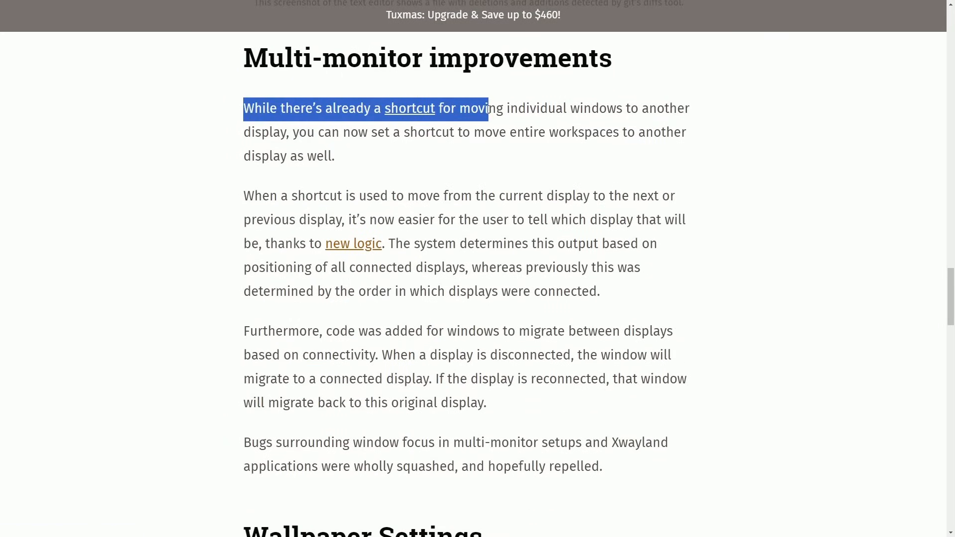
{"action": "left_click_drag", "start_coordinate": [487, 108], "coordinate": [688, 109]}
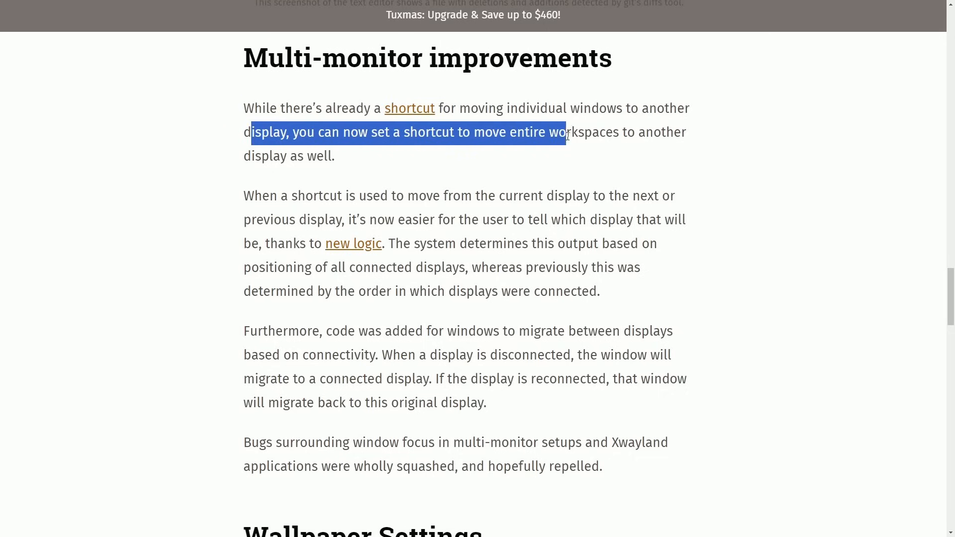
{"action": "left_click_drag", "start_coordinate": [566, 132], "coordinate": [327, 156]}
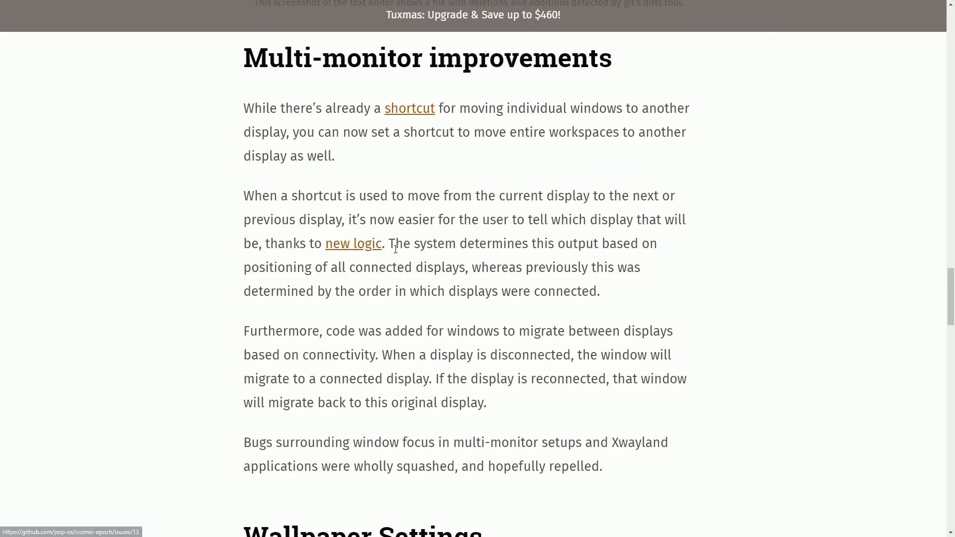
{"action": "mouse_move", "coordinate": [281, 262]}
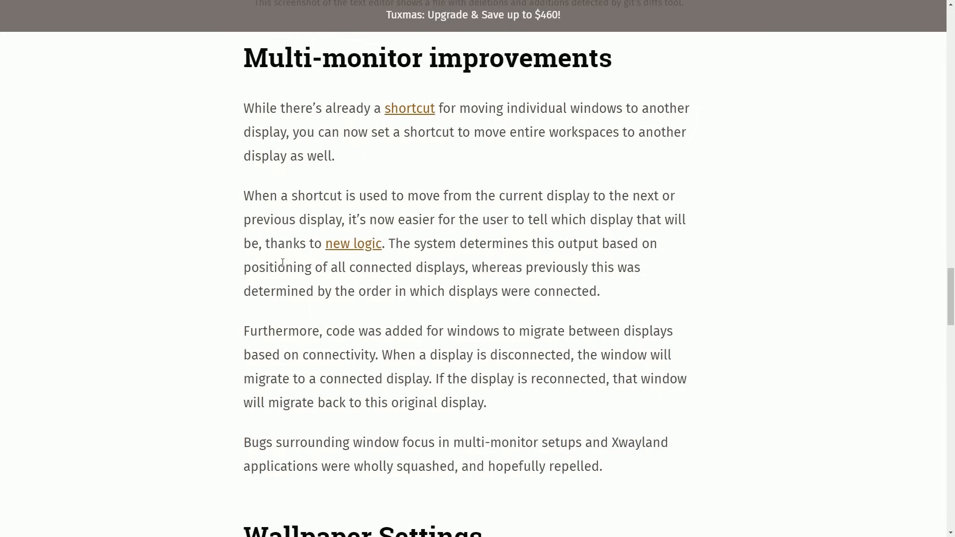
{"action": "left_click_drag", "start_coordinate": [244, 266], "coordinate": [538, 266]}
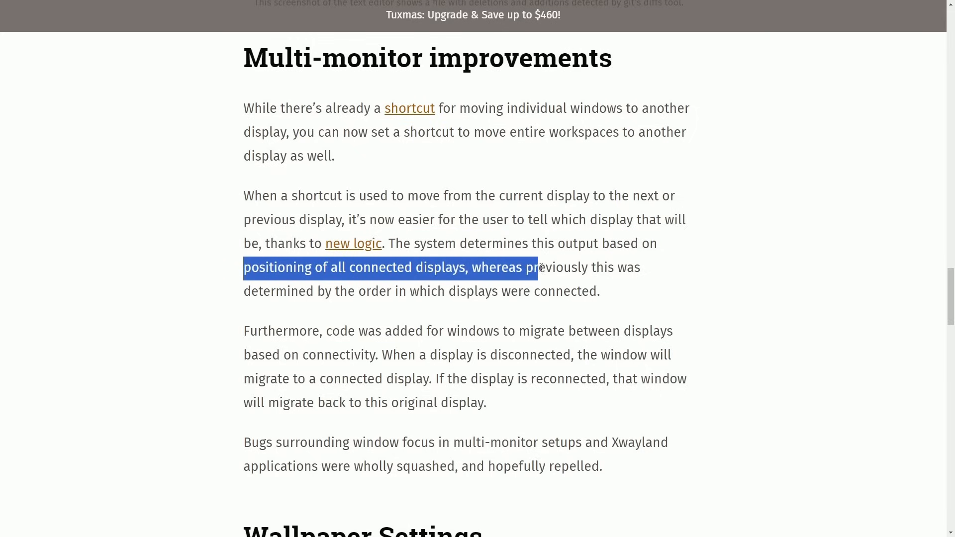
{"action": "left_click", "coordinate": [238, 298]}
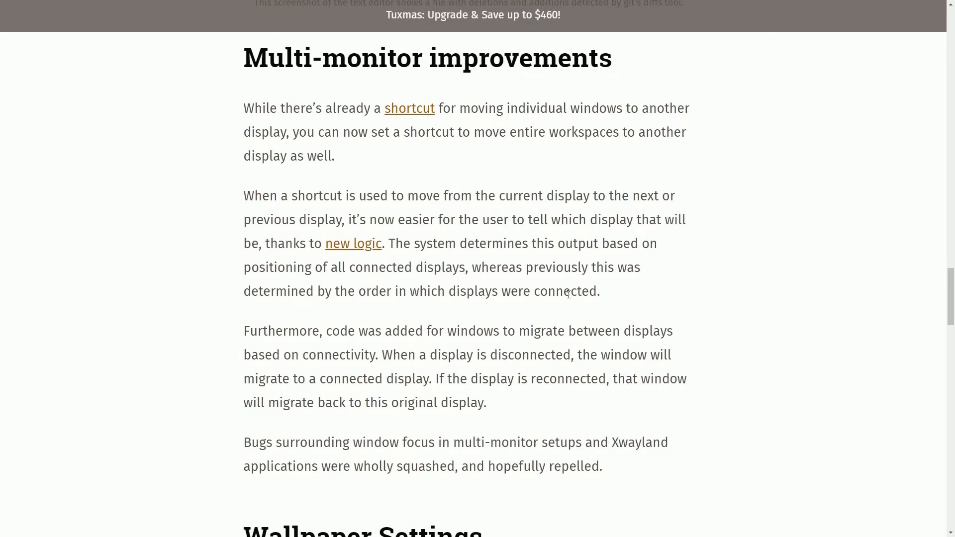
- Highlight the window migration paragraph and the note on multi-monitor focus bugs
{"action": "left_click_drag", "start_coordinate": [242, 330], "coordinate": [493, 330]}
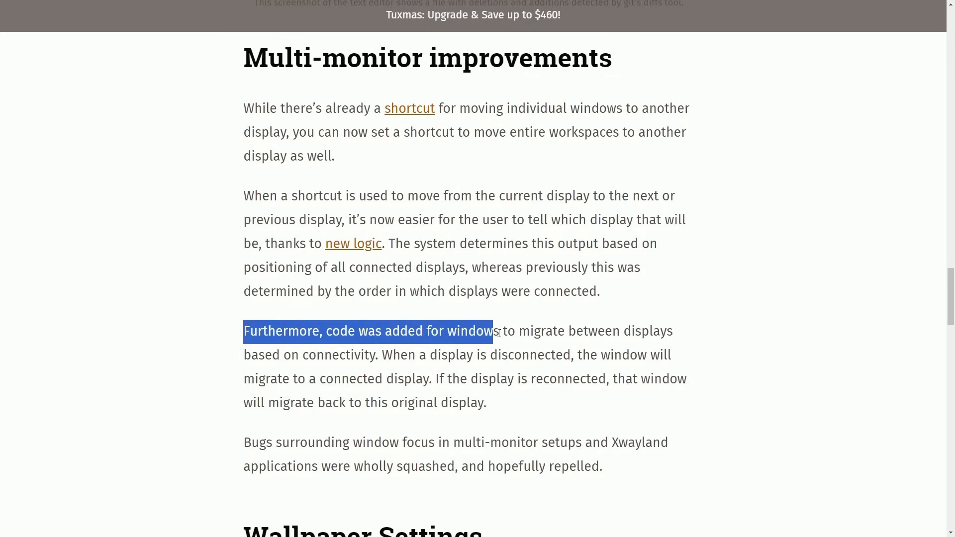
{"action": "left_click_drag", "start_coordinate": [492, 330], "coordinate": [673, 330]}
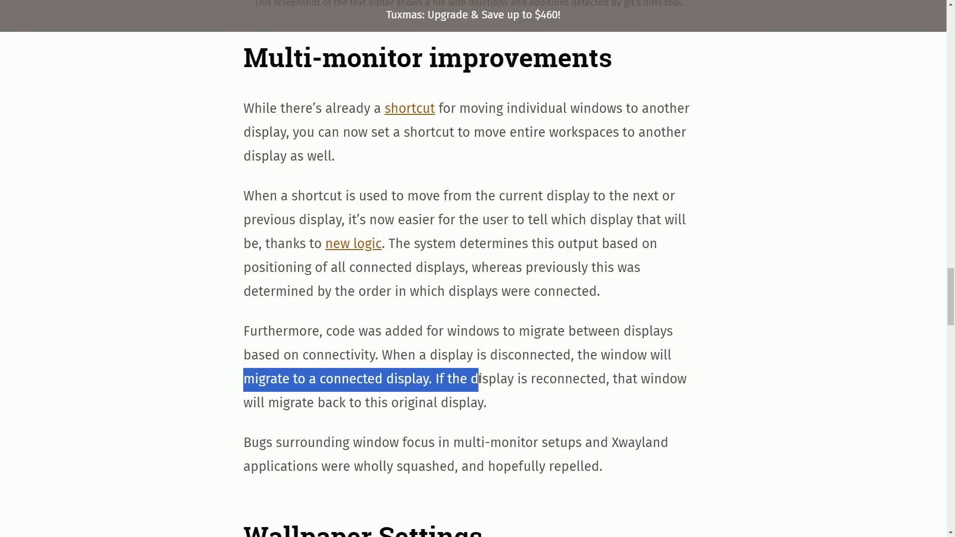
{"action": "left_click_drag", "start_coordinate": [475, 379], "coordinate": [676, 379]}
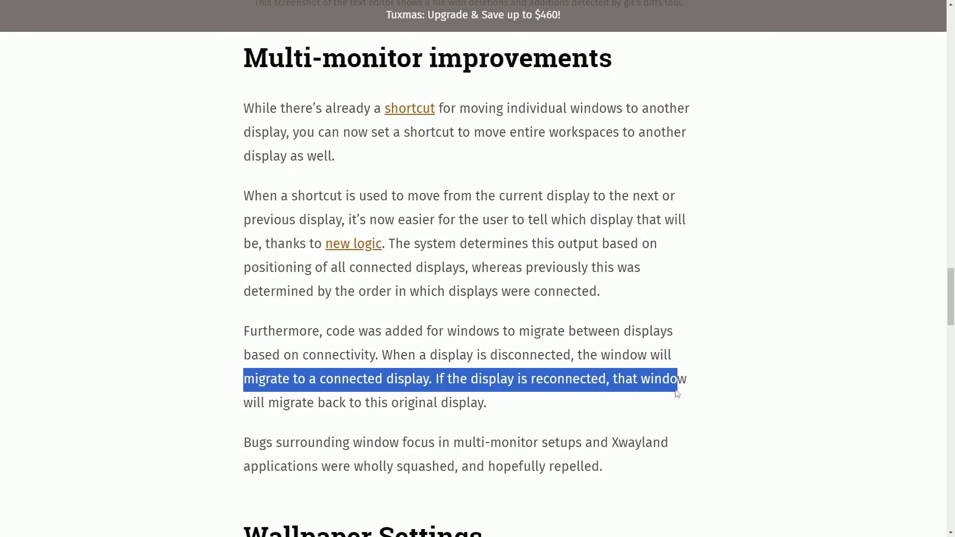
{"action": "left_click", "coordinate": [505, 403]}
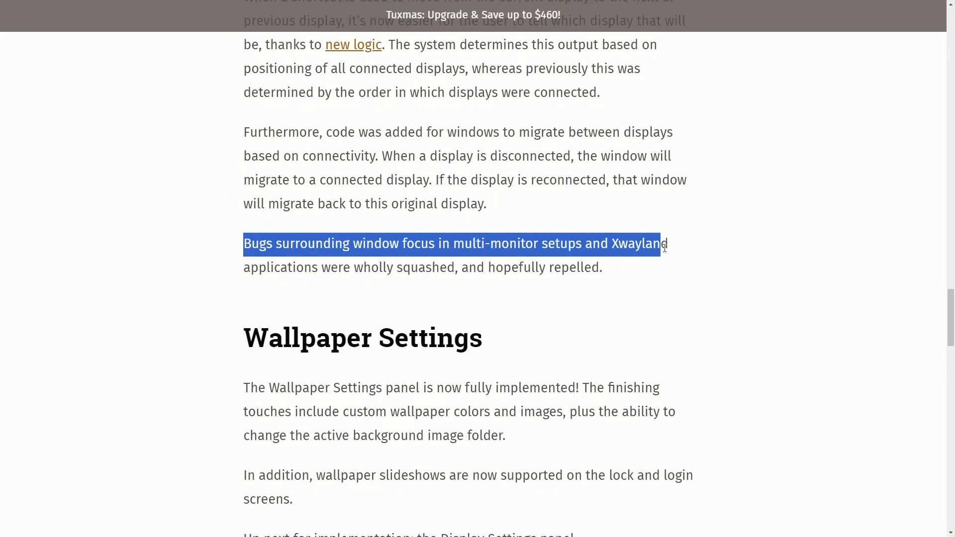
{"action": "left_click_drag", "start_coordinate": [664, 243], "coordinate": [438, 267]}
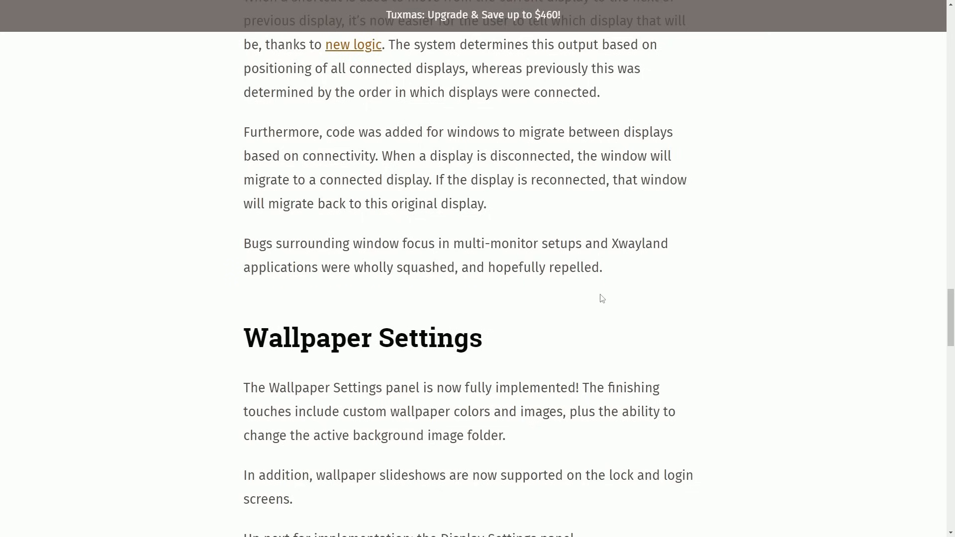
- Highlight the Wallpaper Settings announcement and the lock screen slideshow sentence while reading
{"action": "scroll", "scroll_direction": "down", "scroll_amount": 3}
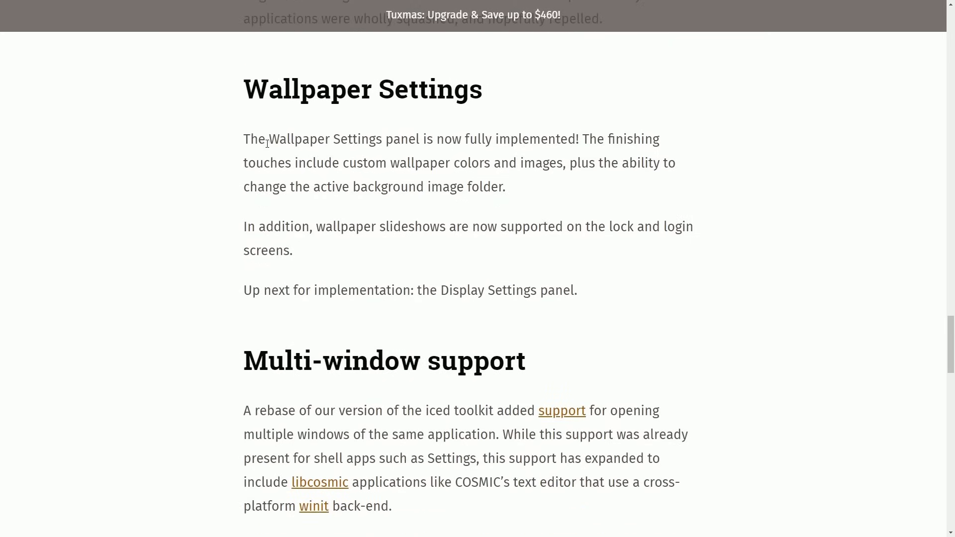
{"action": "left_click_drag", "start_coordinate": [245, 140], "coordinate": [603, 140]}
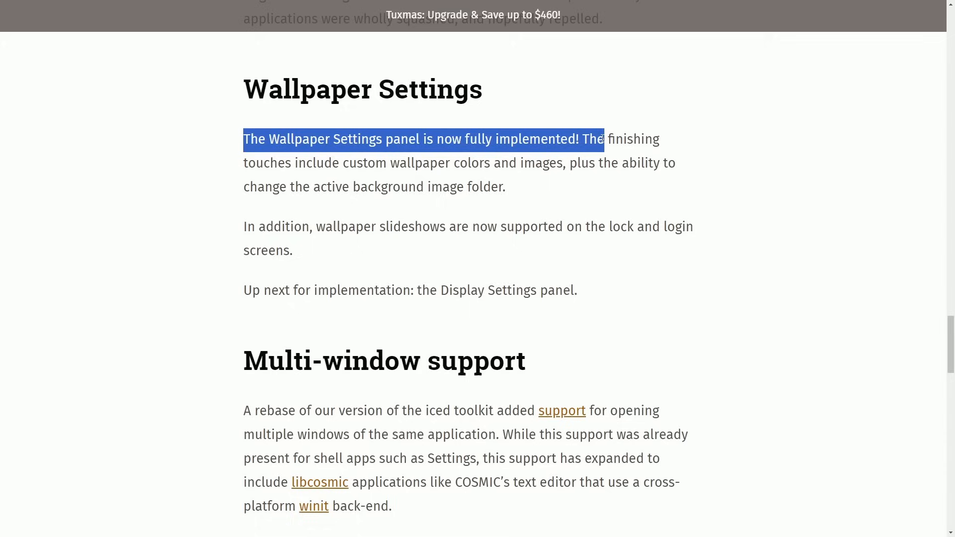
{"action": "left_click_drag", "start_coordinate": [601, 139], "coordinate": [398, 162]}
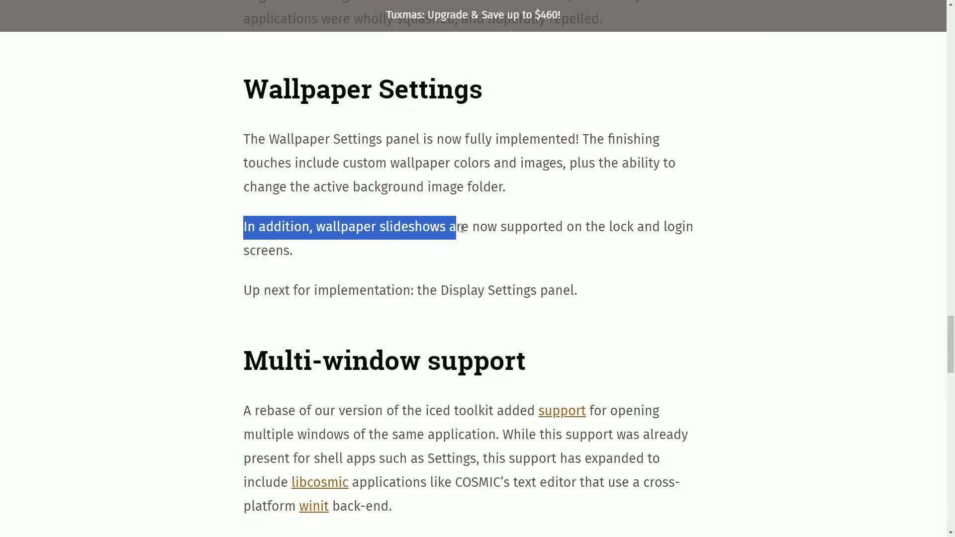
{"action": "left_click_drag", "start_coordinate": [454, 227], "coordinate": [692, 227]}
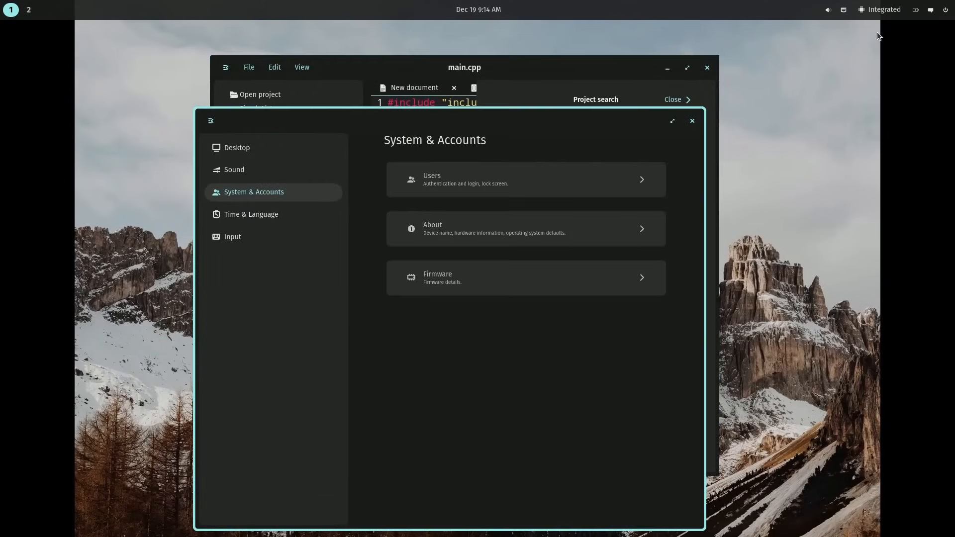
- Go to Desktop > Wallpaper in COSMIC Settings and view the Background fit choices
{"action": "left_click", "coordinate": [237, 147]}
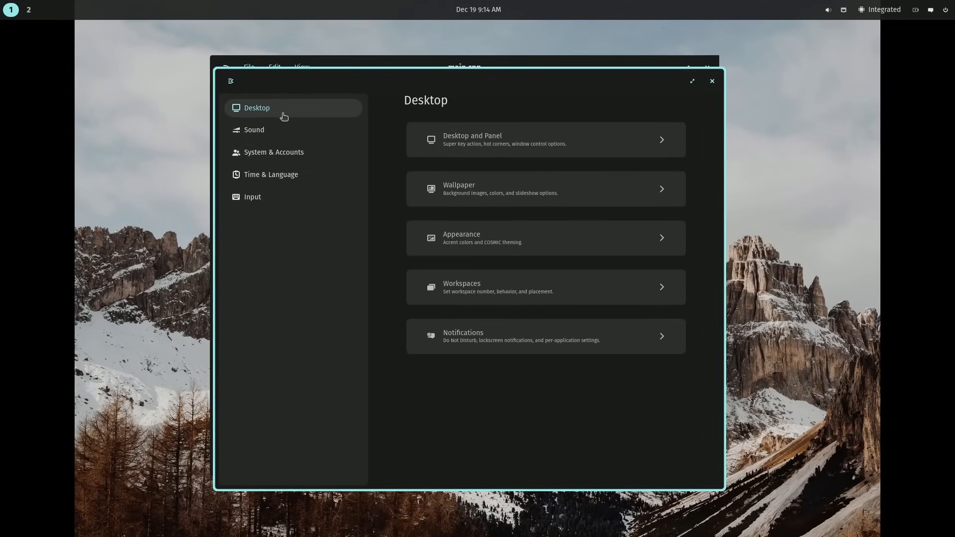
{"action": "left_click", "coordinate": [545, 189]}
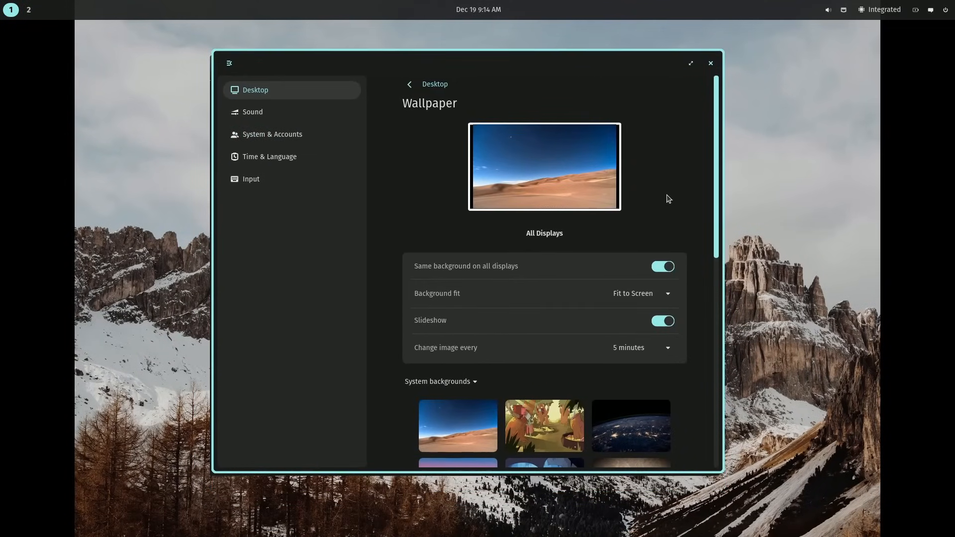
{"action": "scroll", "scroll_direction": "down", "scroll_amount": 3}
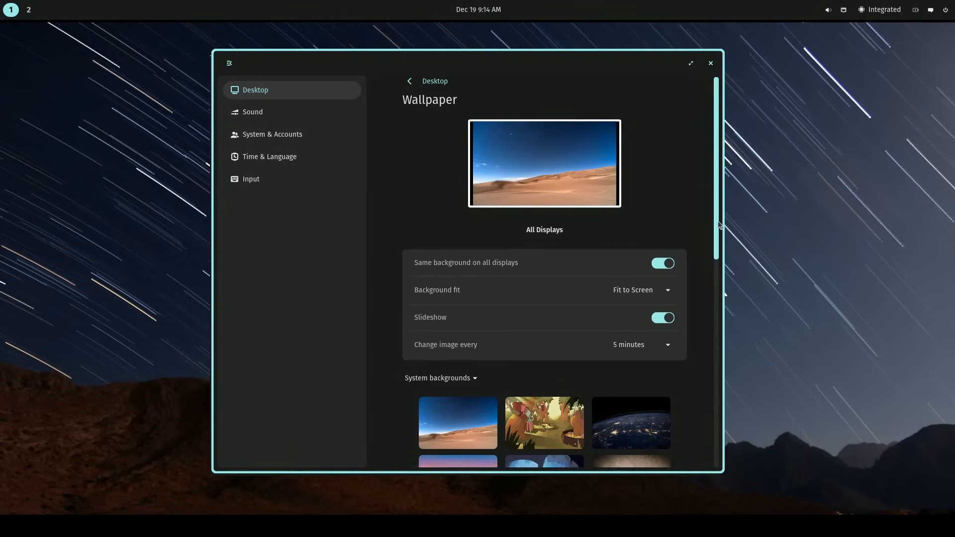
{"action": "left_click", "coordinate": [641, 289]}
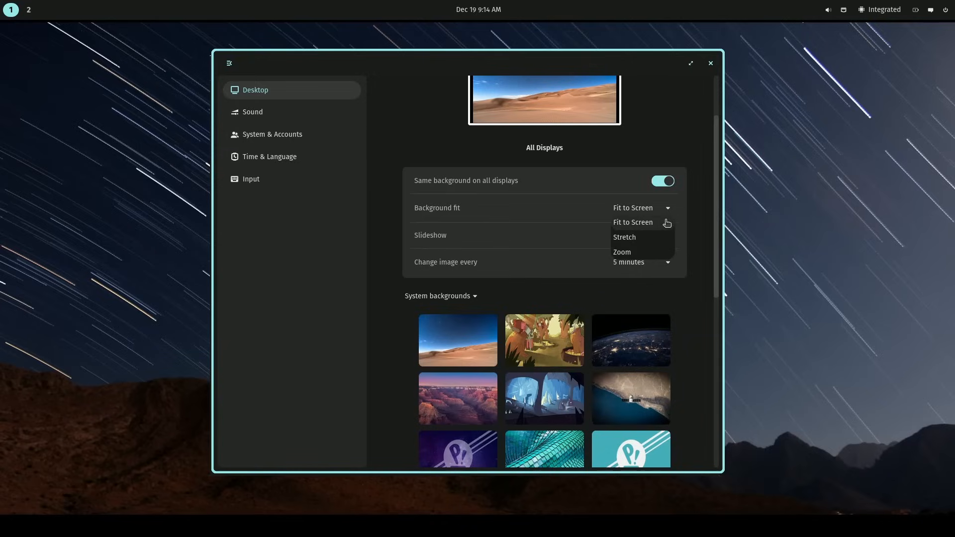
- Toggle the wallpaper Slideshow off and back on, then view the Change image every choices
{"action": "left_click", "coordinate": [632, 222]}
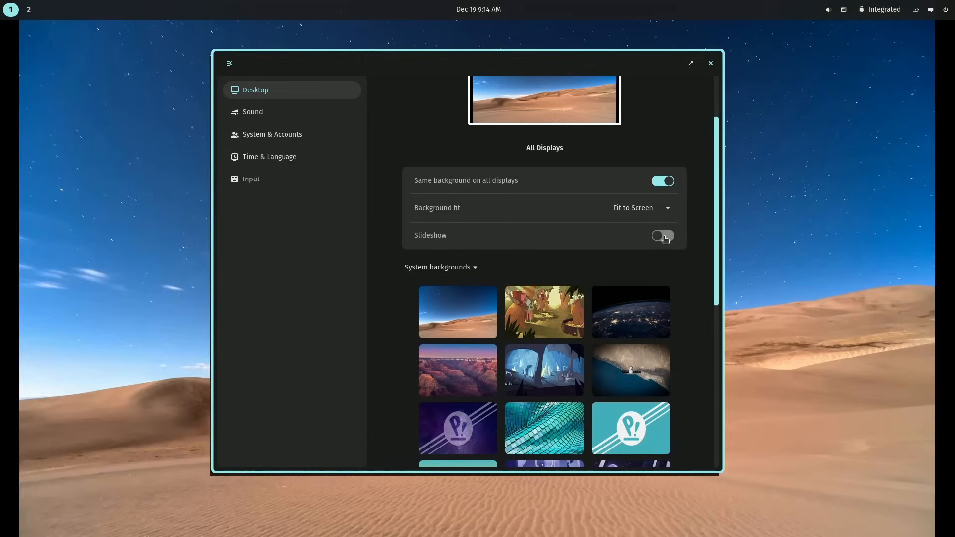
{"action": "left_click", "coordinate": [662, 236]}
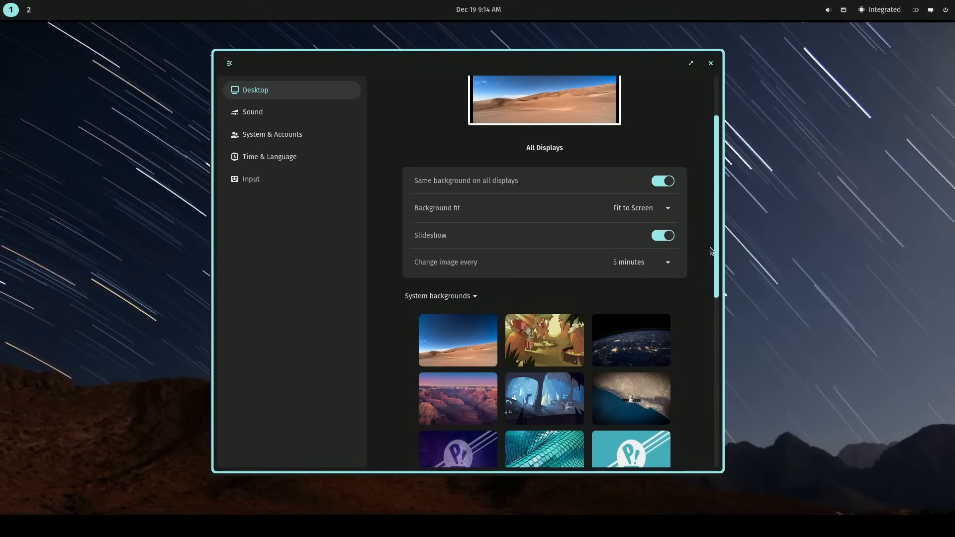
{"action": "mouse_move", "coordinate": [599, 270]}
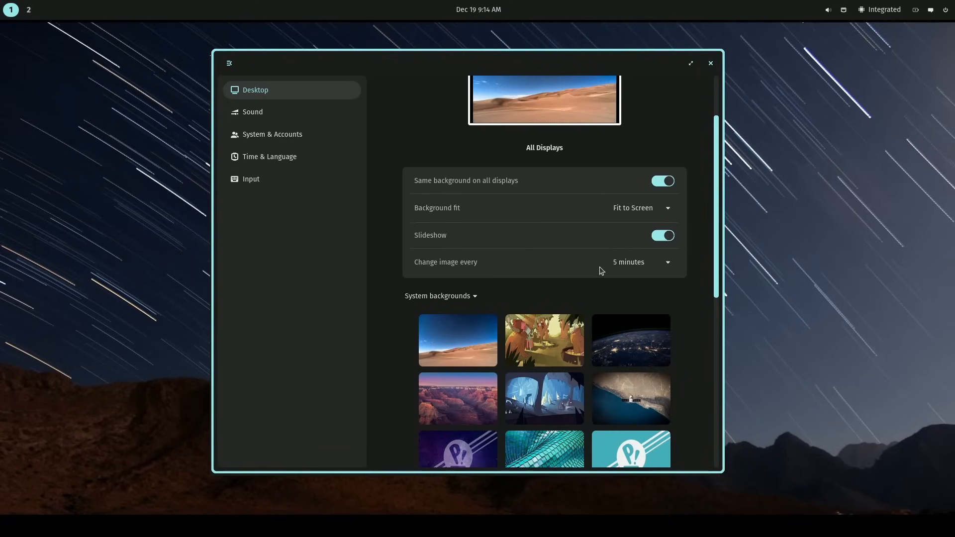
{"action": "left_click", "coordinate": [642, 262]}
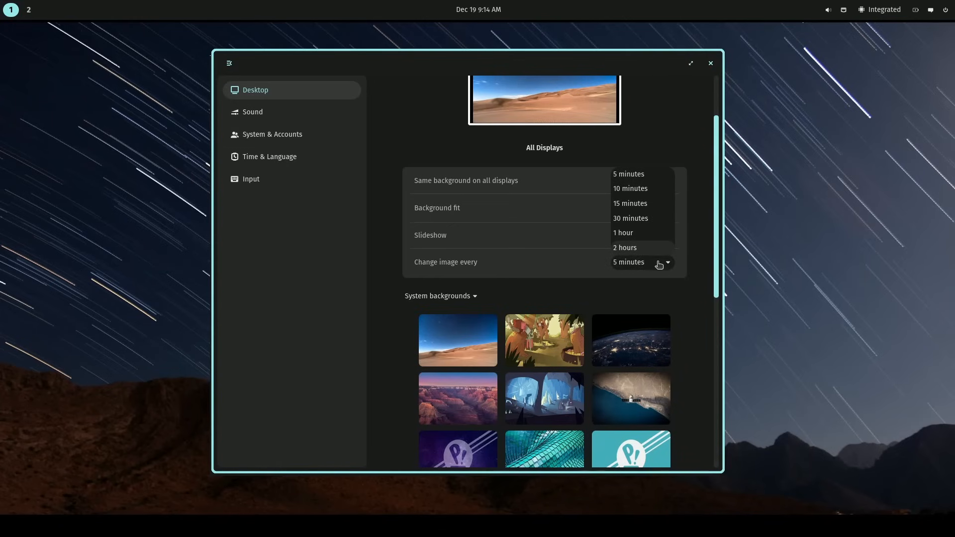
{"action": "scroll", "scroll_direction": "down", "scroll_amount": 3}
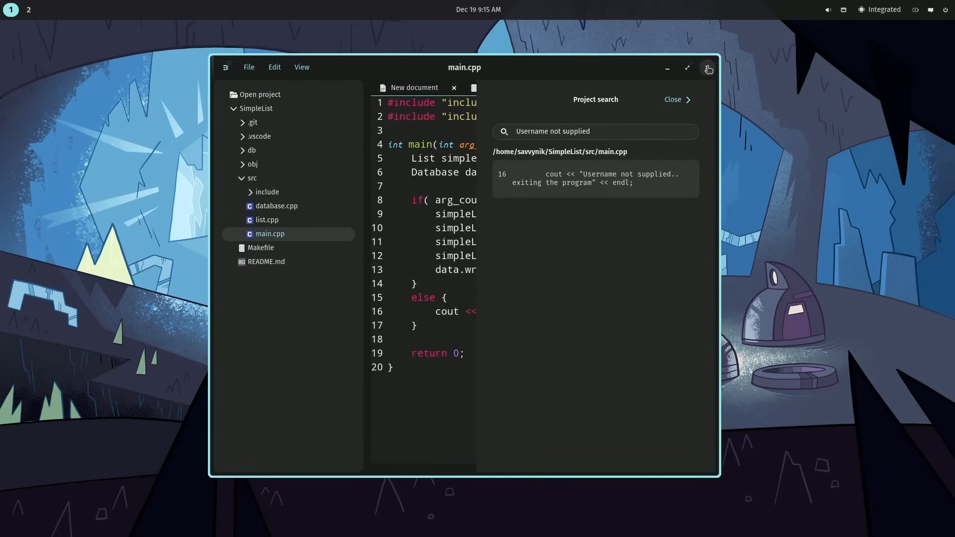
- Close the text editor and highlight the Multi-window support sentences about libcosmic and COSMIC's text editor
{"action": "left_click", "coordinate": [707, 69]}
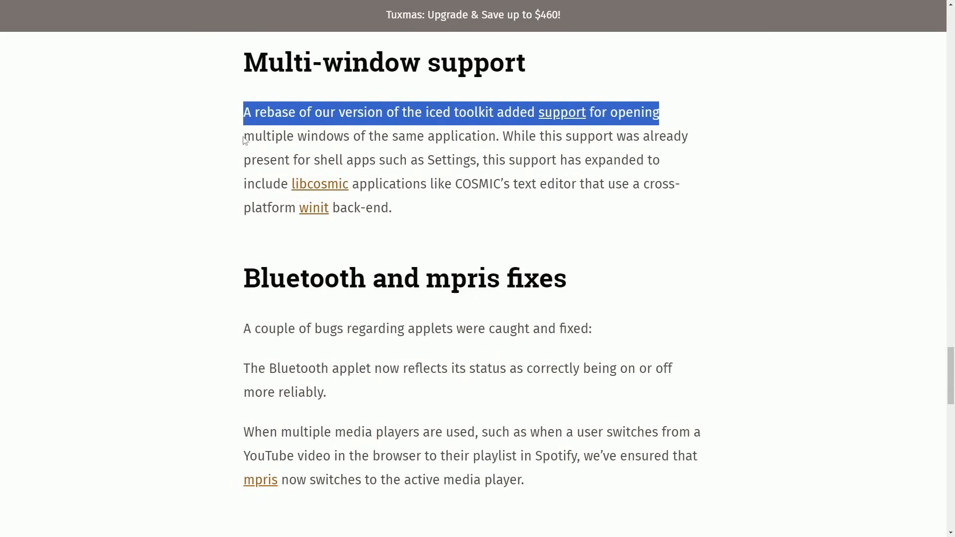
{"action": "left_click_drag", "start_coordinate": [243, 113], "coordinate": [639, 136]}
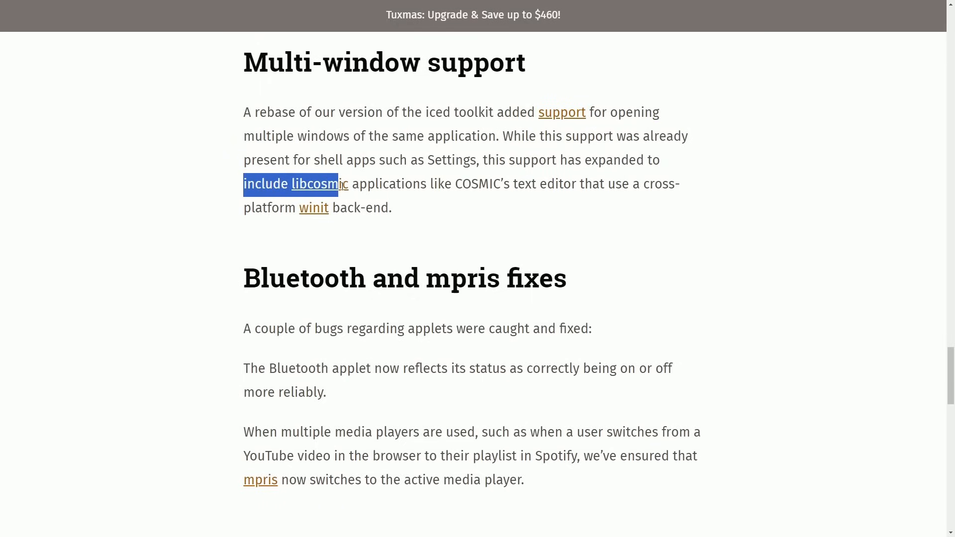
{"action": "left_click_drag", "start_coordinate": [340, 183], "coordinate": [508, 183]}
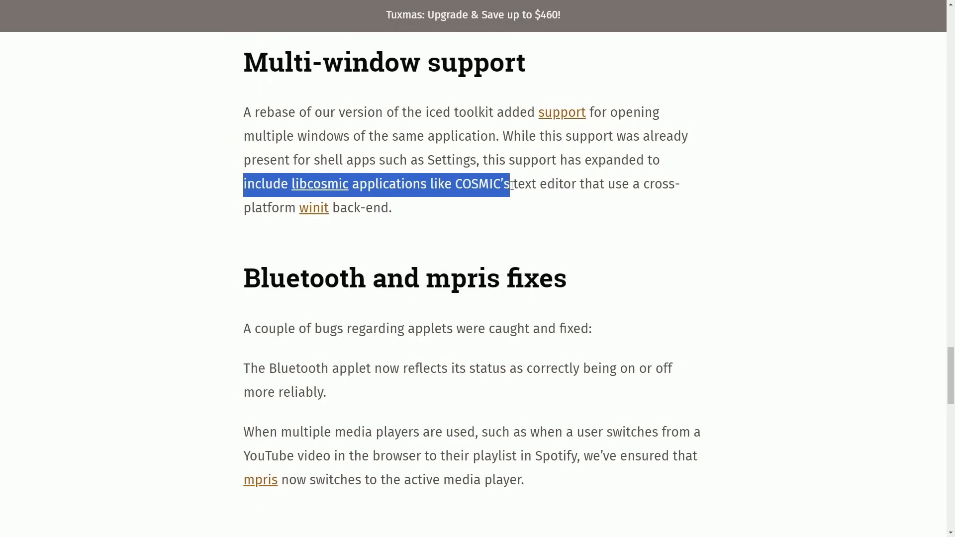
{"action": "left_click_drag", "start_coordinate": [508, 184], "coordinate": [680, 184]}
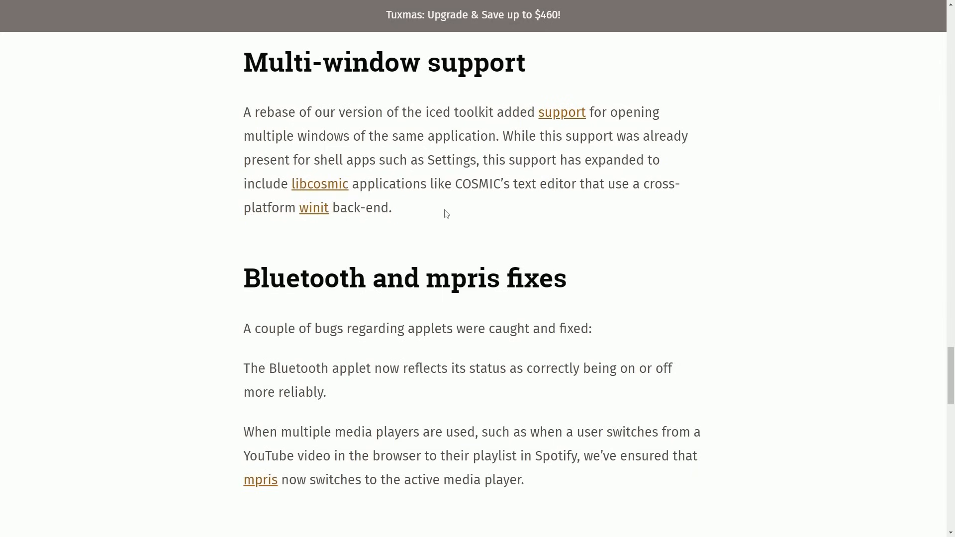
{"action": "scroll", "scroll_direction": "down", "scroll_amount": 3}
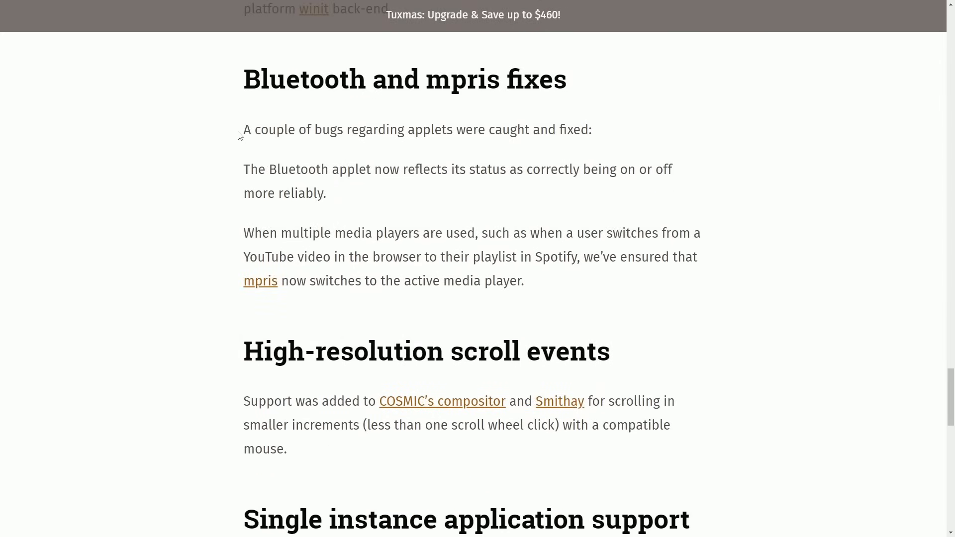
- Highlight the applet bugs, Bluetooth applet and mpris media player switching sentences while reading
{"action": "left_click_drag", "start_coordinate": [243, 129], "coordinate": [516, 130]}
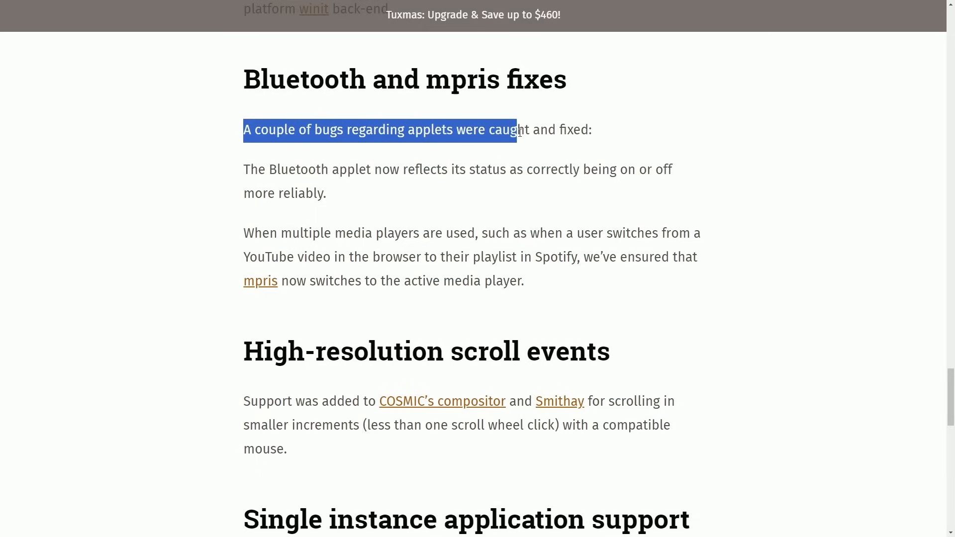
{"action": "left_click", "coordinate": [238, 173]}
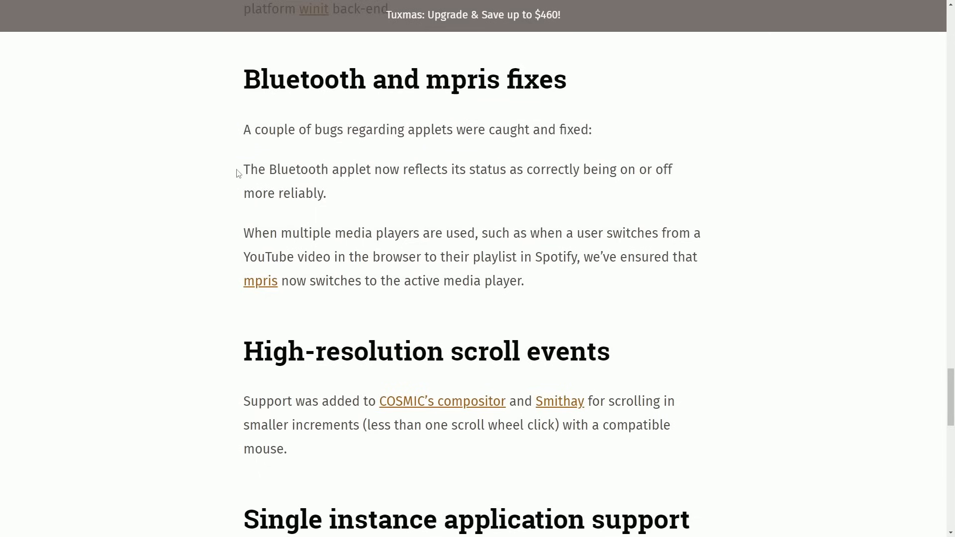
{"action": "left_click_drag", "start_coordinate": [243, 169], "coordinate": [650, 169]}
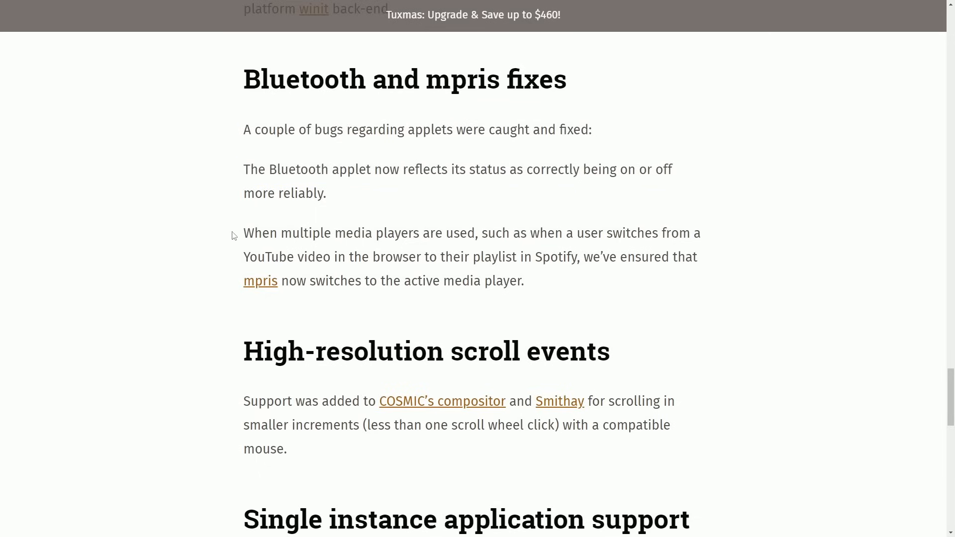
{"action": "left_click_drag", "start_coordinate": [242, 232], "coordinate": [503, 232]}
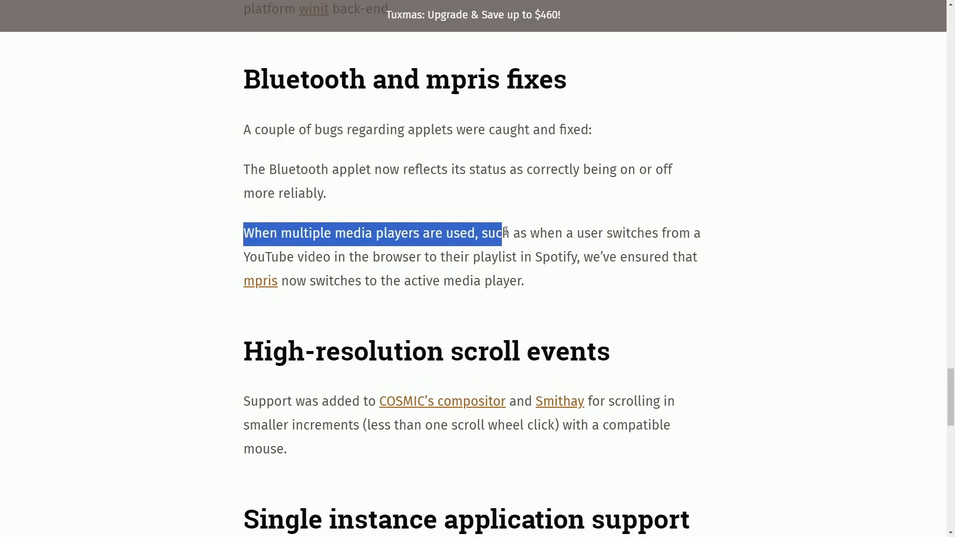
{"action": "left_click_drag", "start_coordinate": [499, 232], "coordinate": [697, 232]}
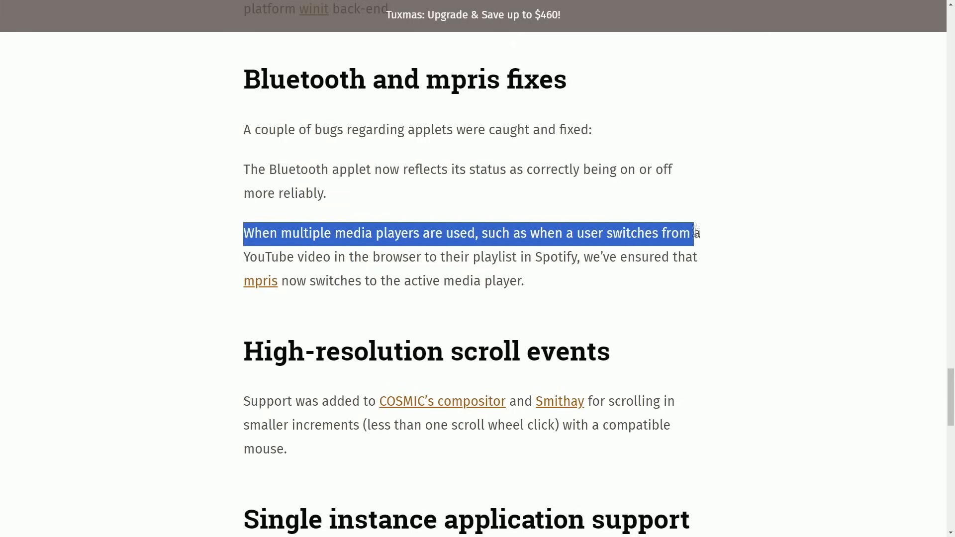
{"action": "left_click_drag", "start_coordinate": [694, 232], "coordinate": [384, 257]}
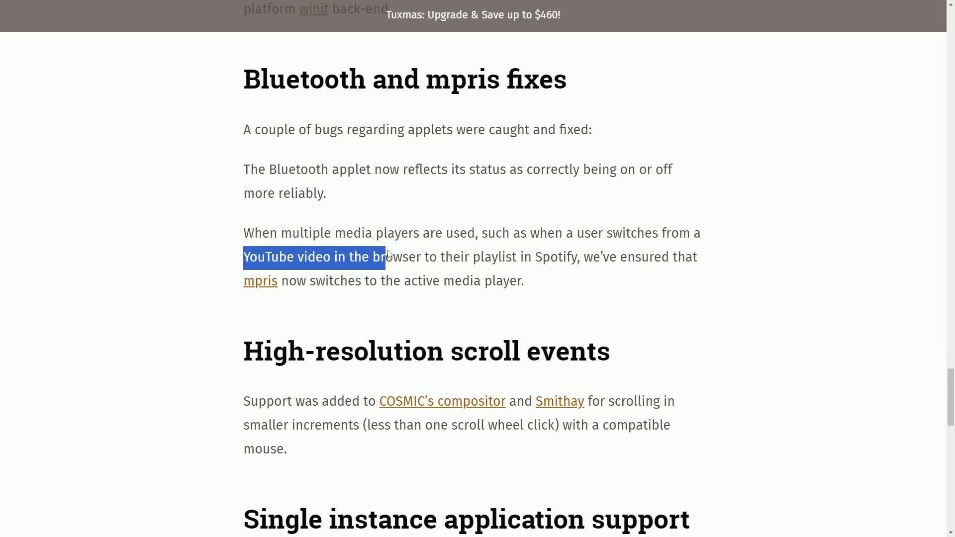
{"action": "left_click_drag", "start_coordinate": [384, 257], "coordinate": [602, 256]}
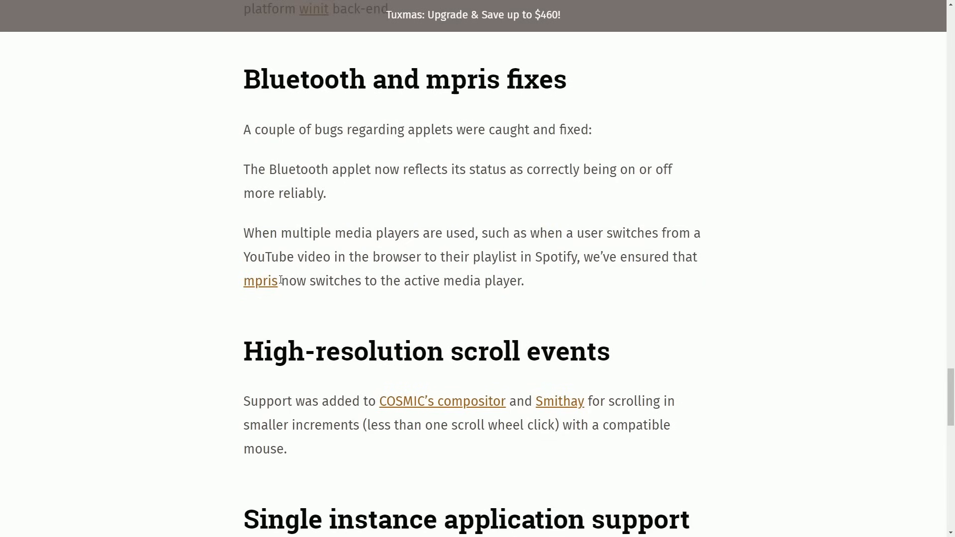
{"action": "scroll", "scroll_direction": "down", "scroll_amount": 3}
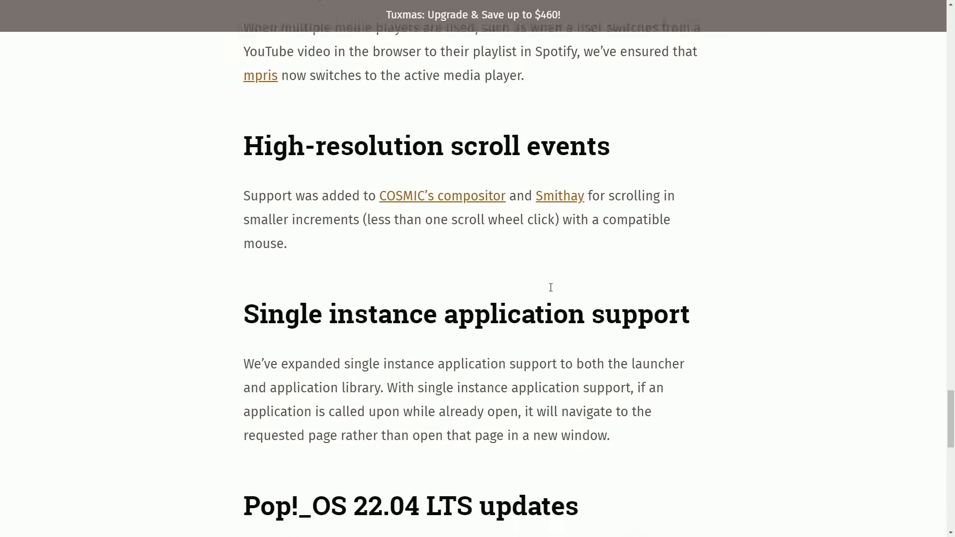
- Highlight the High-resolution scroll events paragraph about COSMIC's compositor and smaller scroll increments
{"action": "left_click_drag", "start_coordinate": [243, 152], "coordinate": [321, 152]}
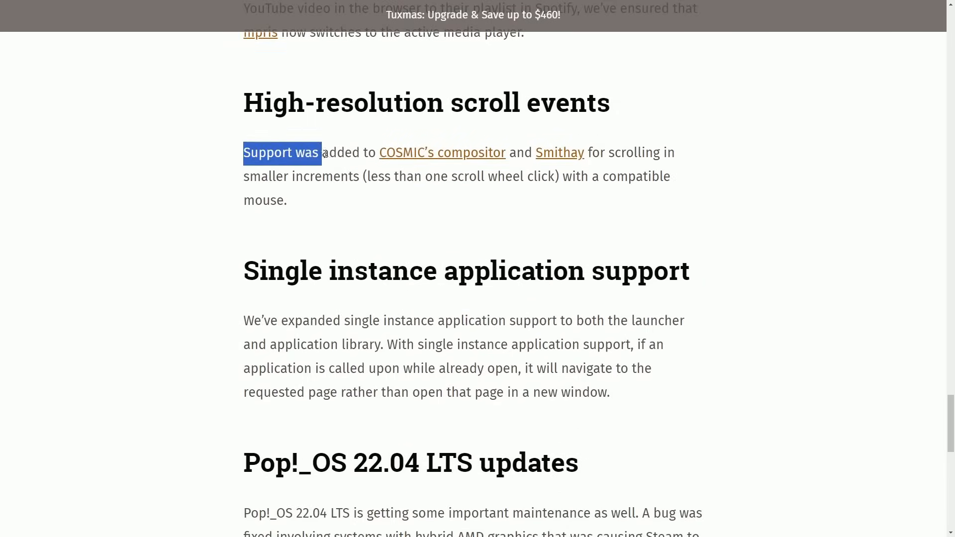
{"action": "left_click_drag", "start_coordinate": [321, 153], "coordinate": [514, 152]}
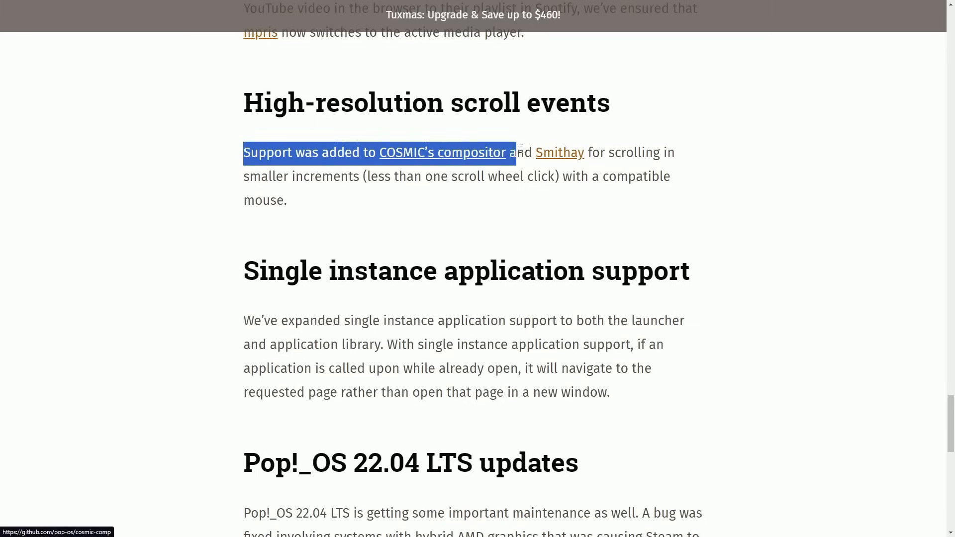
{"action": "left_click_drag", "start_coordinate": [510, 152], "coordinate": [652, 152]}
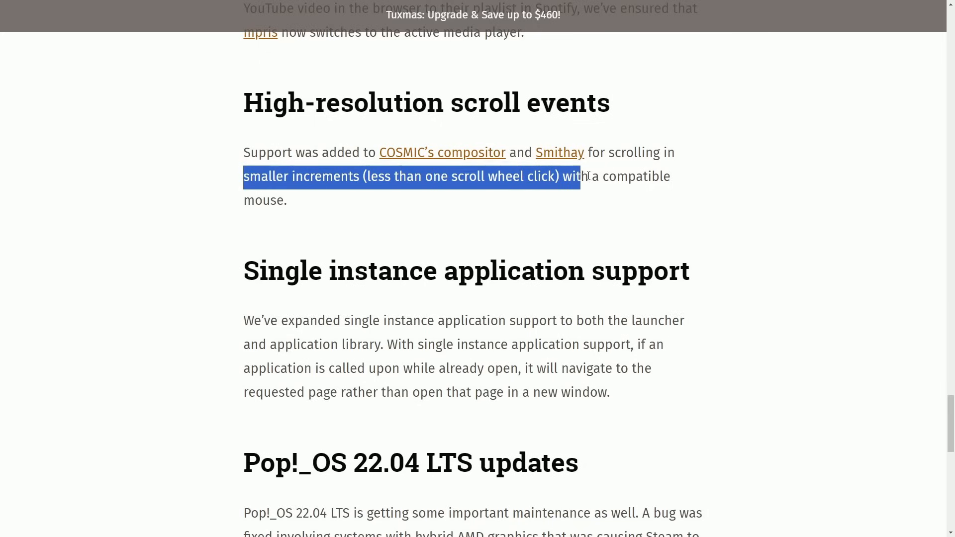
{"action": "scroll", "scroll_direction": "down", "scroll_amount": 3}
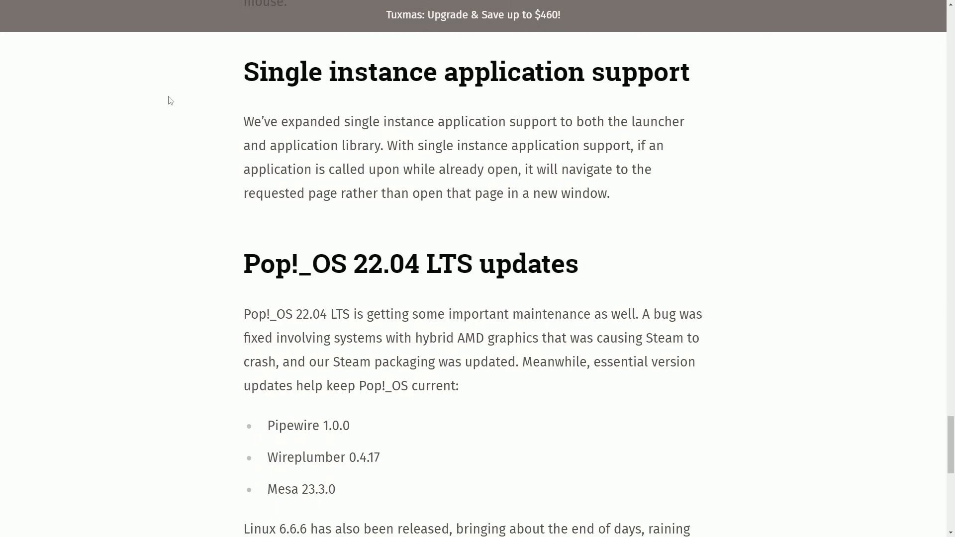
- Highlight the Single instance paragraph lines on the launcher, already-open apps and avoiding new windows
{"action": "double_click", "coordinate": [250, 121]}
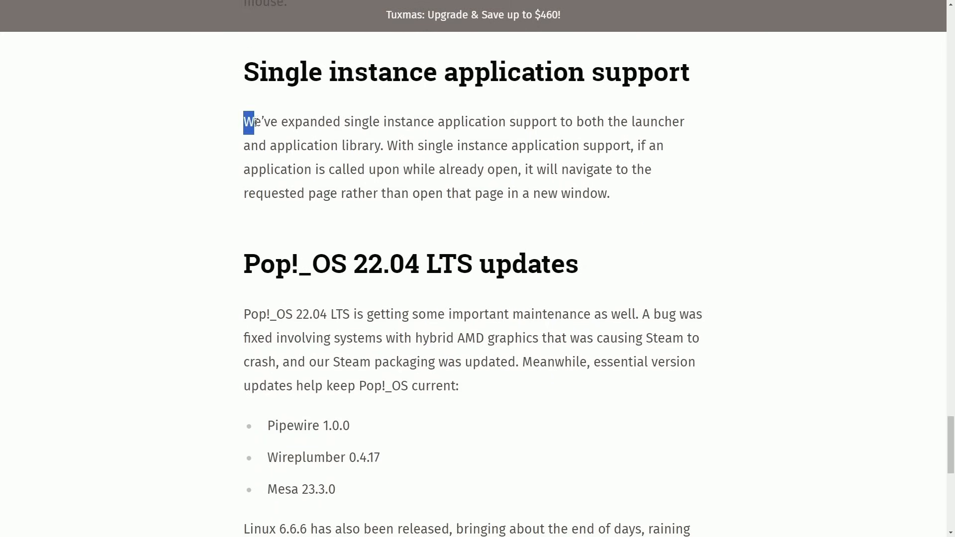
{"action": "left_click_drag", "start_coordinate": [250, 122], "coordinate": [588, 122]}
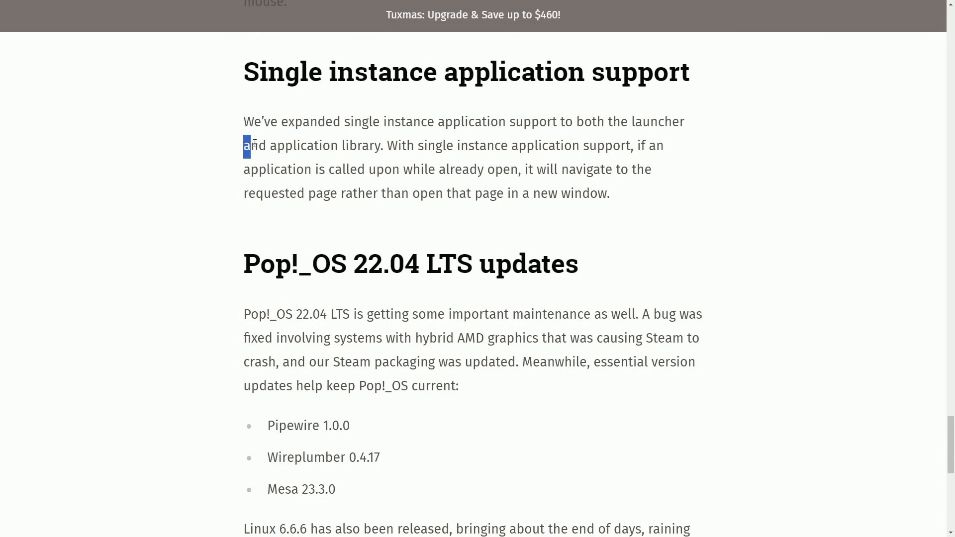
{"action": "left_click_drag", "start_coordinate": [246, 146], "coordinate": [535, 146]}
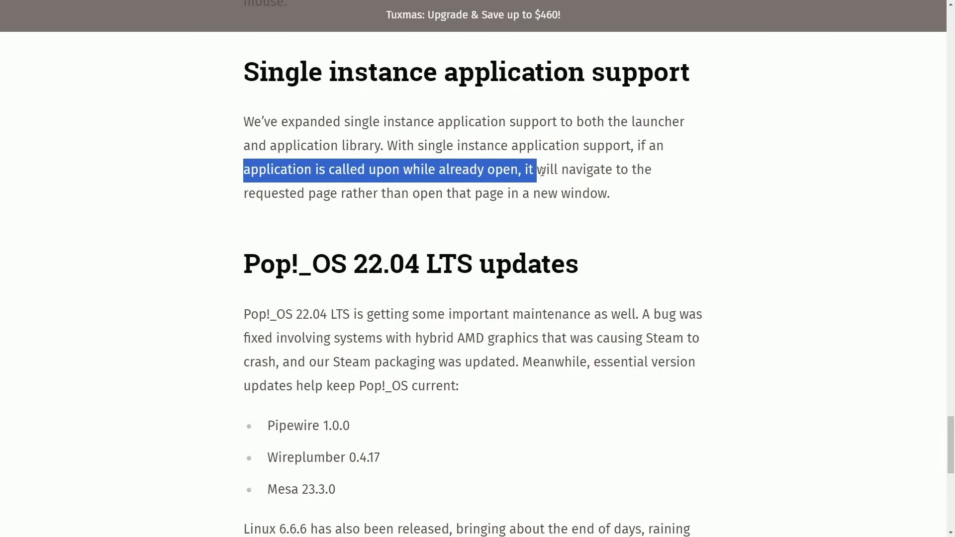
{"action": "left_click_drag", "start_coordinate": [538, 169], "coordinate": [650, 169]}
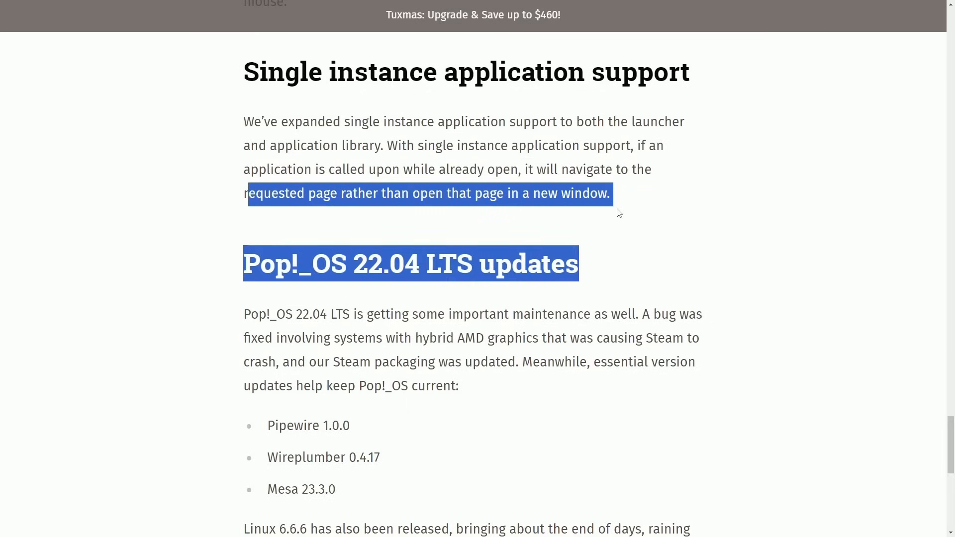
{"action": "scroll", "scroll_direction": "down", "scroll_amount": 3}
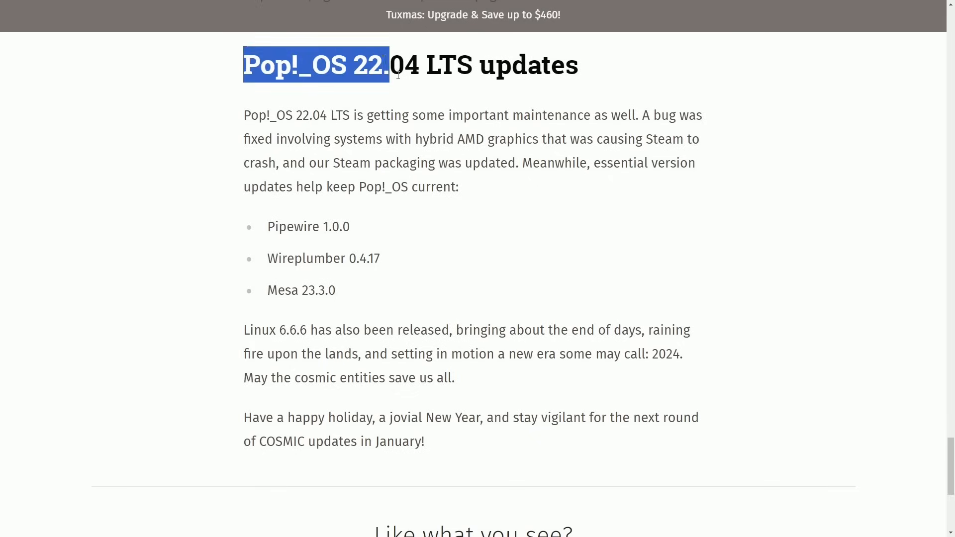
- Clear the Pop!_OS heading and Steam packaging highlights, then highlight the closing holiday greeting
{"action": "left_click", "coordinate": [418, 77]}
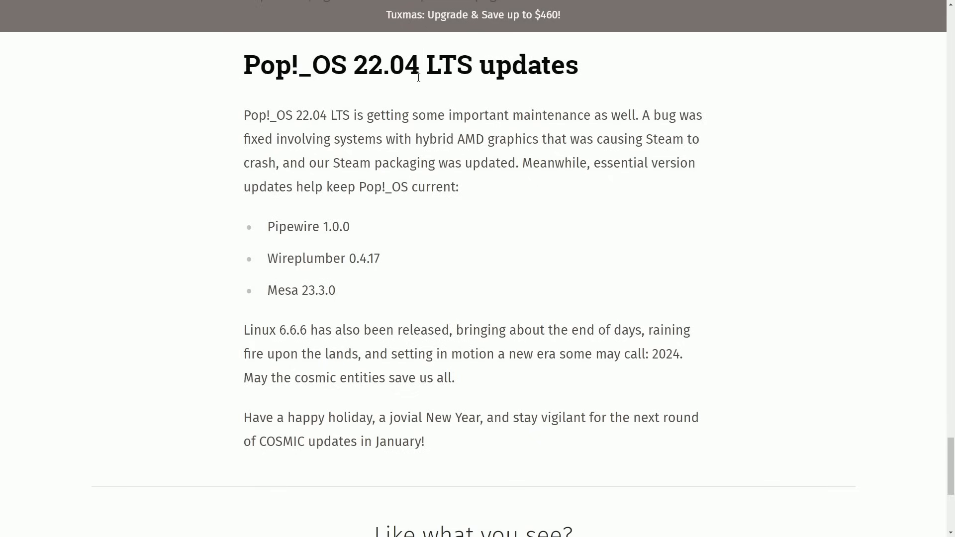
{"action": "mouse_move", "coordinate": [307, 112]}
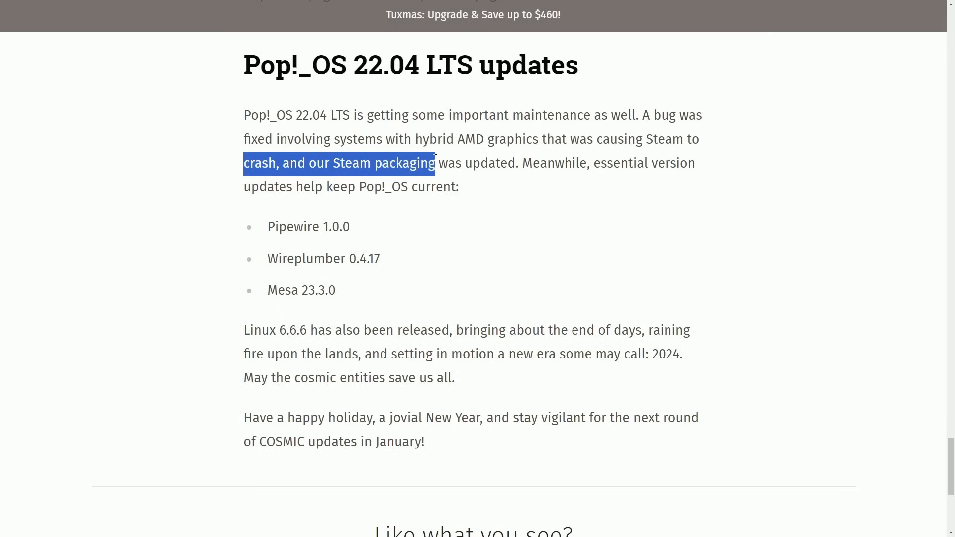
{"action": "left_click", "coordinate": [360, 194]}
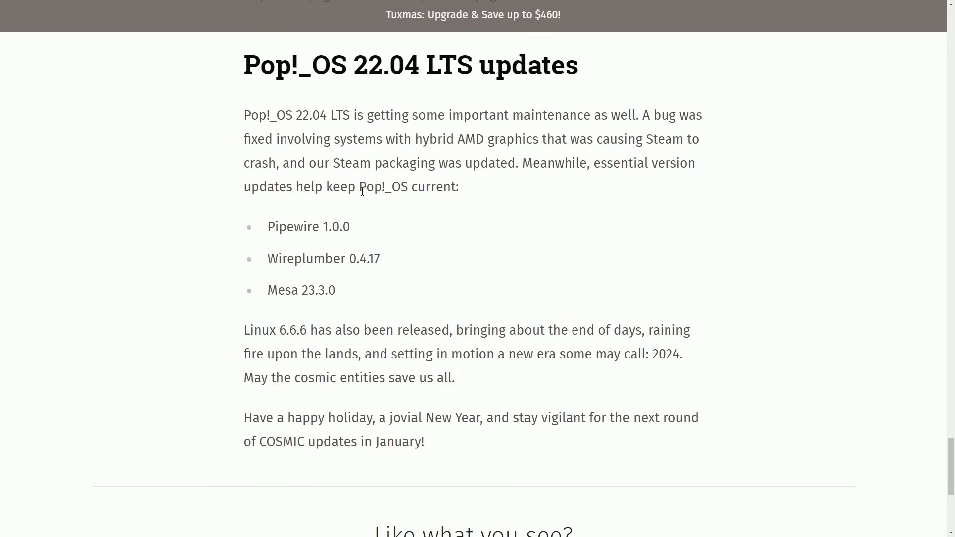
{"action": "mouse_move", "coordinate": [359, 221]}
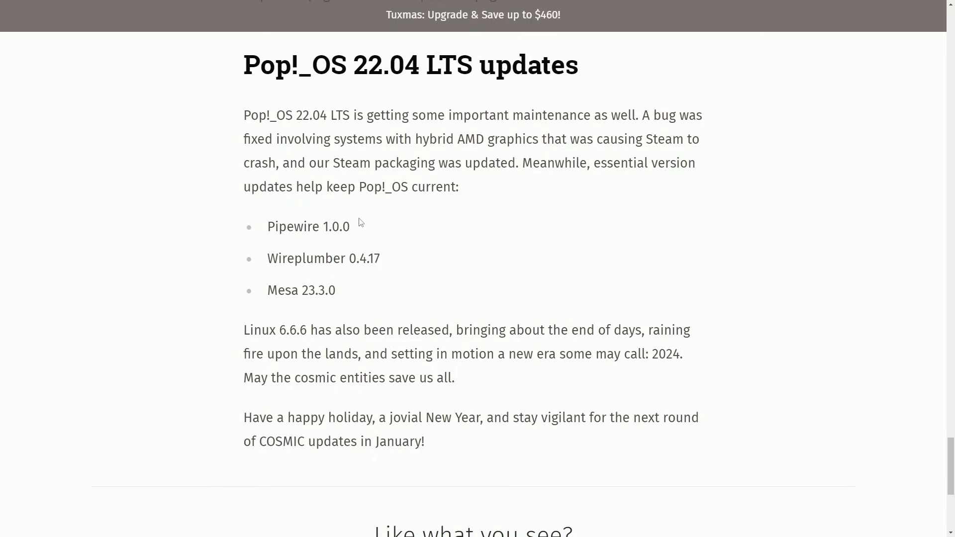
{"action": "mouse_move", "coordinate": [264, 263]}
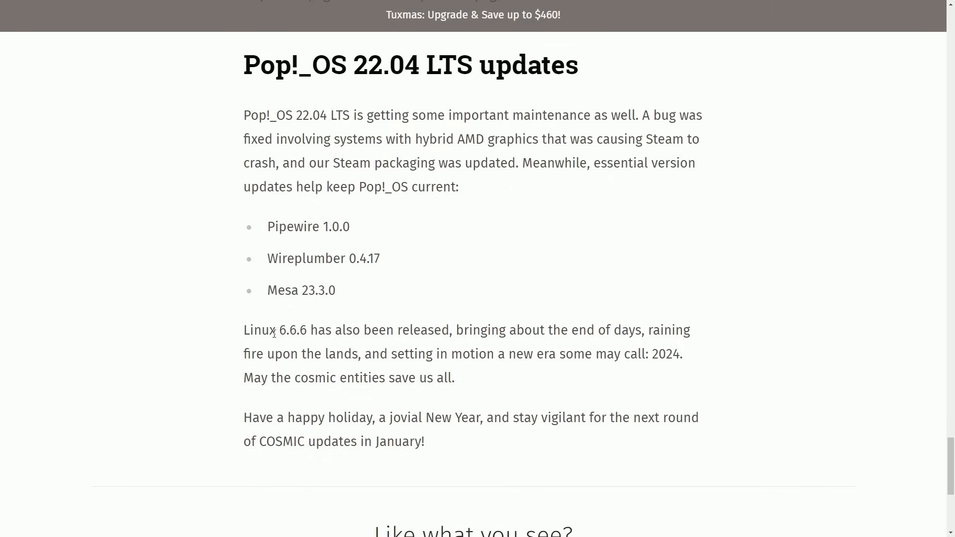
{"action": "mouse_move", "coordinate": [599, 346]}
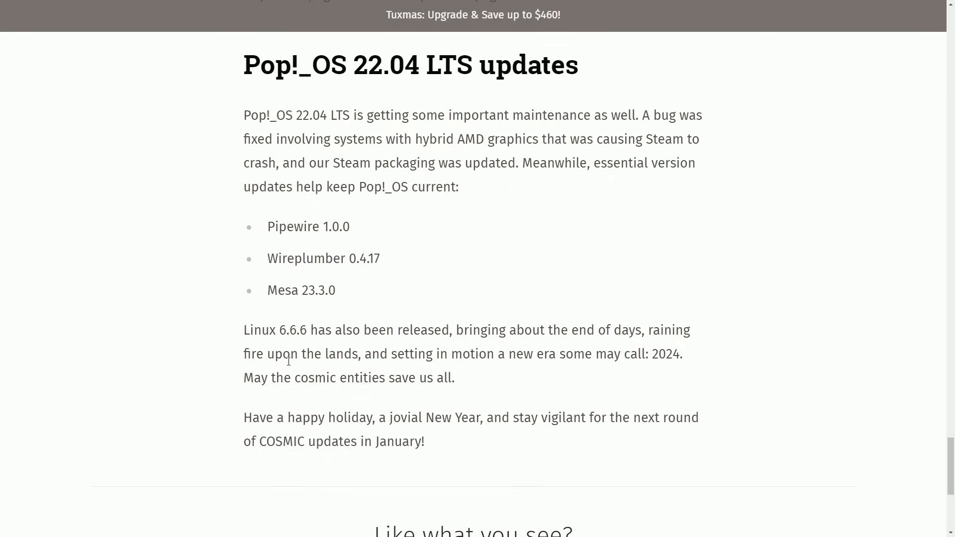
{"action": "left_click_drag", "start_coordinate": [243, 354], "coordinate": [447, 354]}
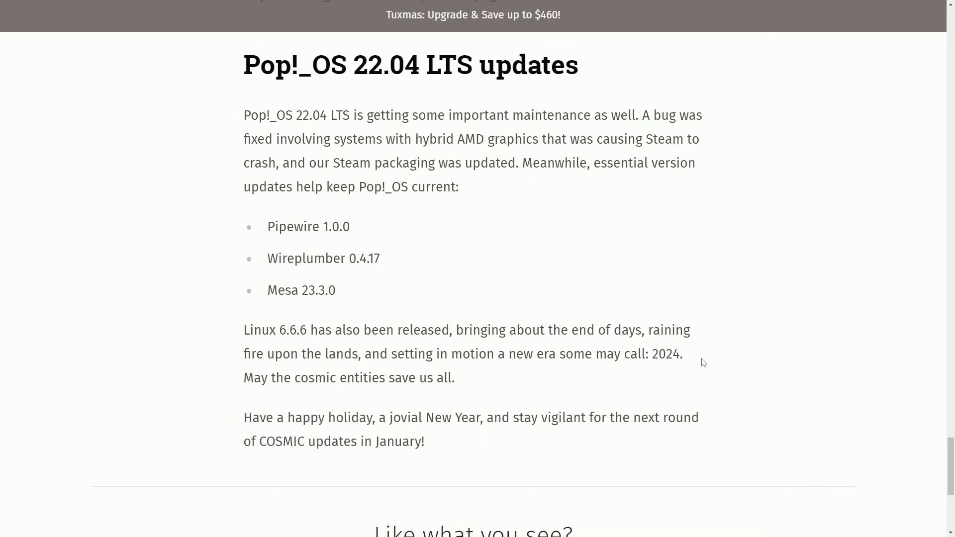
{"action": "mouse_move", "coordinate": [230, 382]}
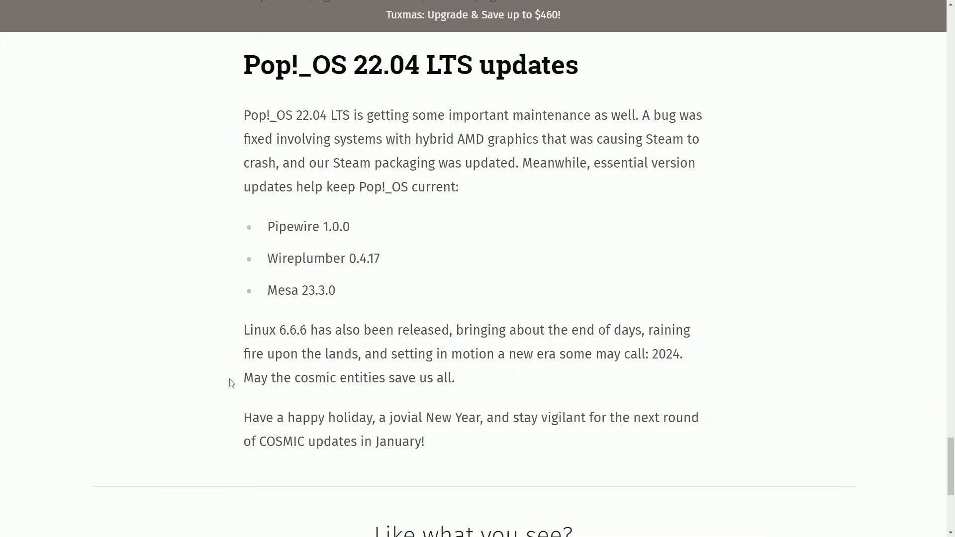
{"action": "left_click_drag", "start_coordinate": [242, 378], "coordinate": [453, 378]}
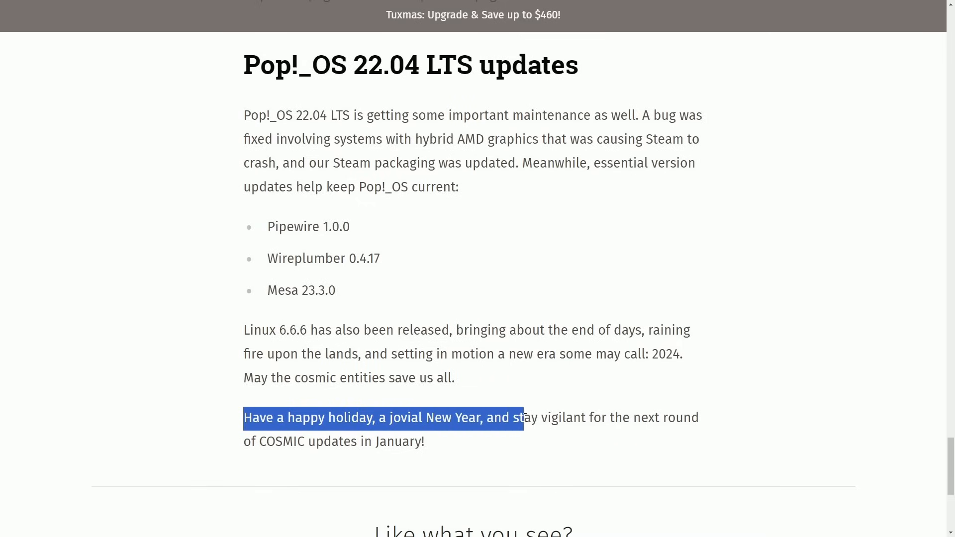
{"action": "left_click", "coordinate": [703, 438]}
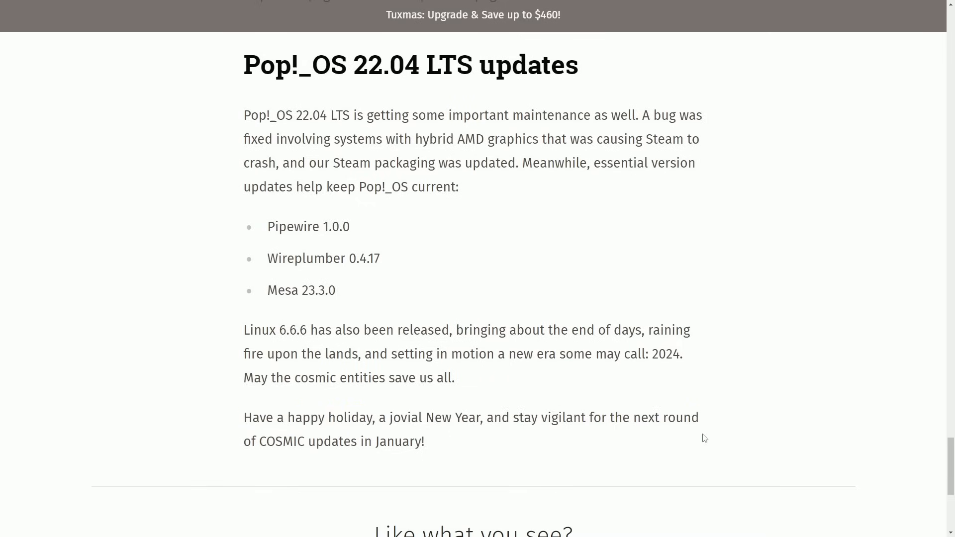
{"action": "mouse_move", "coordinate": [635, 448]}
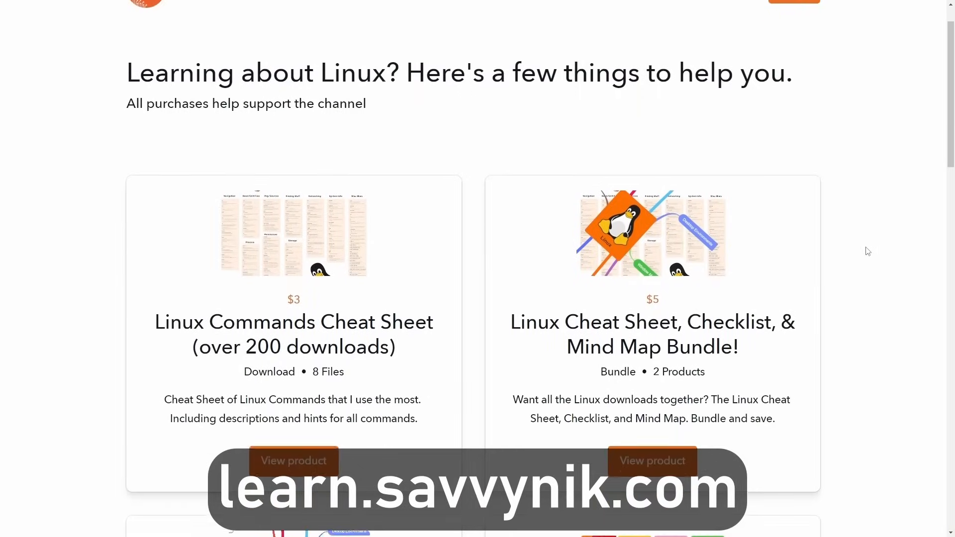
- Scroll past the Checklist and Flash Cards products to the newsletter signup form
{"action": "scroll", "scroll_direction": "down", "scroll_amount": 3}
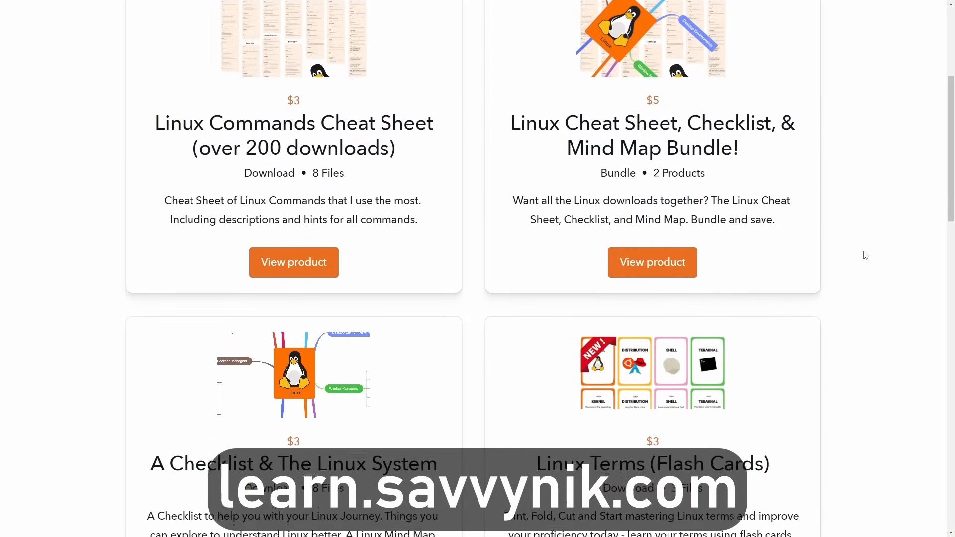
{"action": "scroll", "scroll_direction": "down", "scroll_amount": 3}
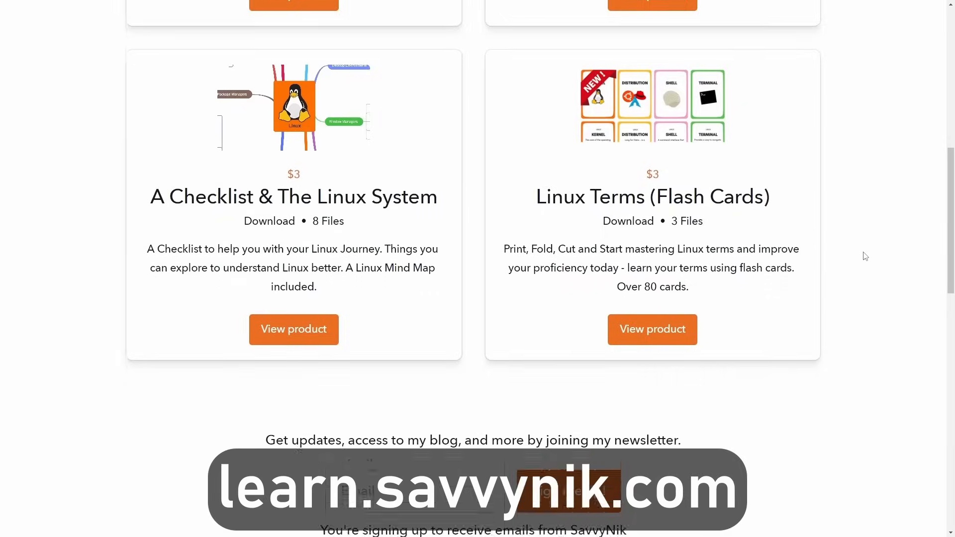
{"action": "scroll", "scroll_direction": "down", "scroll_amount": 3}
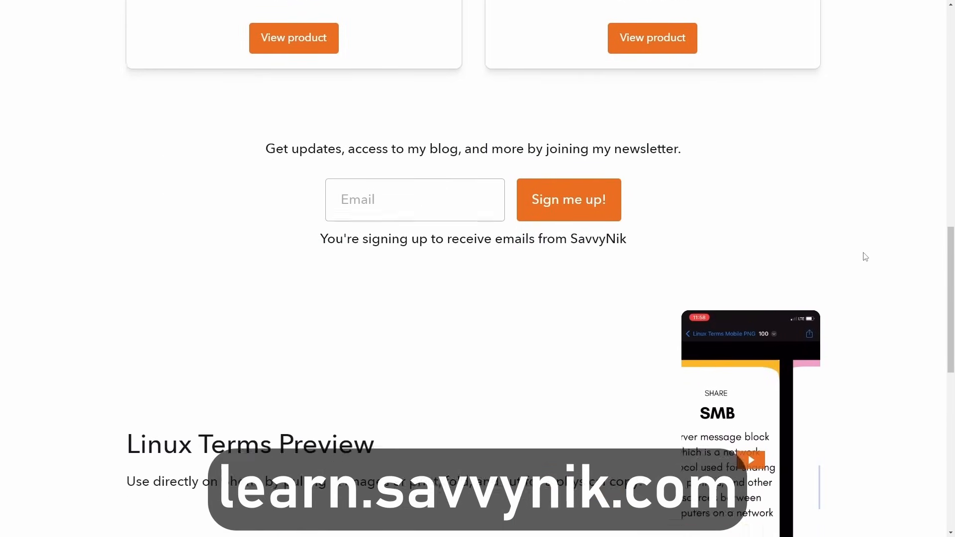